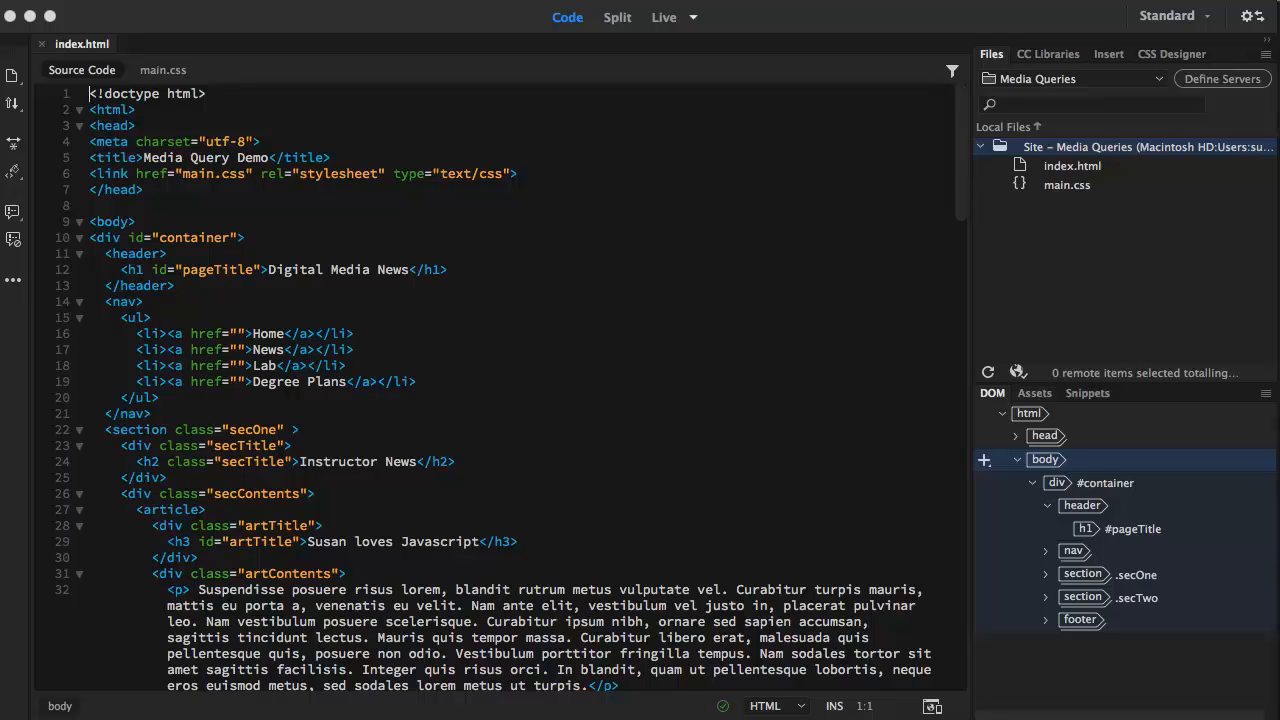
mouse_move(1215, 481)
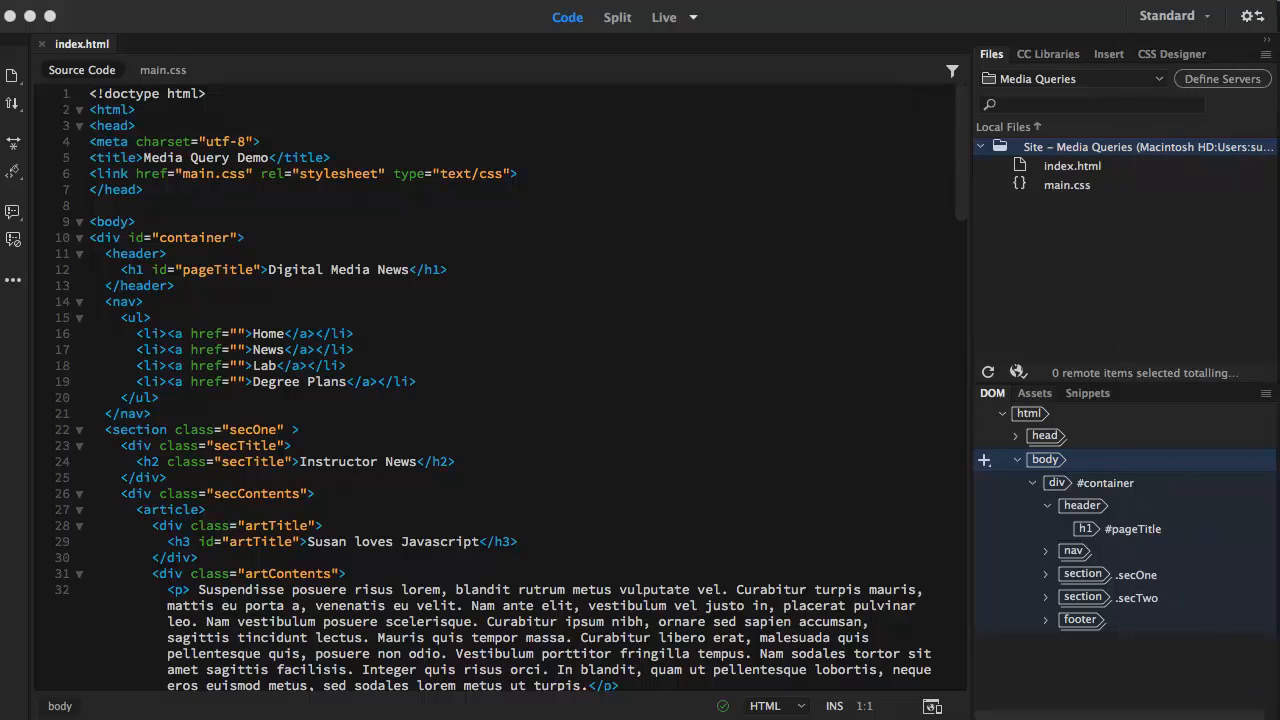
Switch to the Canvas Modules tab and scroll to the Responsive designs with Media Queries module.
left_click(408, 22)
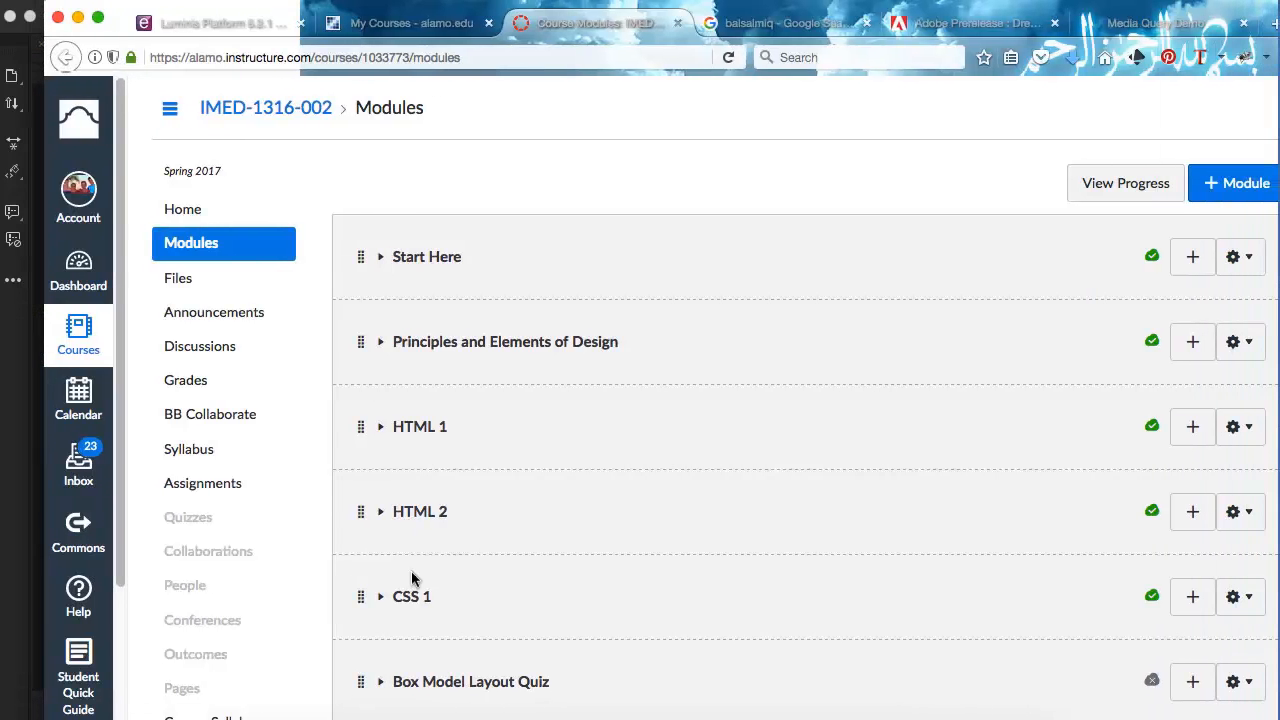
scroll("down", 3)
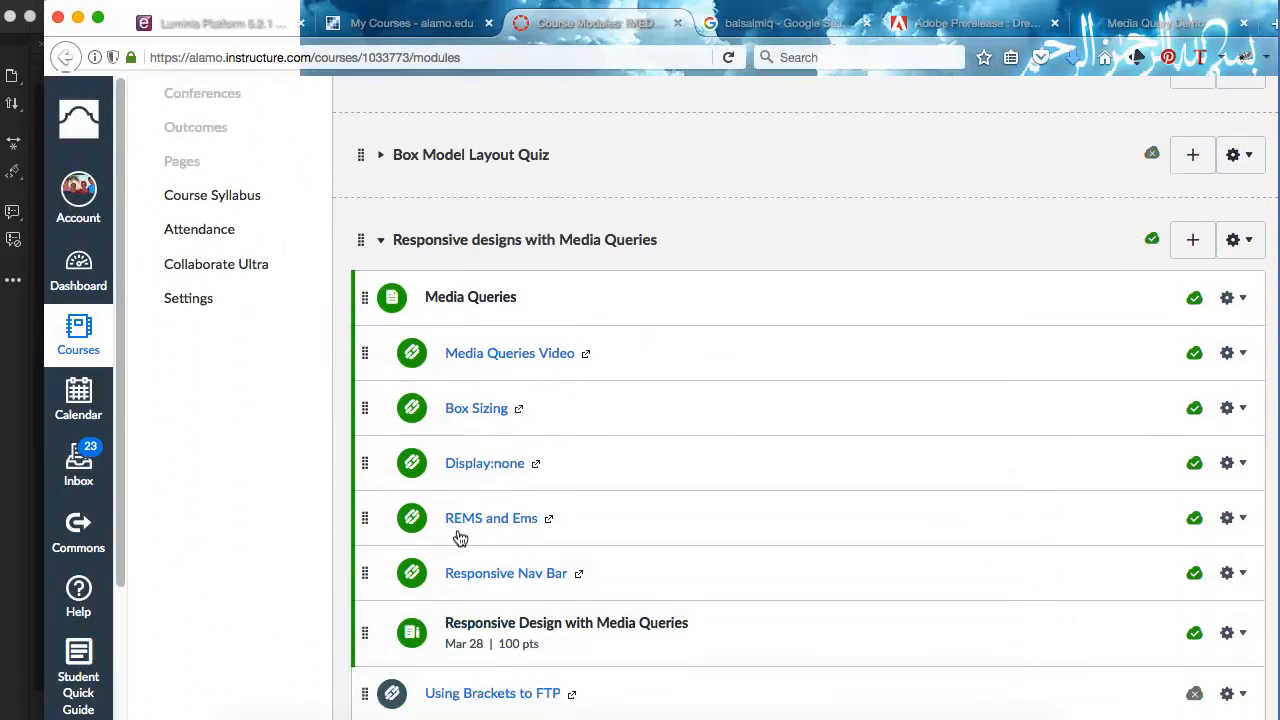
scroll("down", 3)
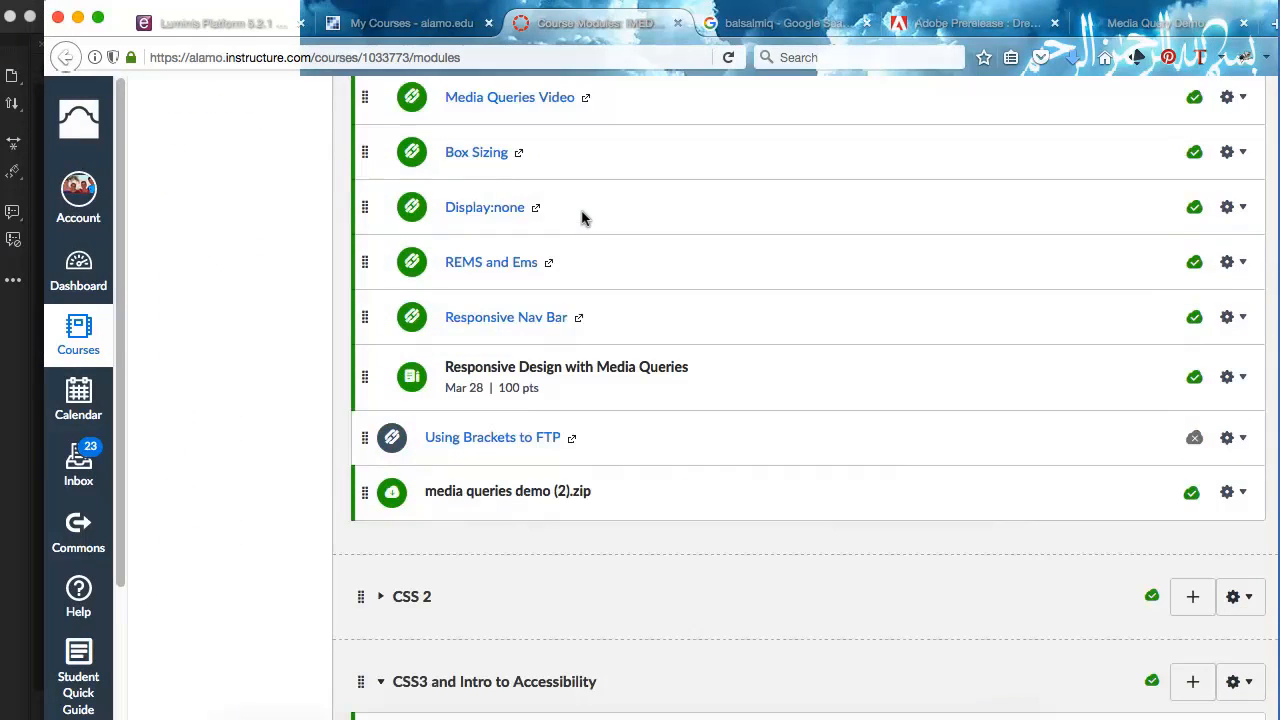
mouse_move(530, 491)
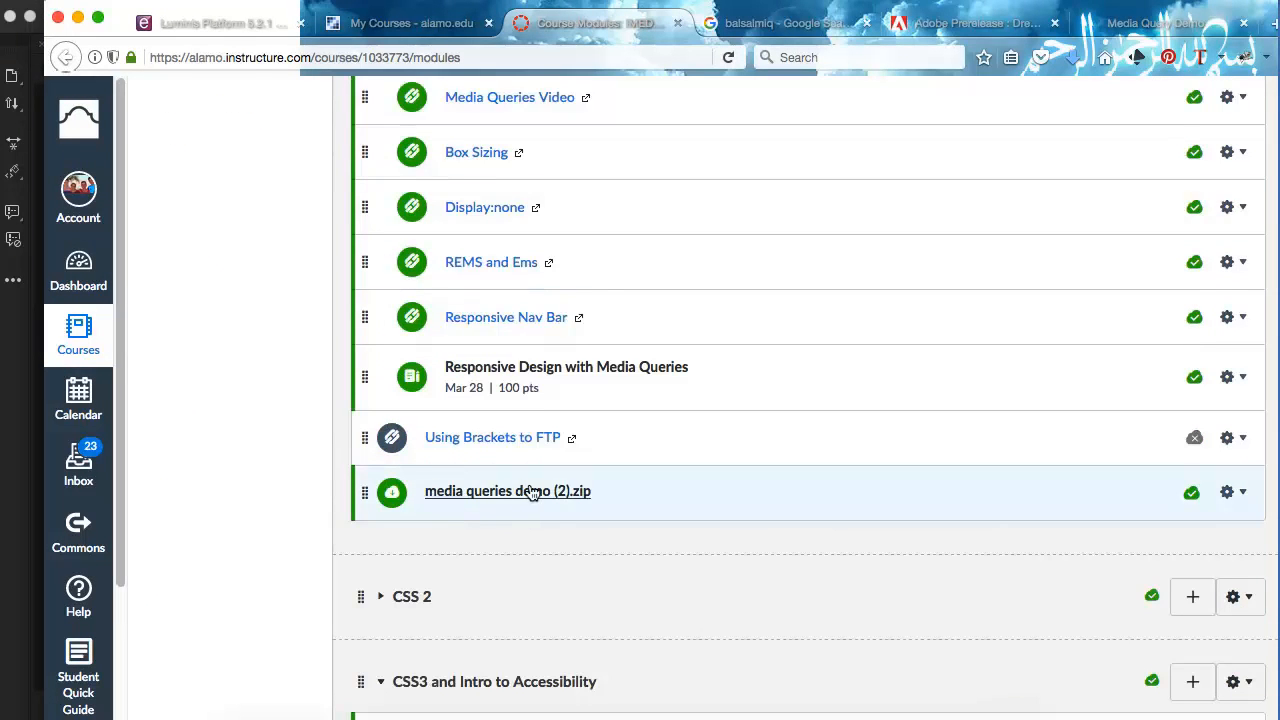
mouse_move(557, 395)
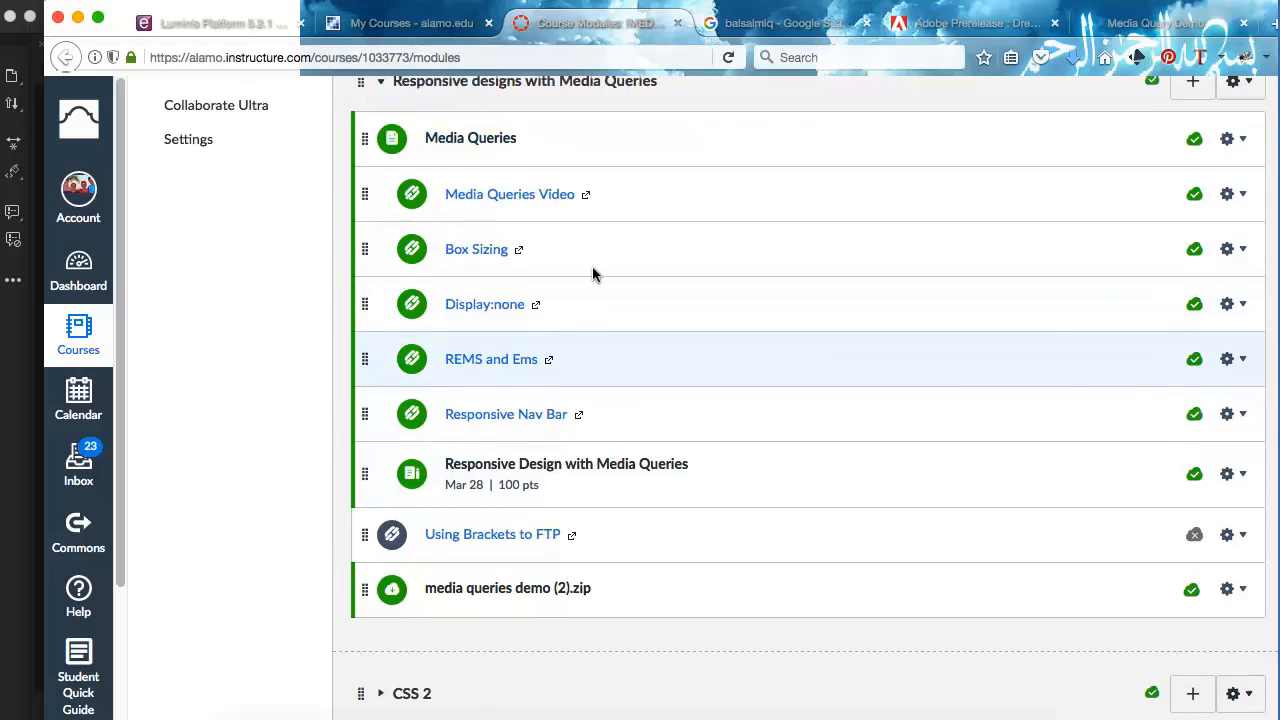
scroll("down", 3)
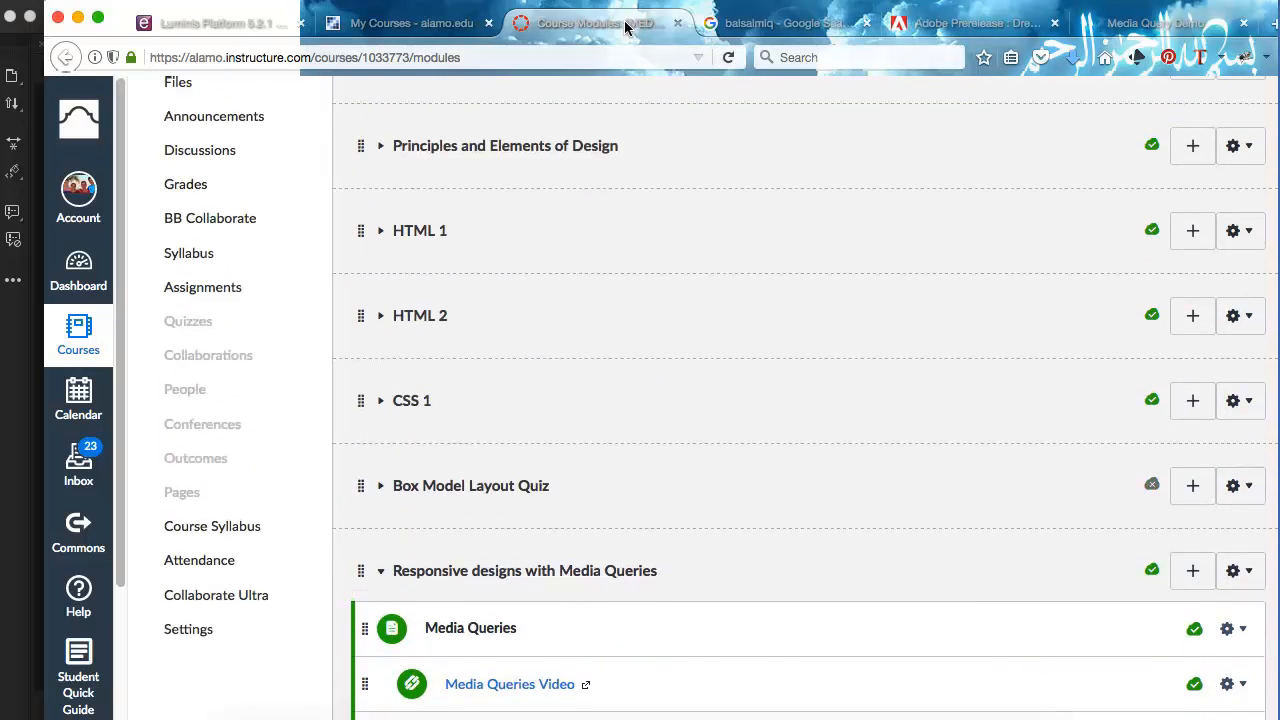
mouse_move(590, 23)
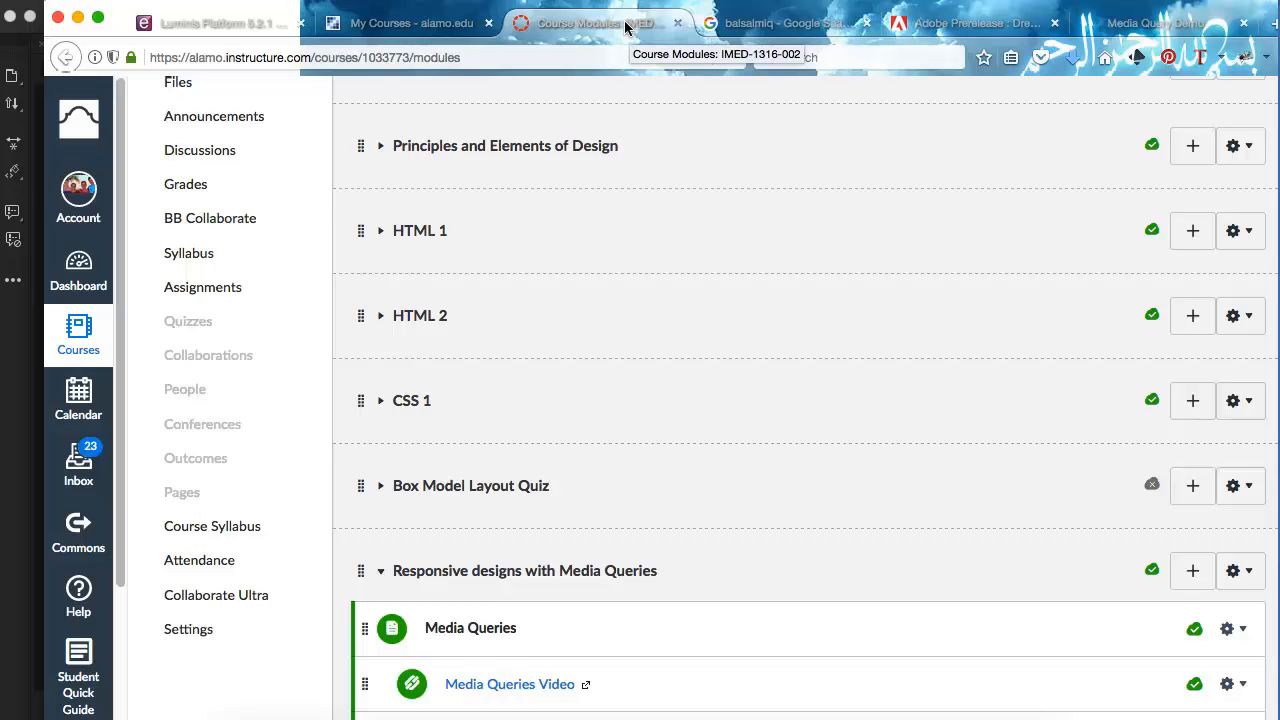
scroll("down", 3)
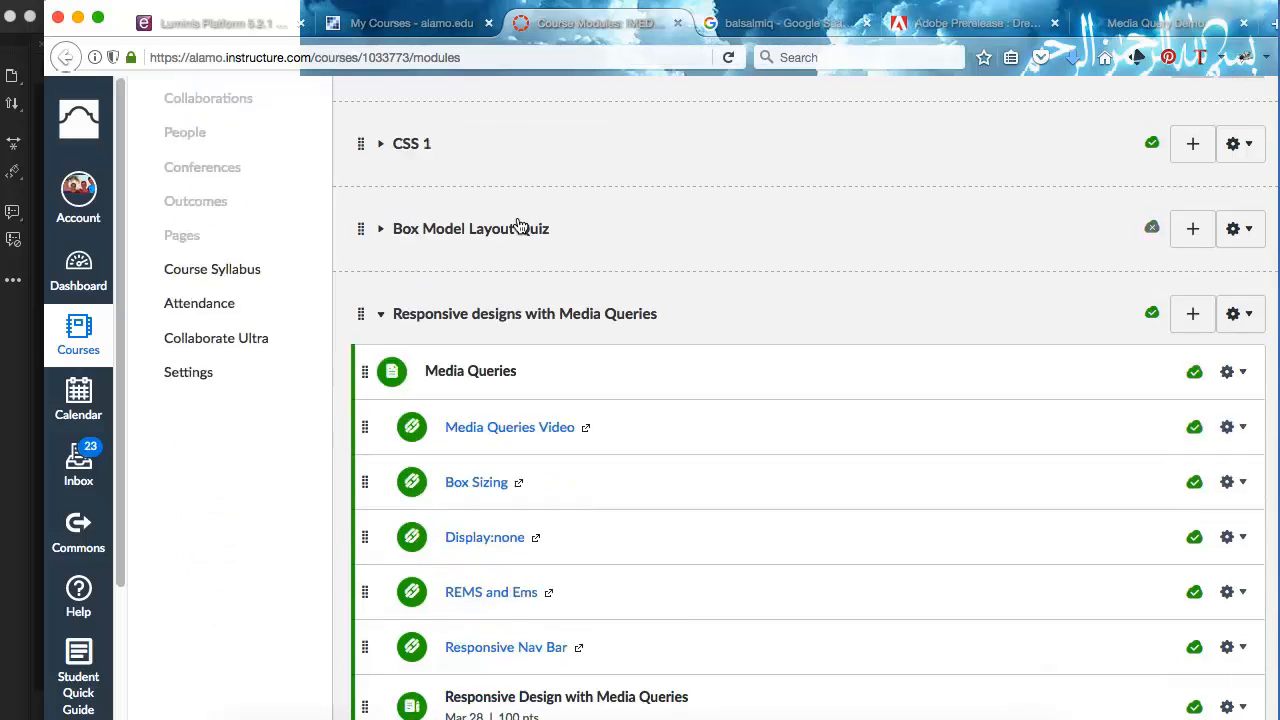
scroll("down", 3)
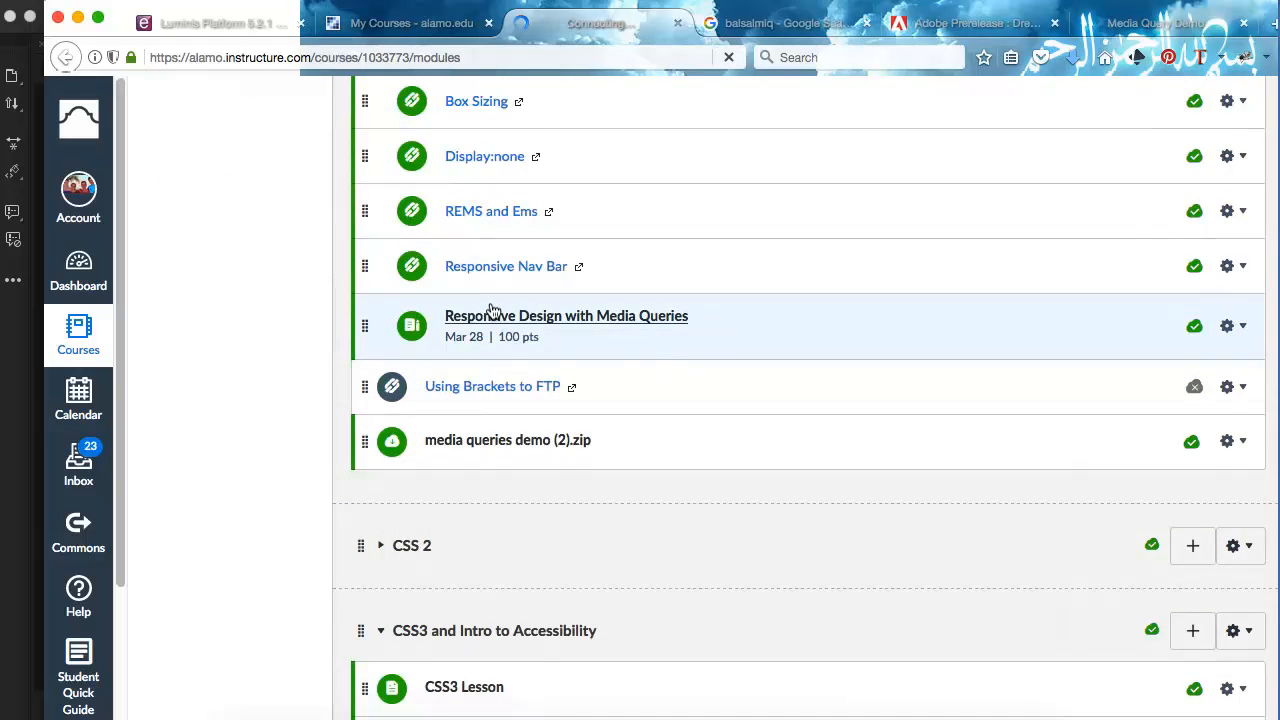
Open the Responsive Design with Media Queries assignment and scroll down to its six-criterion rubric.
left_click(566, 315)
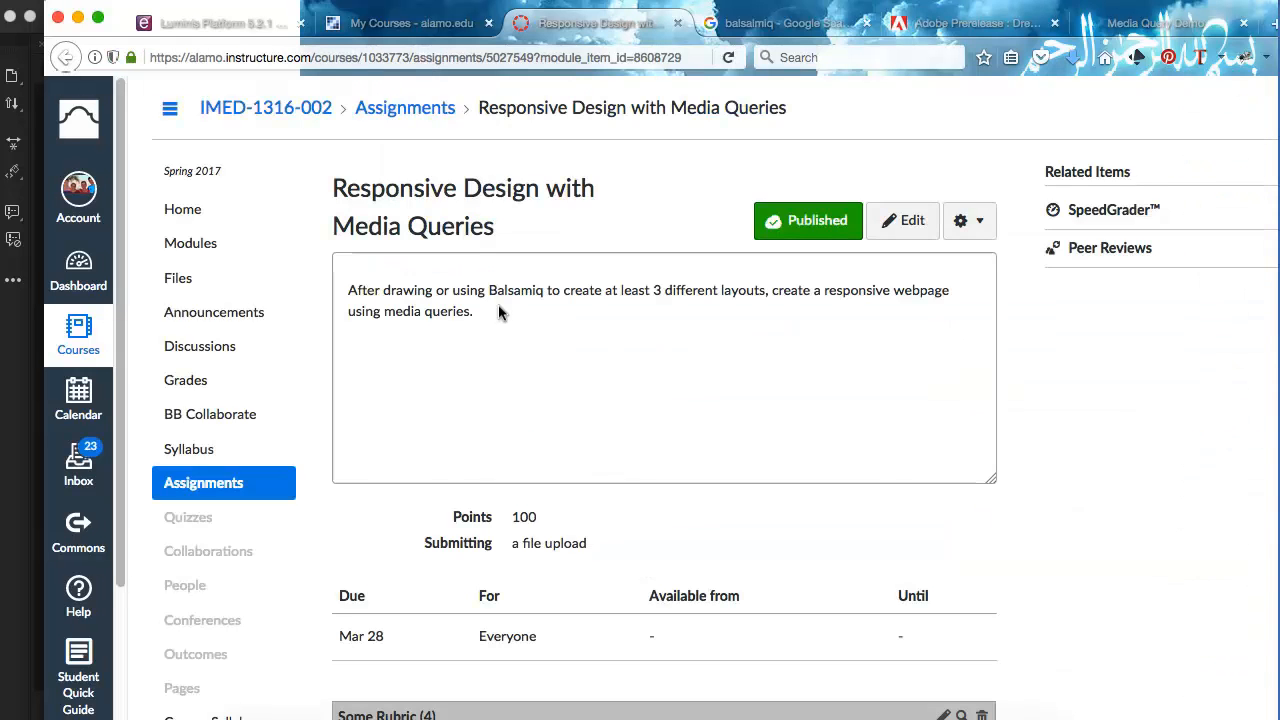
scroll("down", 3)
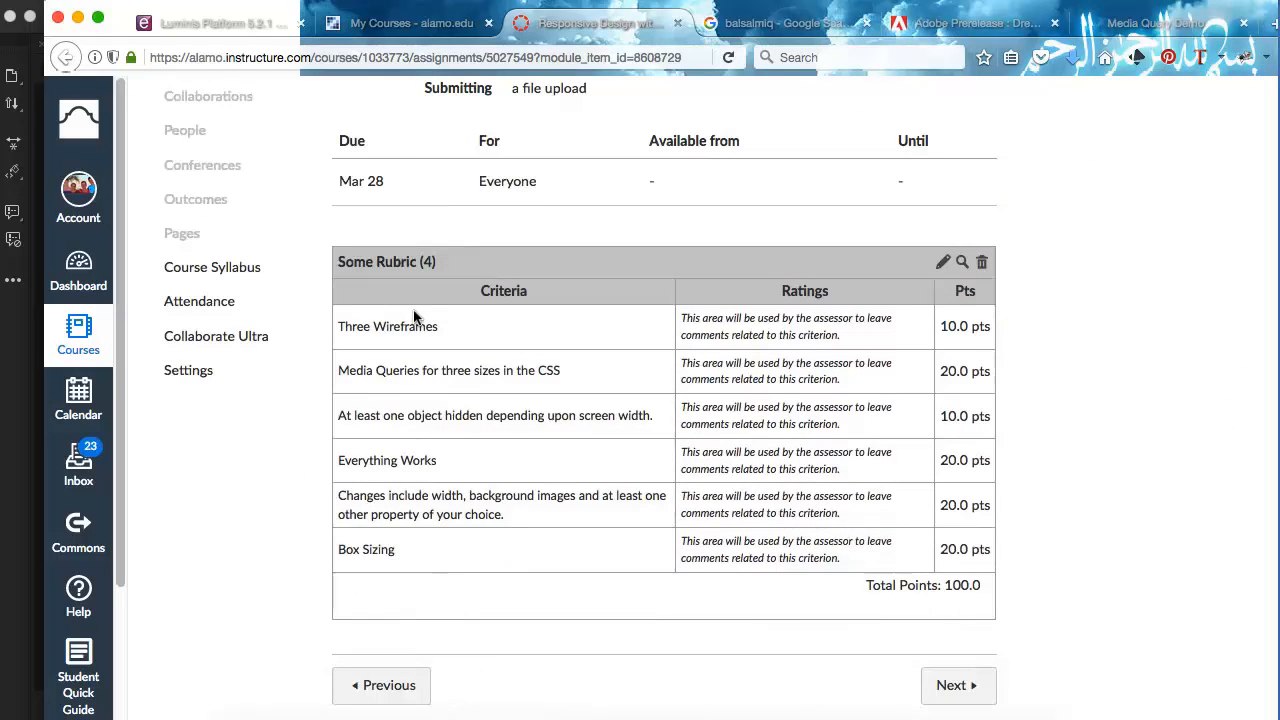
mouse_move(433, 332)
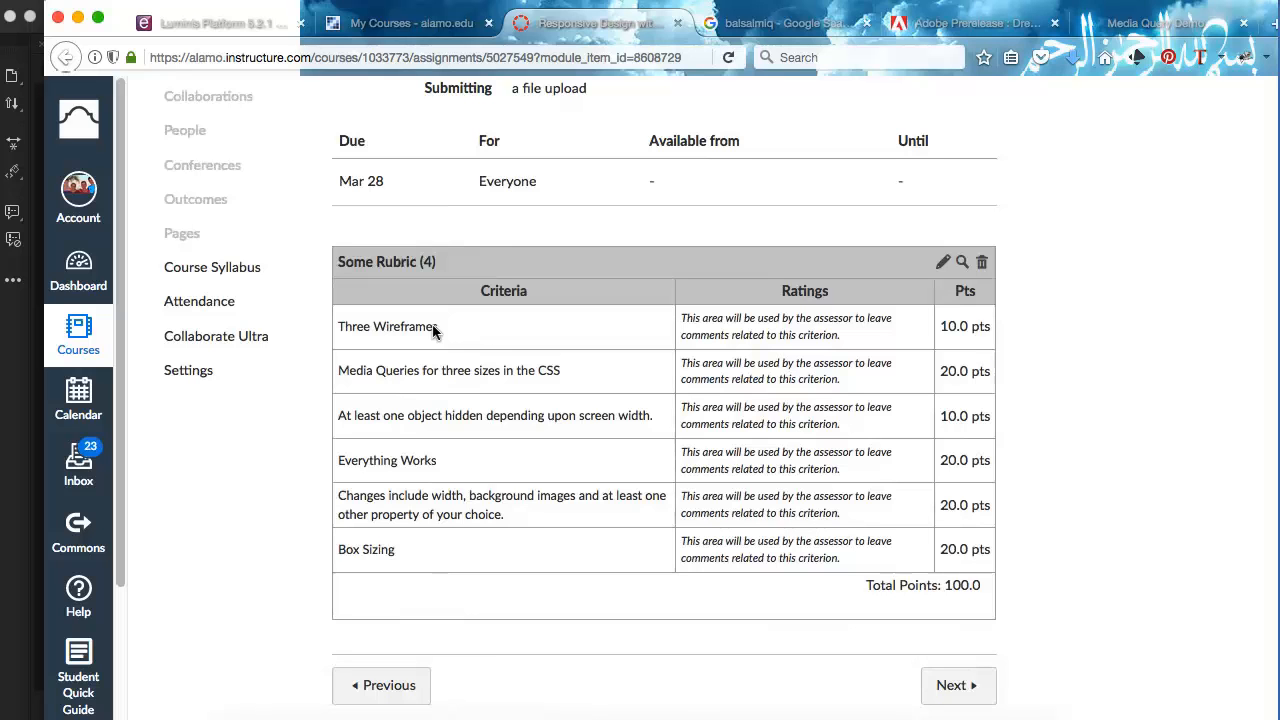
mouse_move(392, 435)
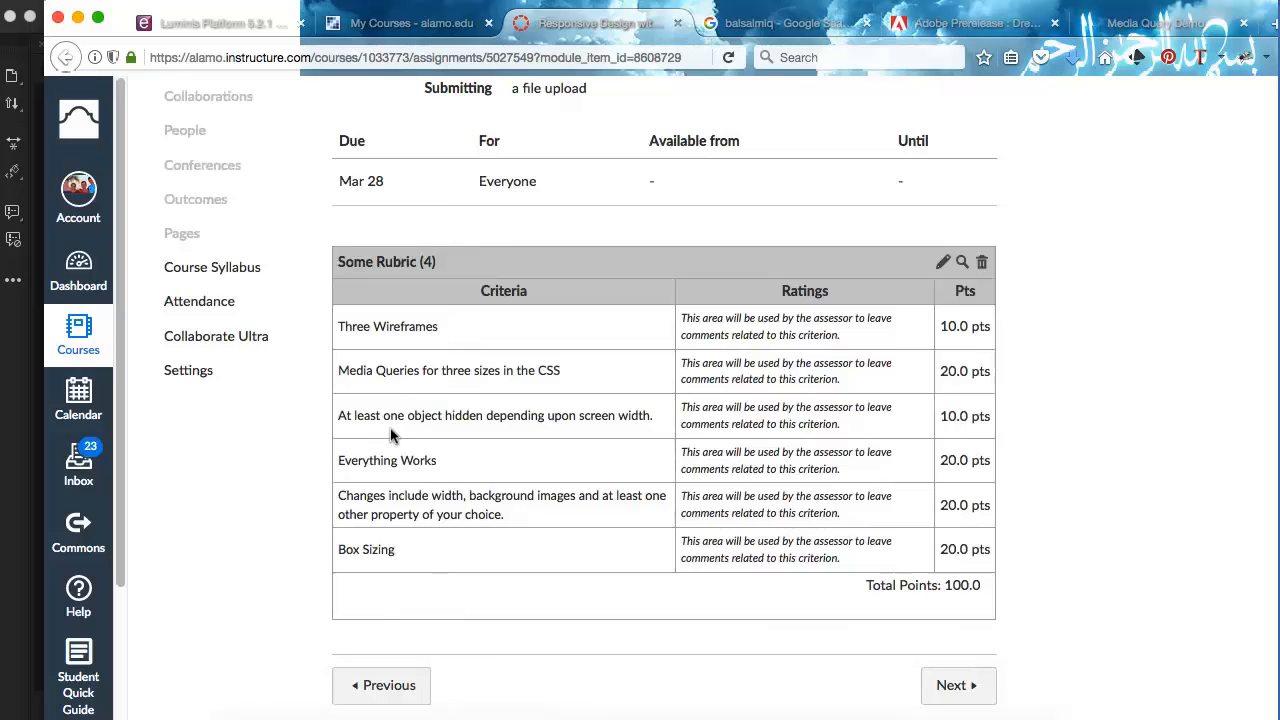
mouse_move(370, 370)
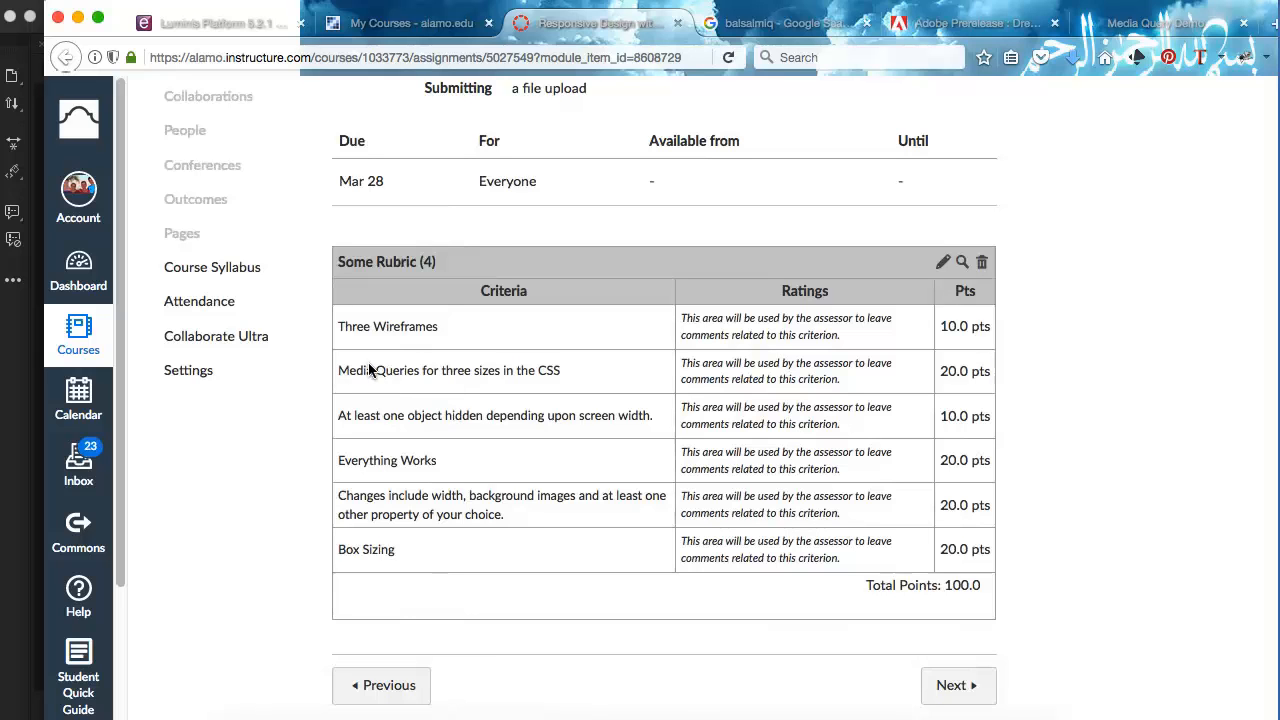
mouse_move(442, 357)
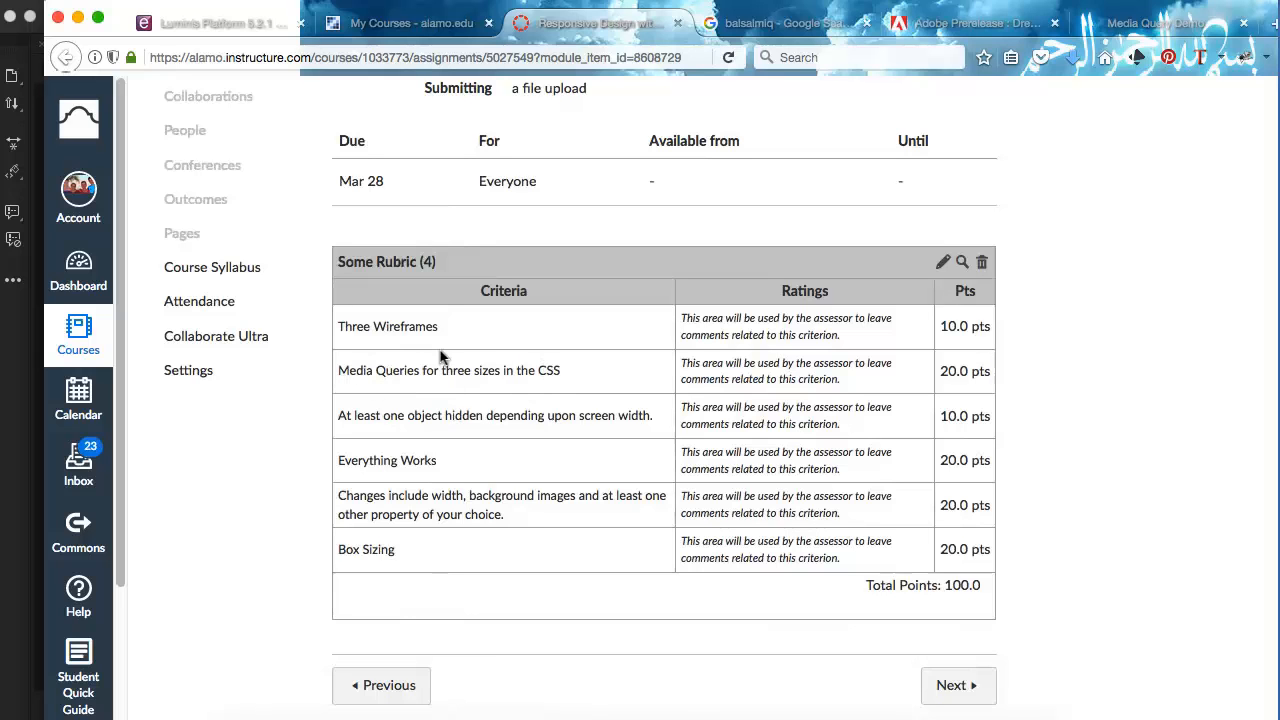
mouse_move(510, 385)
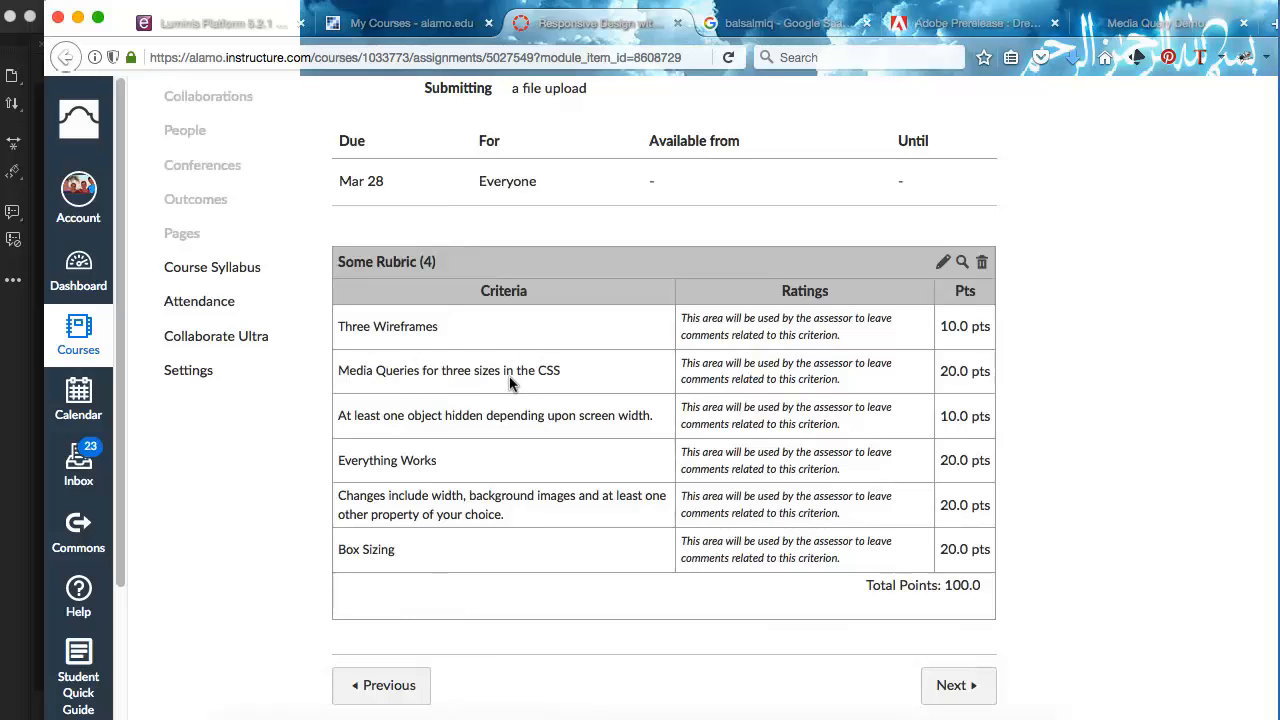
mouse_move(349, 420)
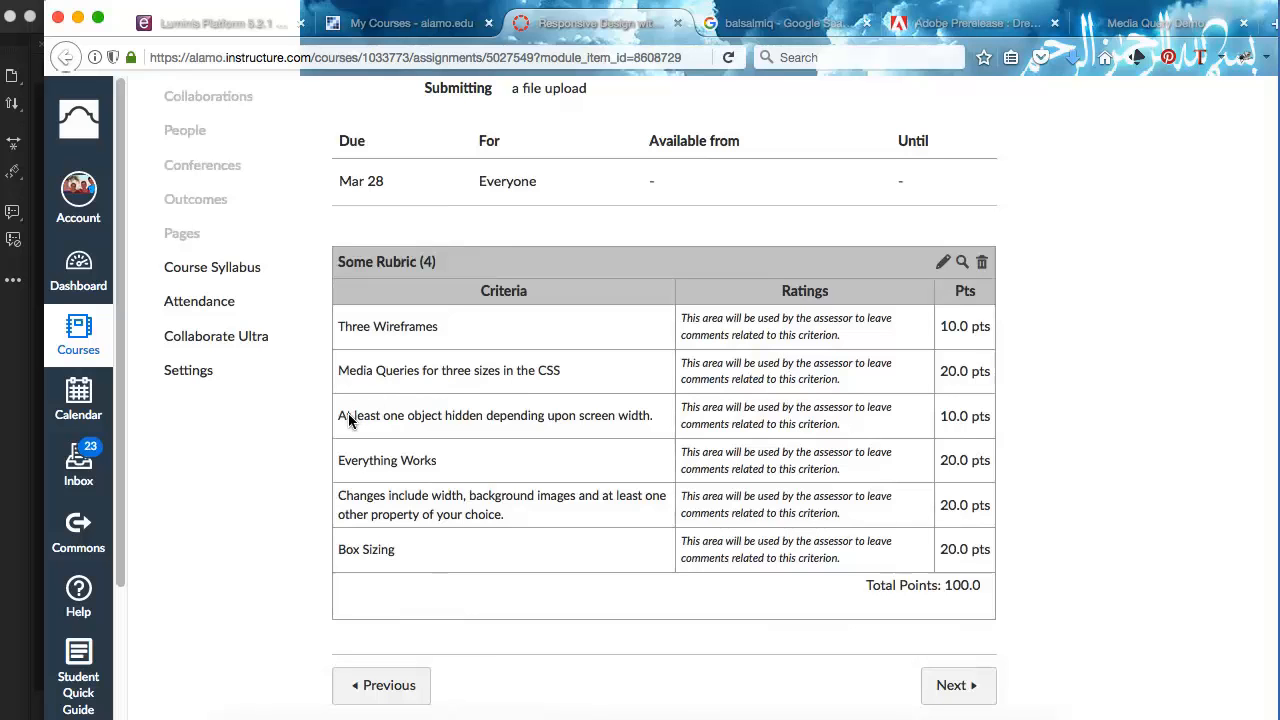
mouse_move(427, 443)
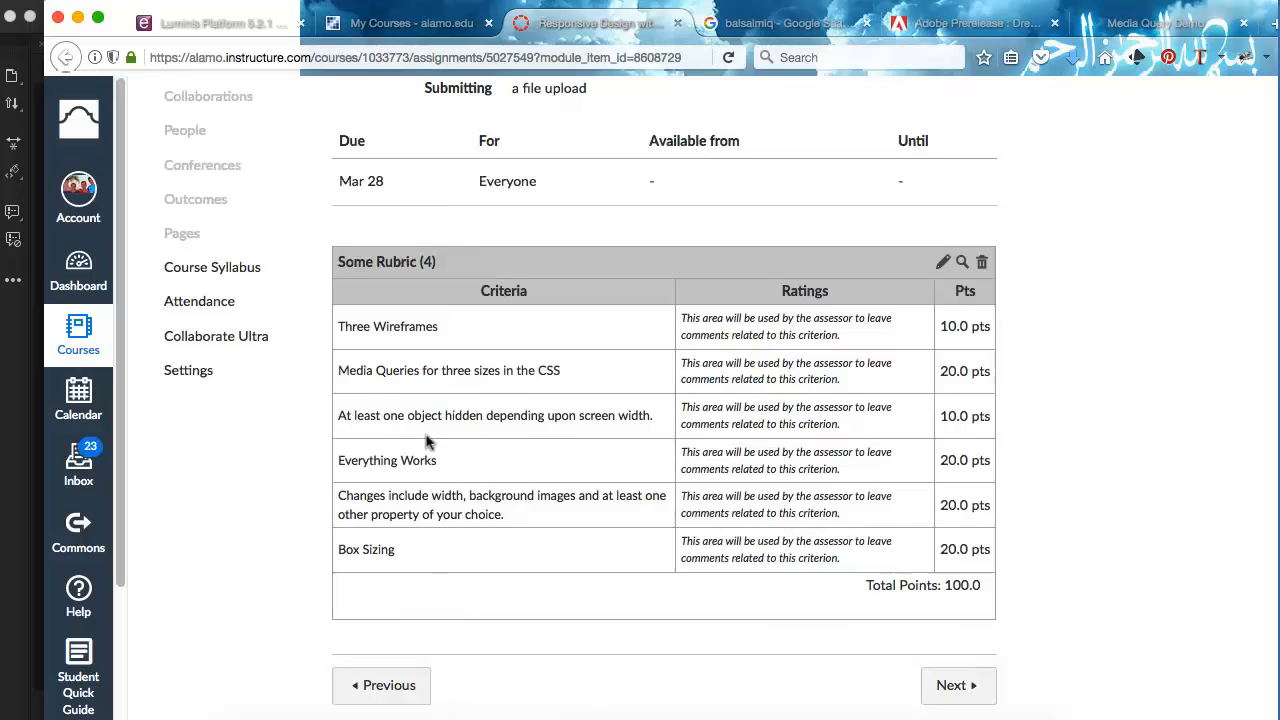
mouse_move(545, 425)
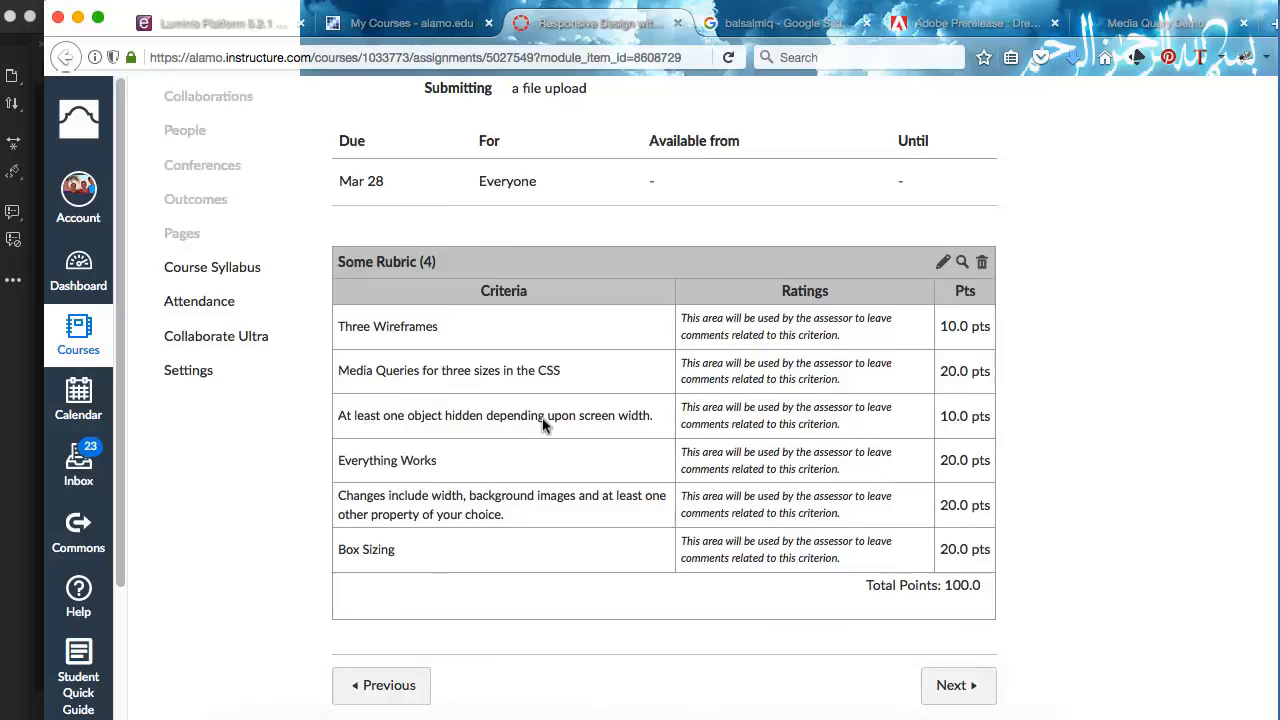
mouse_move(438, 469)
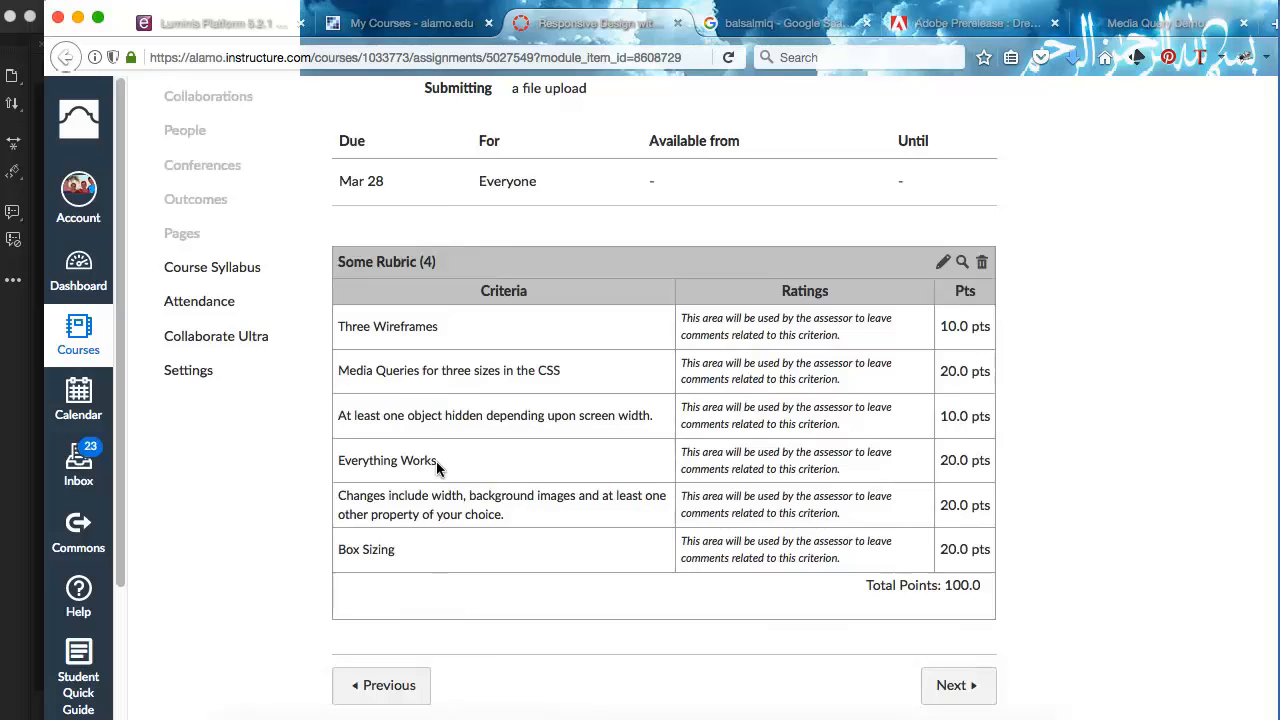
mouse_move(424, 530)
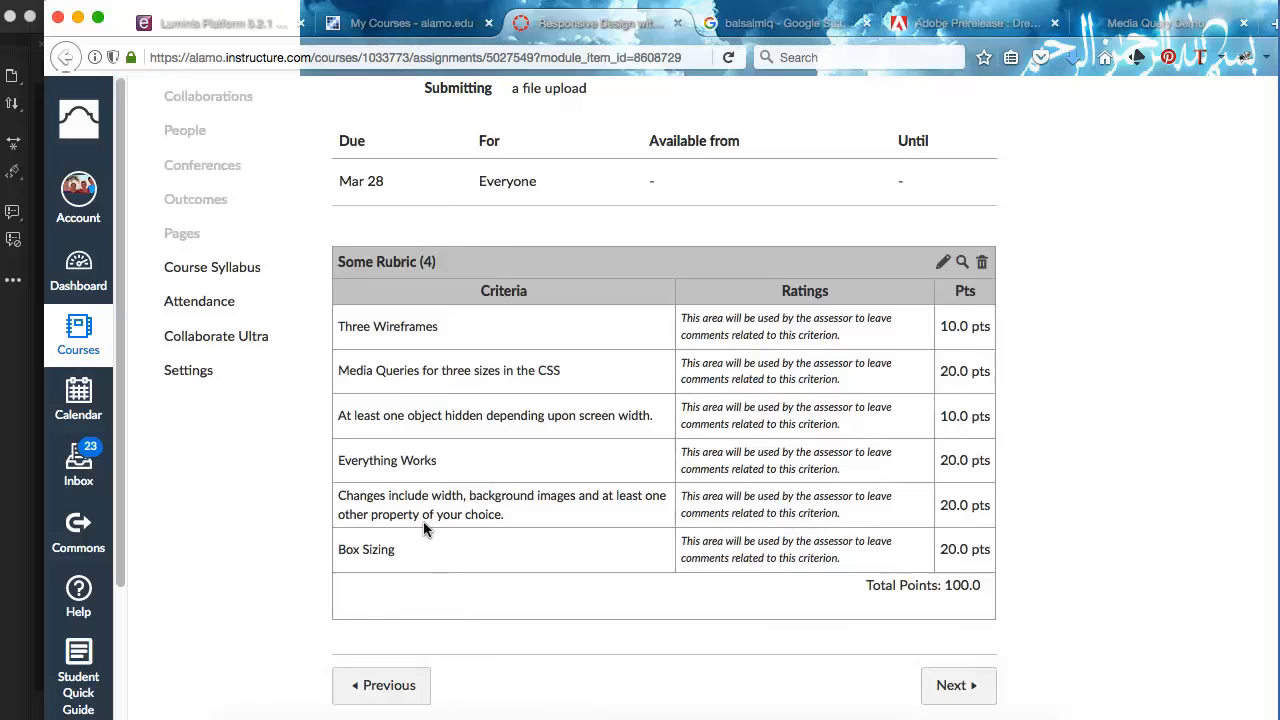
mouse_move(490, 500)
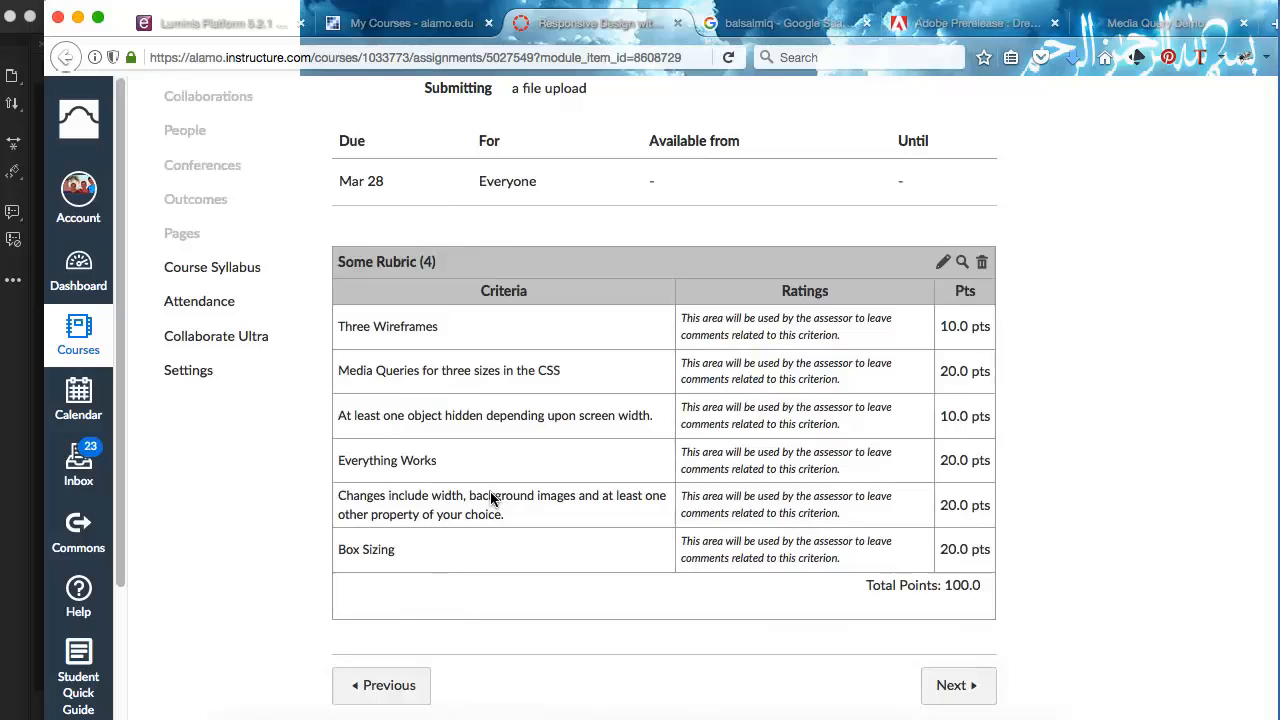
mouse_move(405, 548)
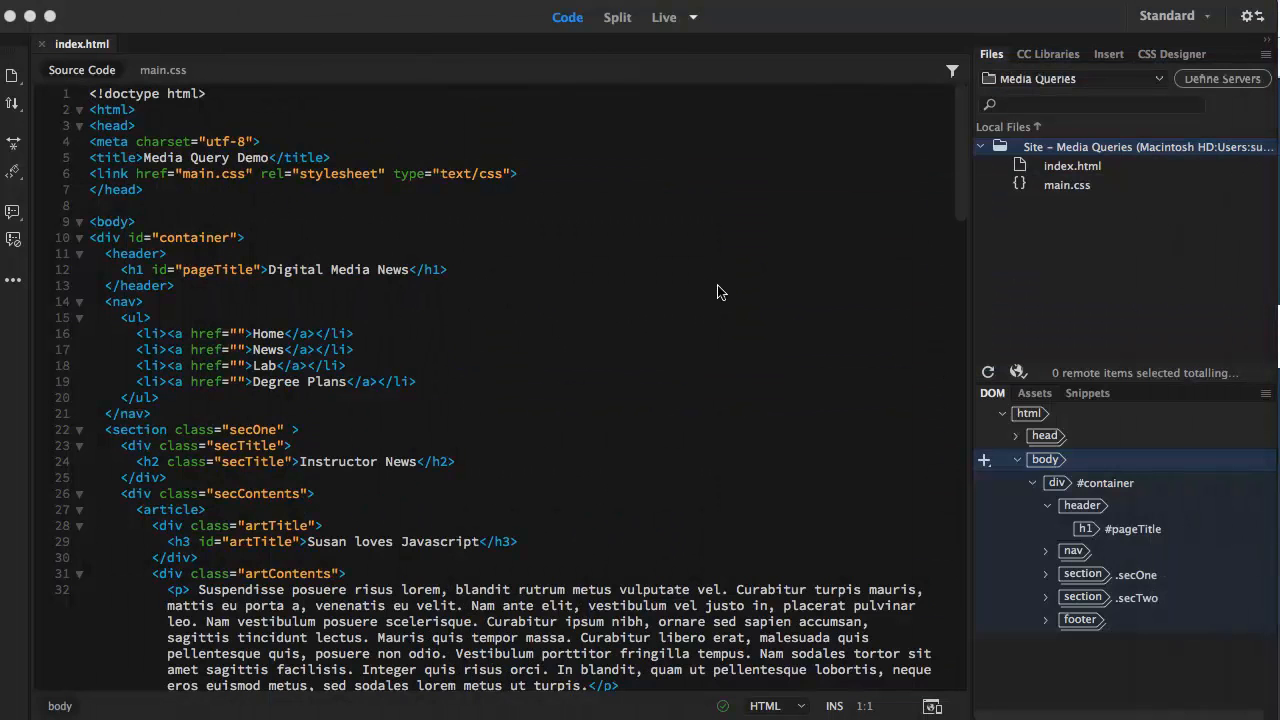
mouse_move(670, 402)
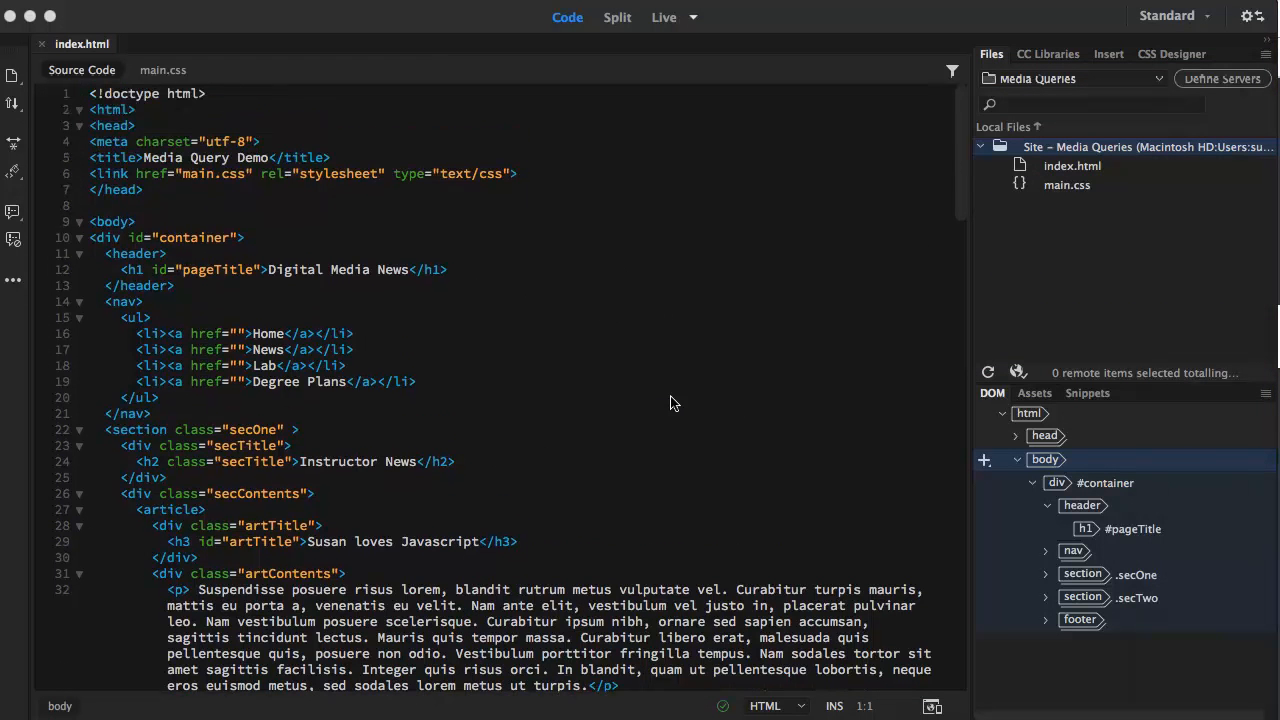
mouse_move(1237, 220)
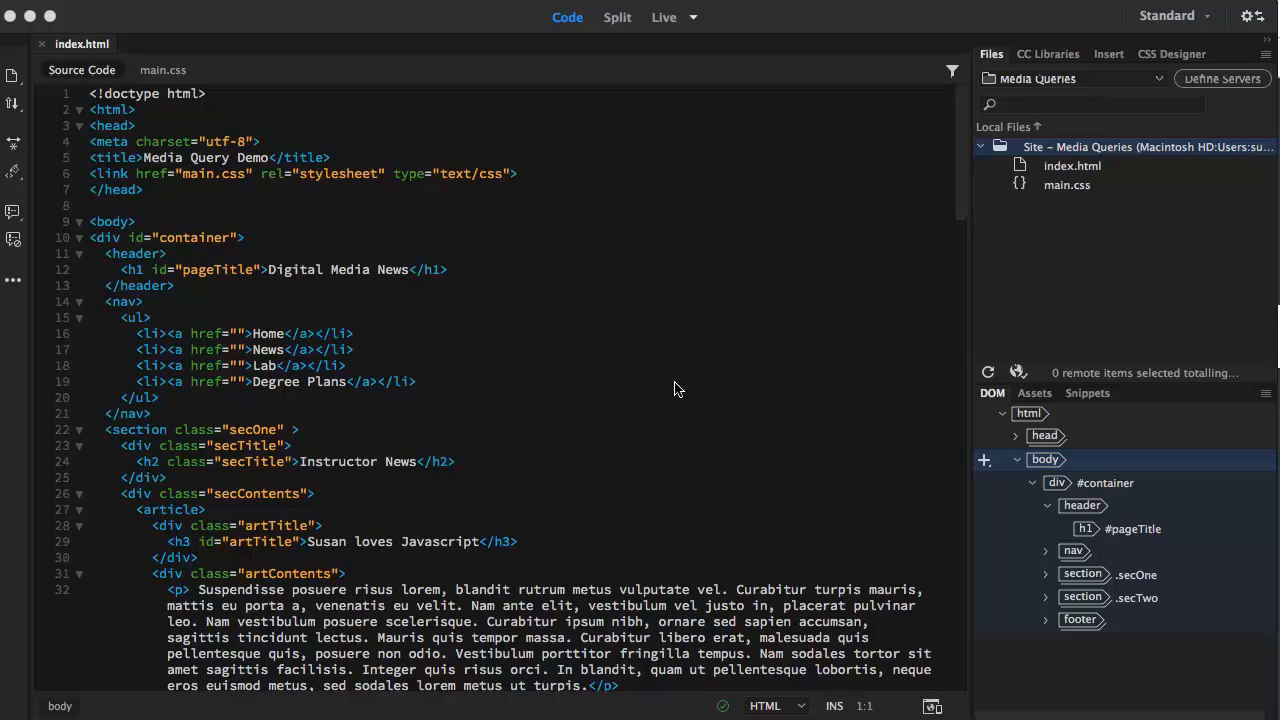
scroll("down", 3)
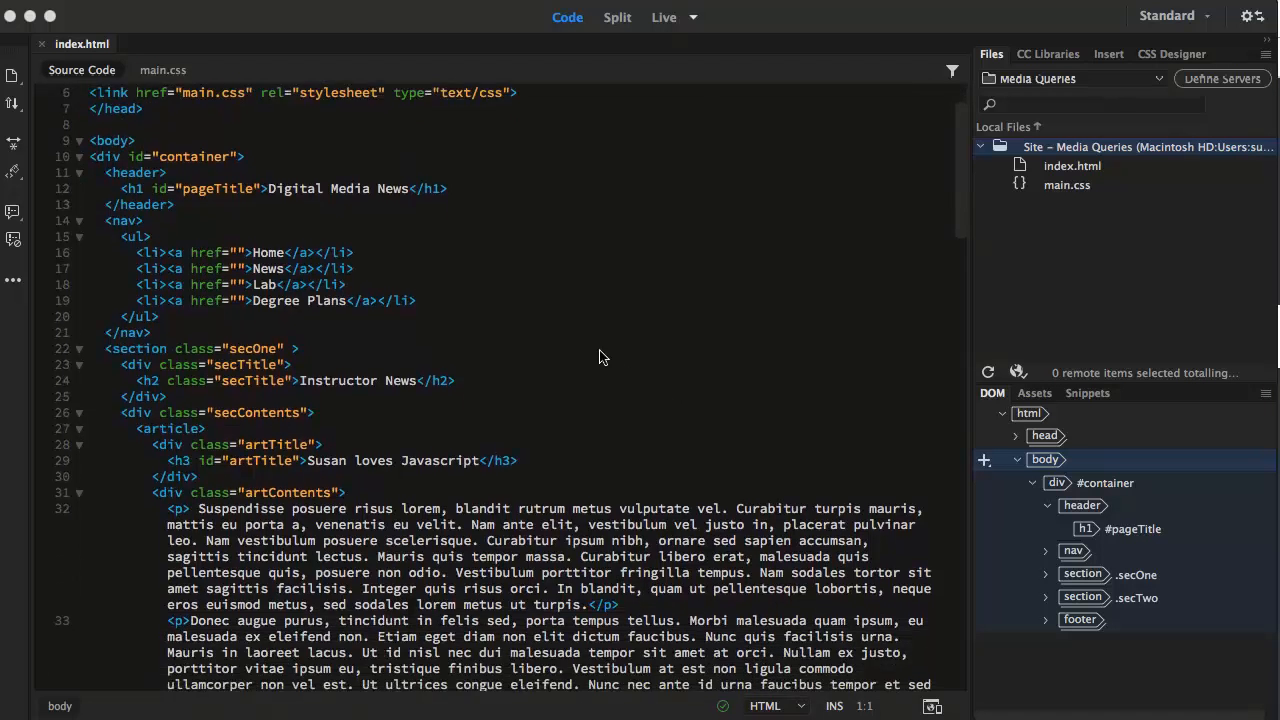
scroll("down", 3)
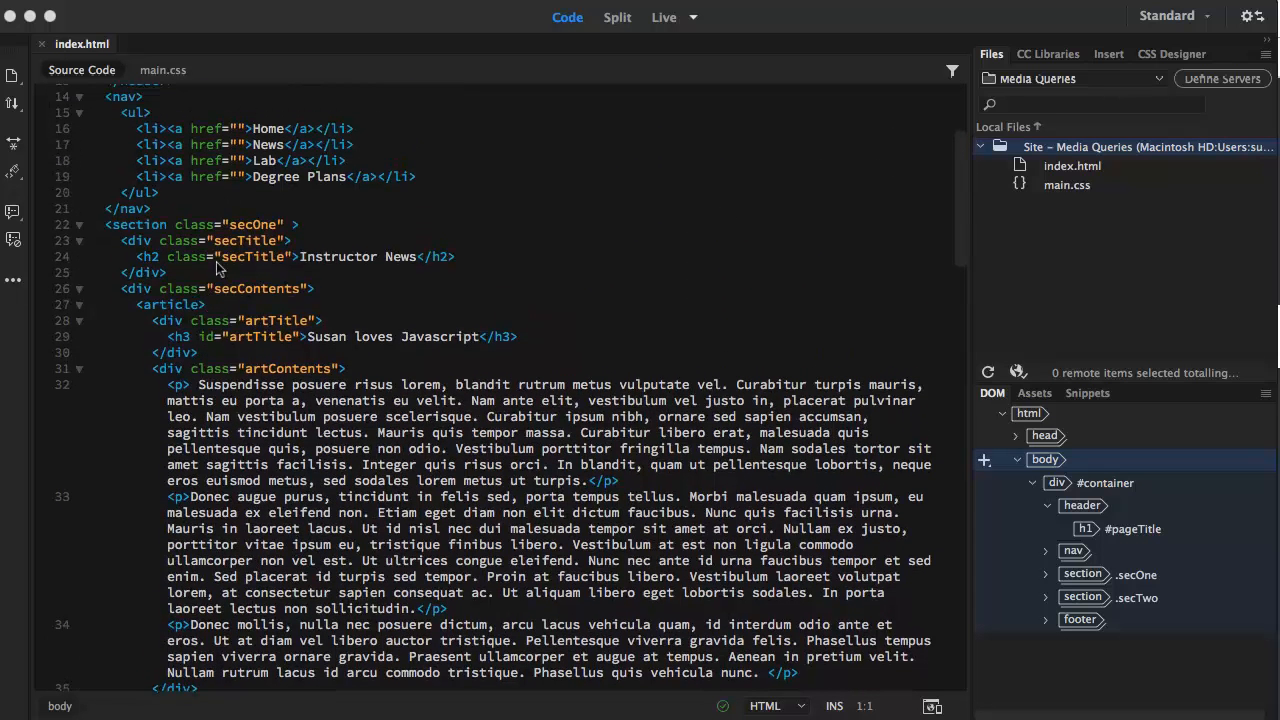
scroll("down", 3)
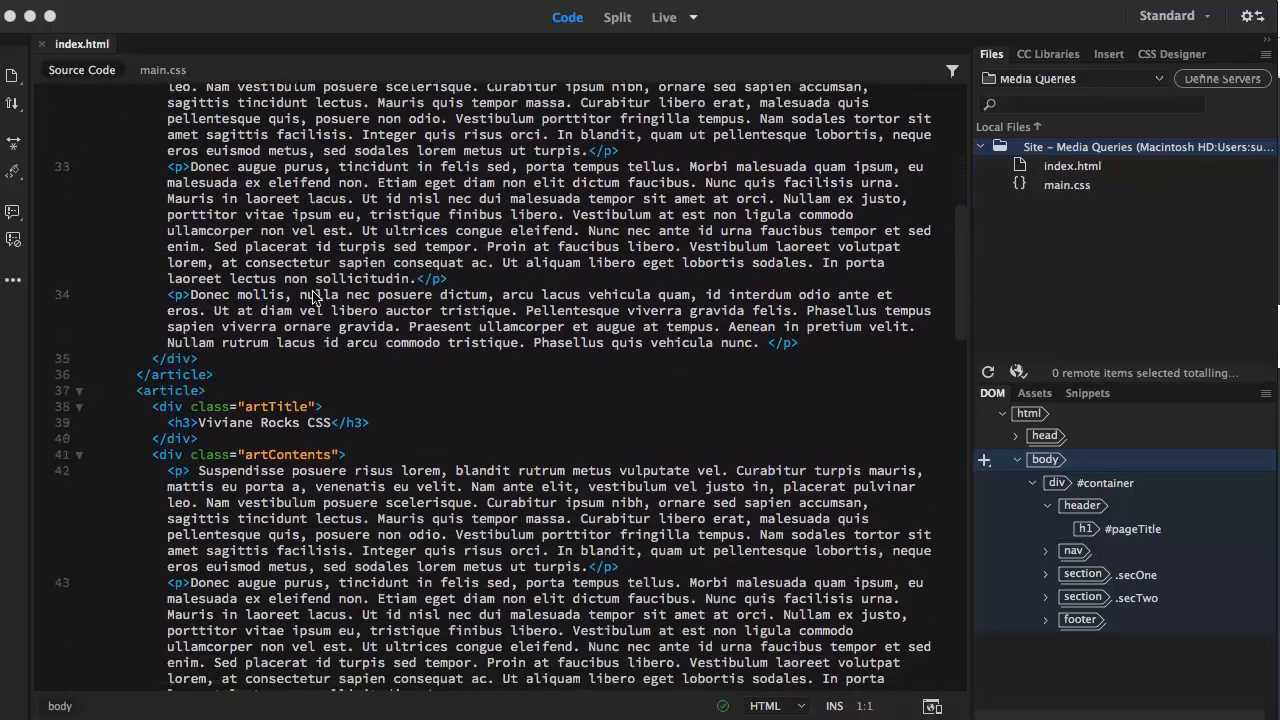
scroll("down", 3)
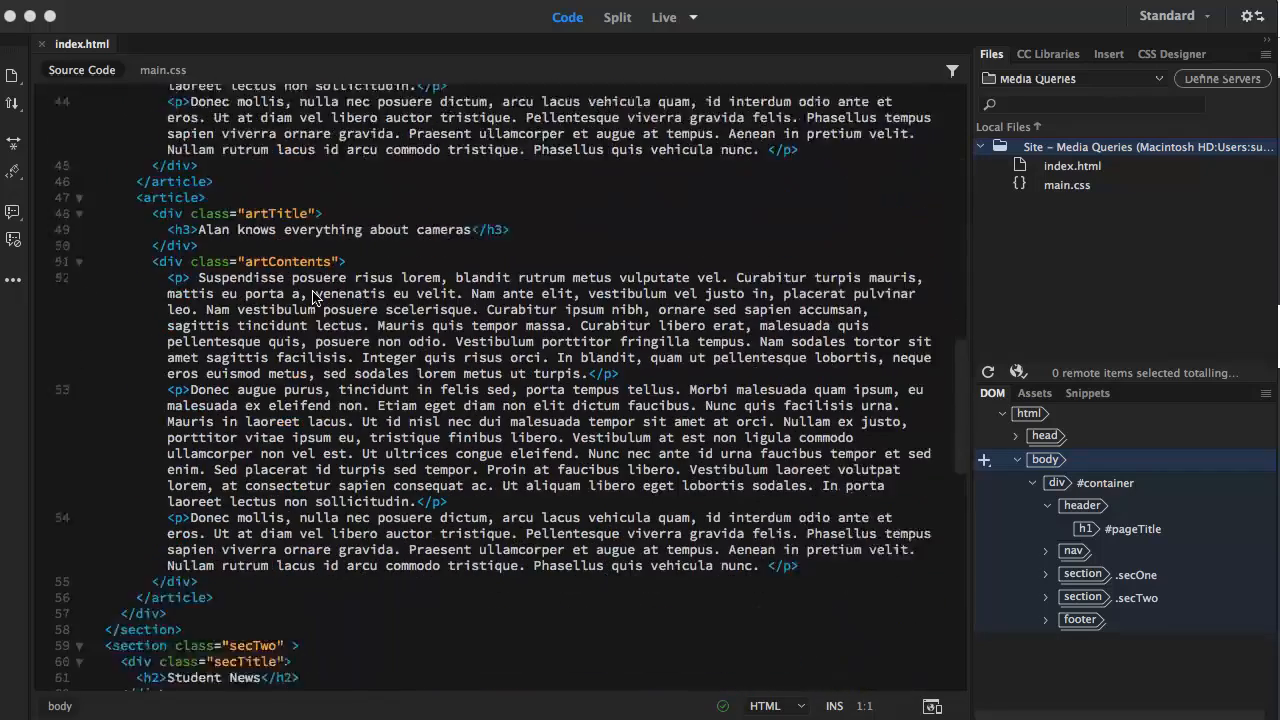
scroll("down", 3)
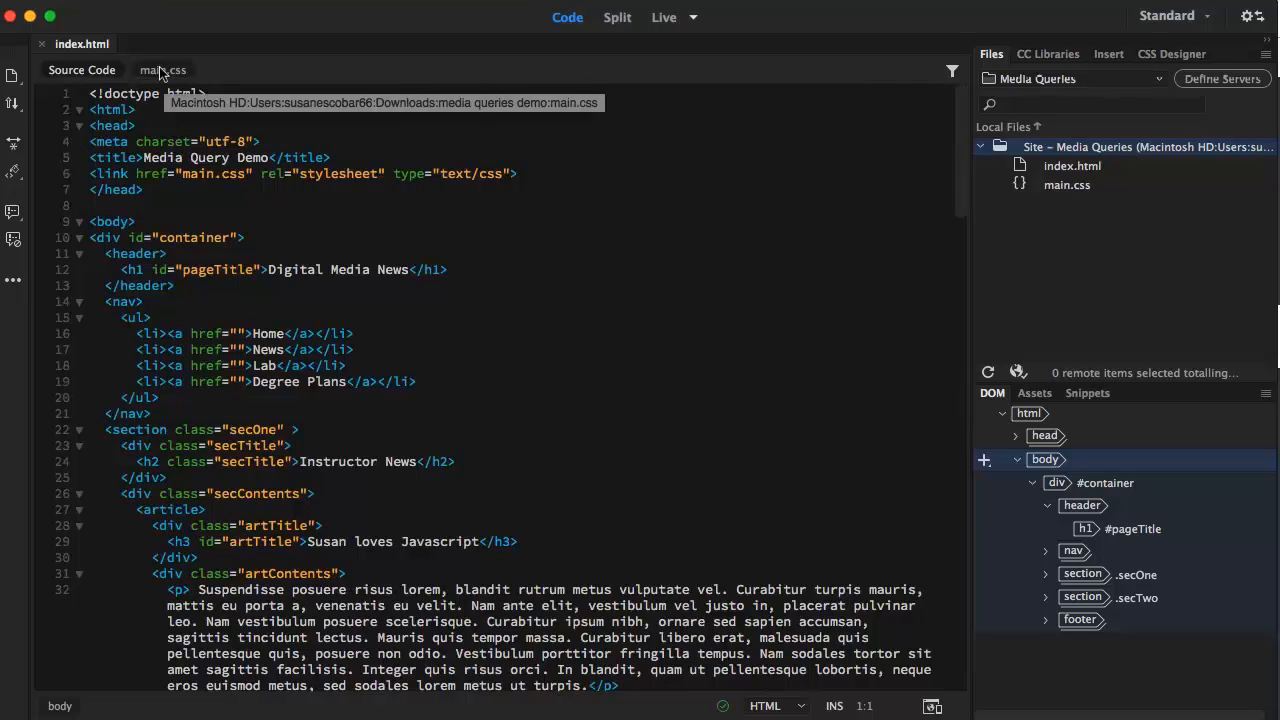
left_click(162, 70)
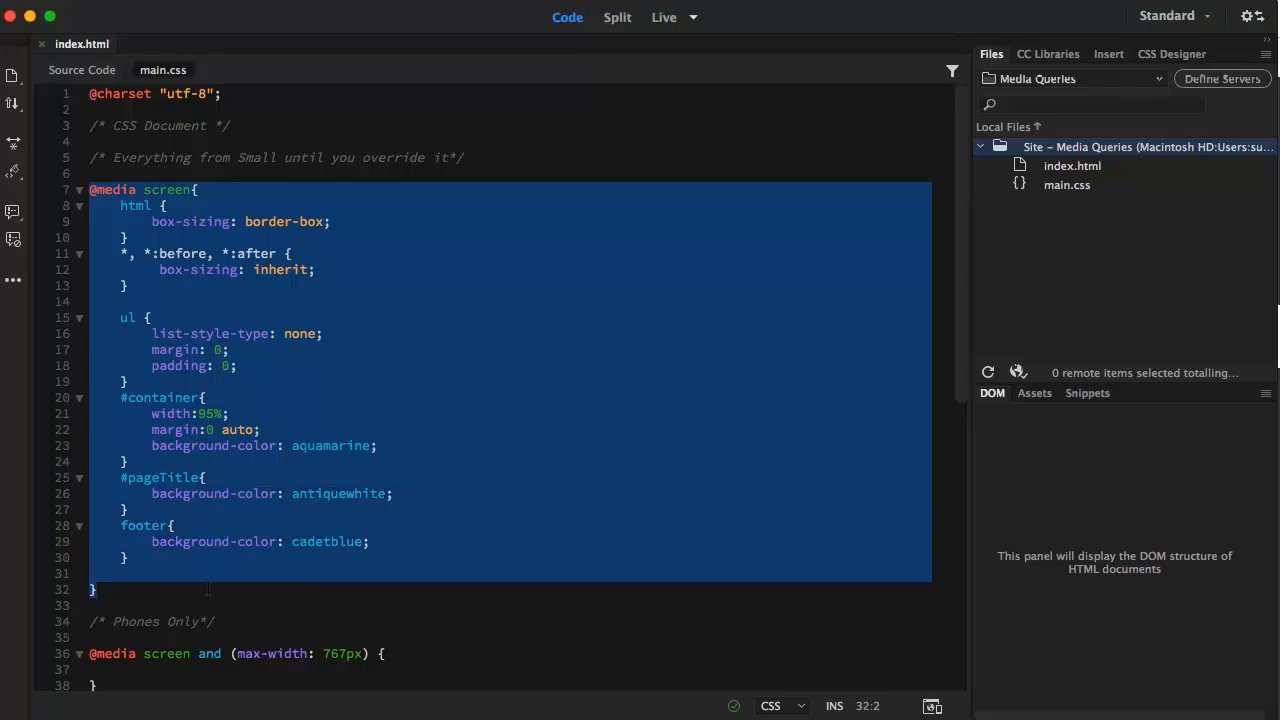
scroll("down", 3)
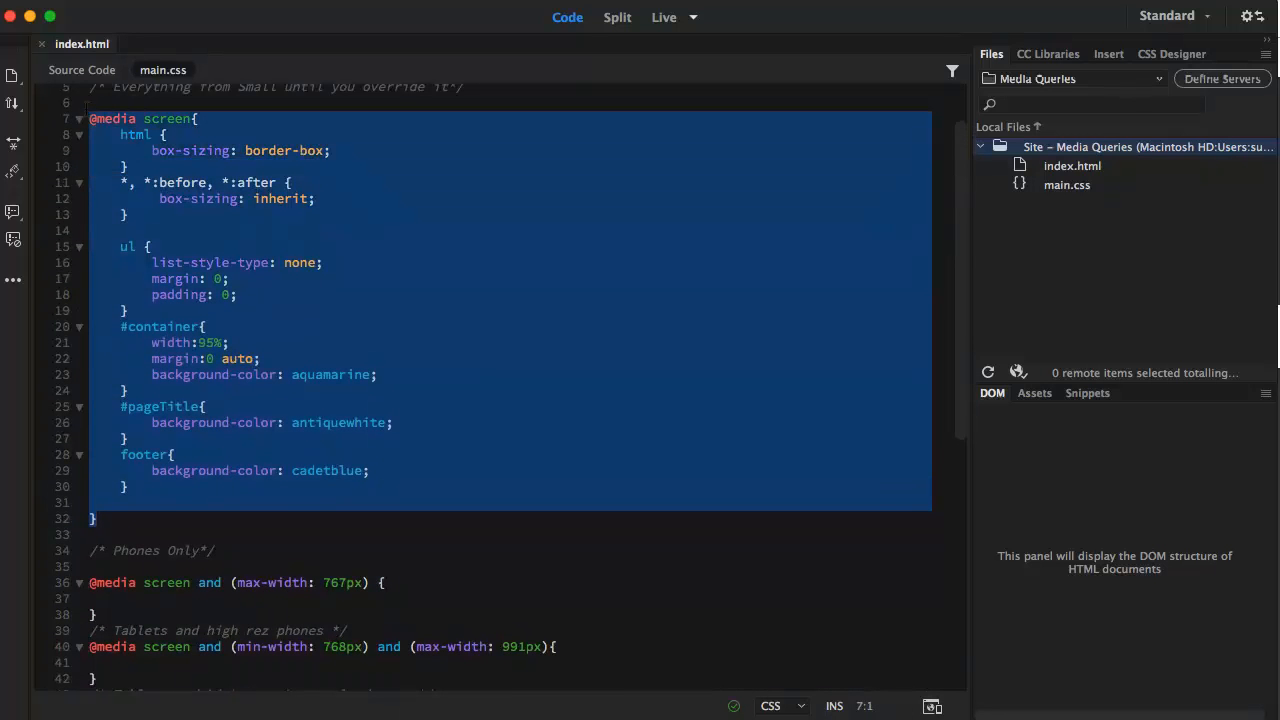
scroll("down", 3)
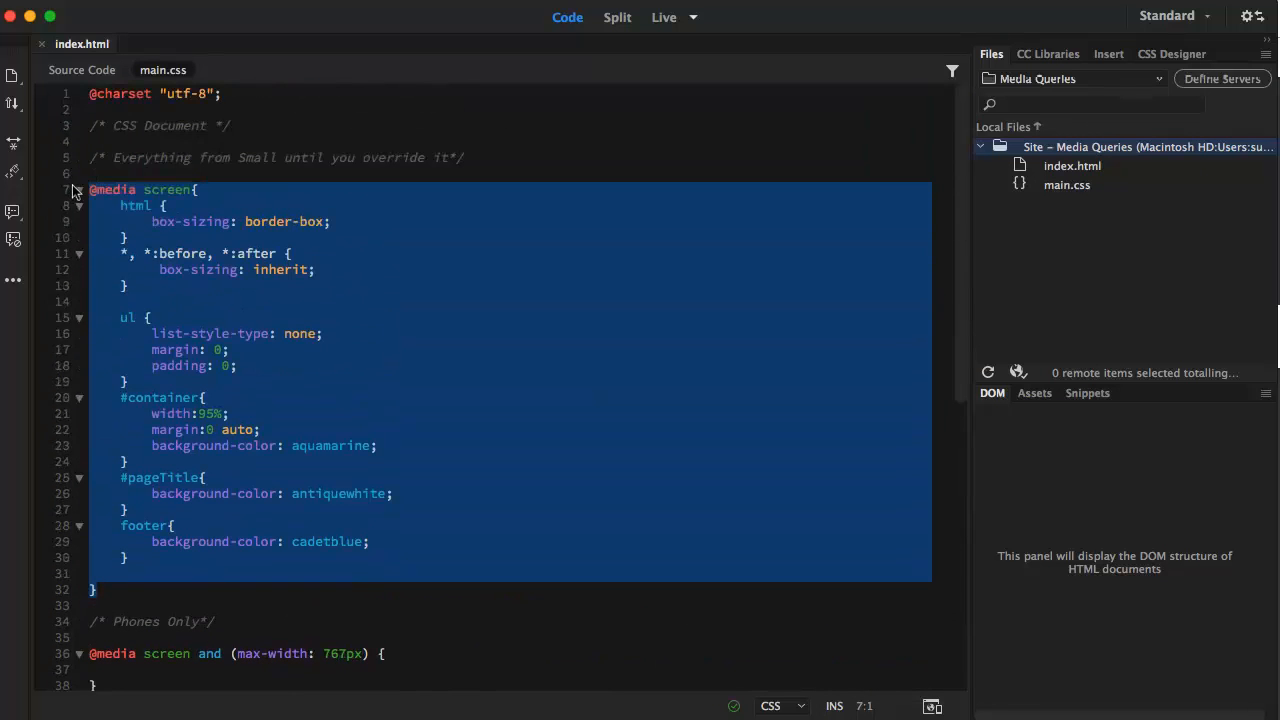
left_click(175, 189)
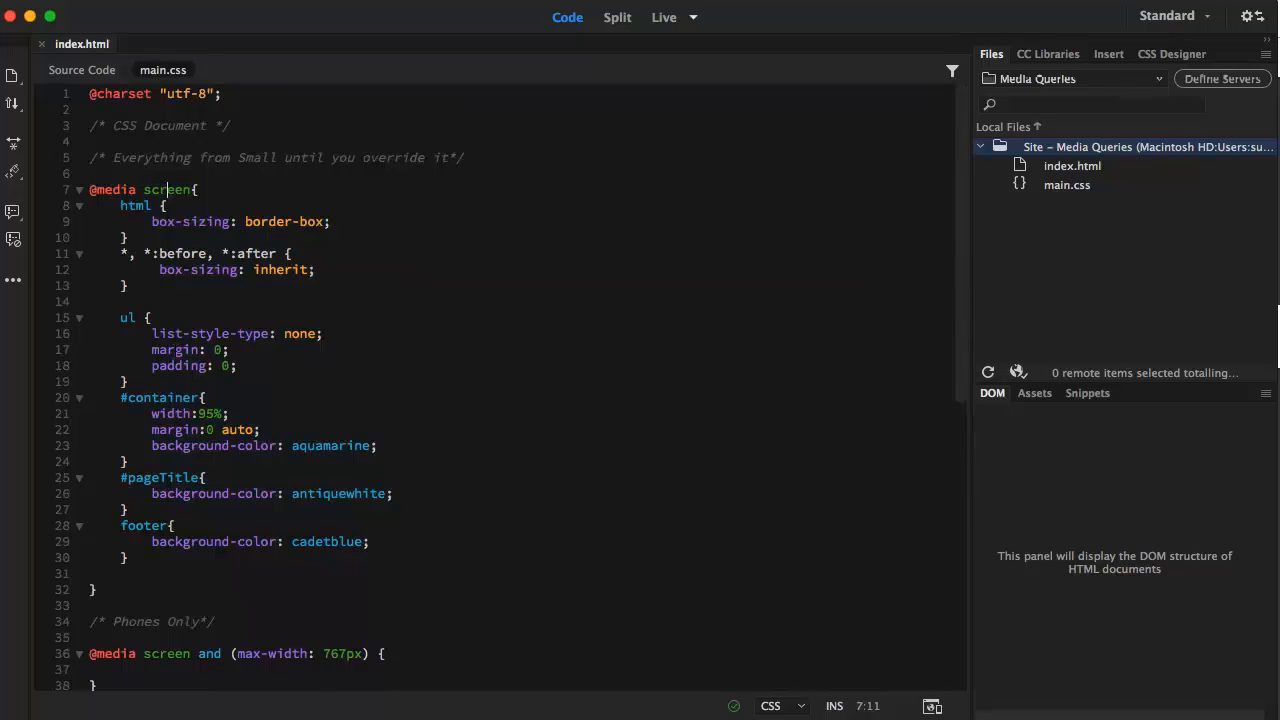
scroll("down", 3)
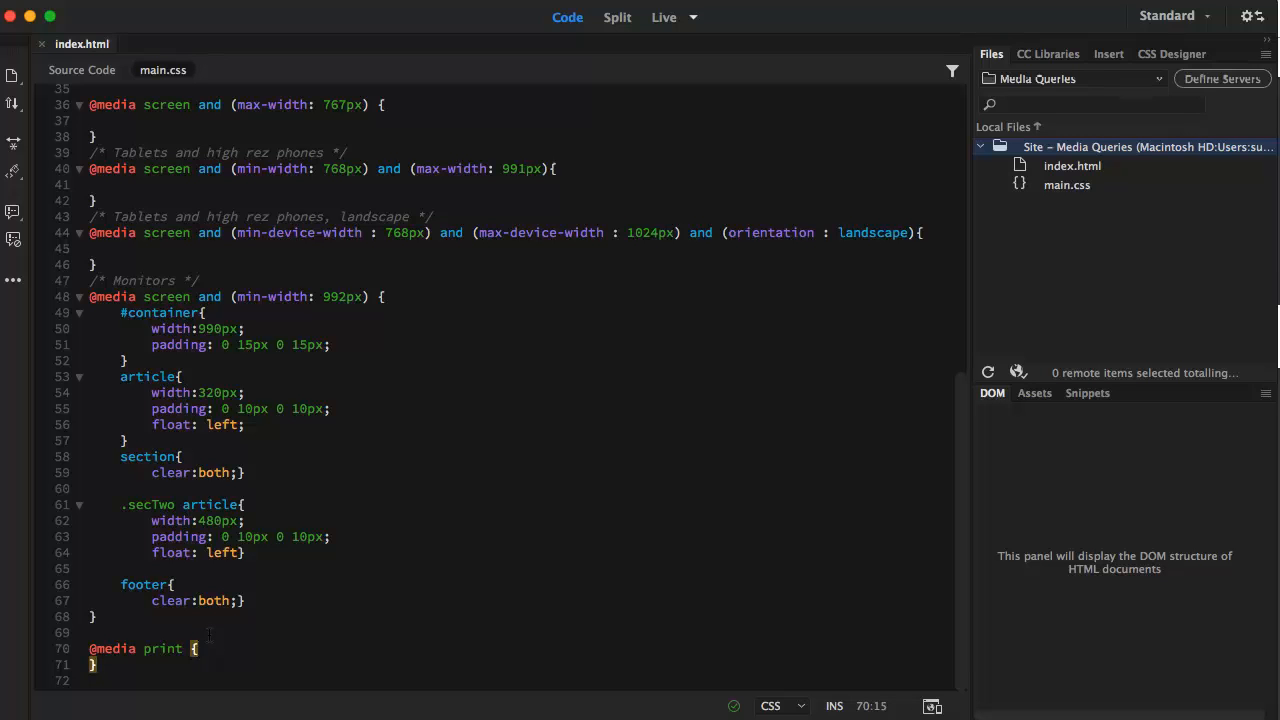
scroll("up", 3)
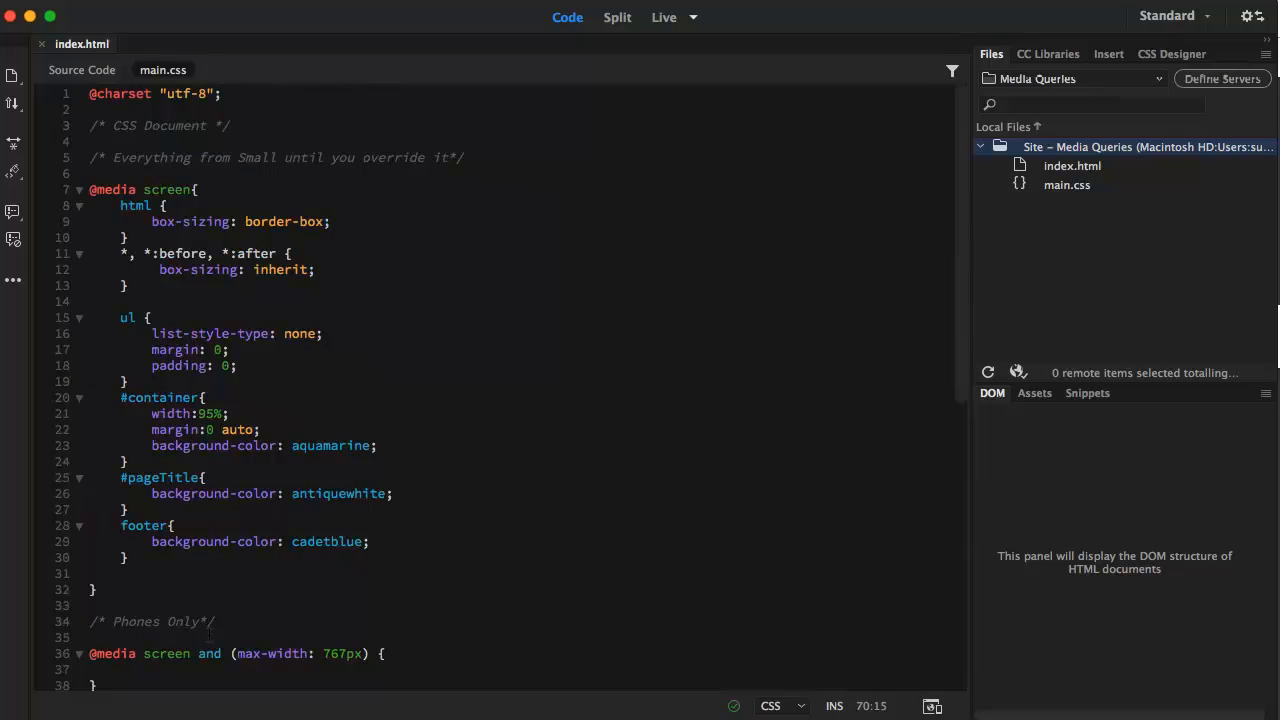
scroll("down", 3)
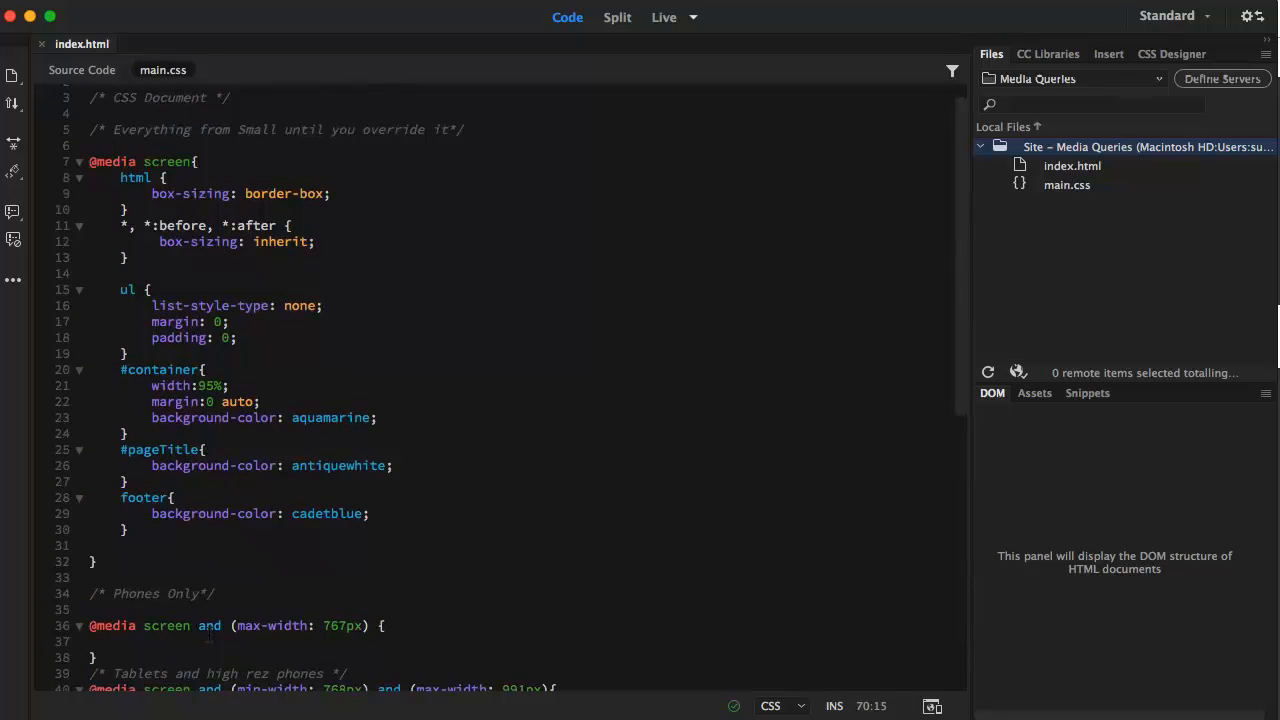
scroll("down", 3)
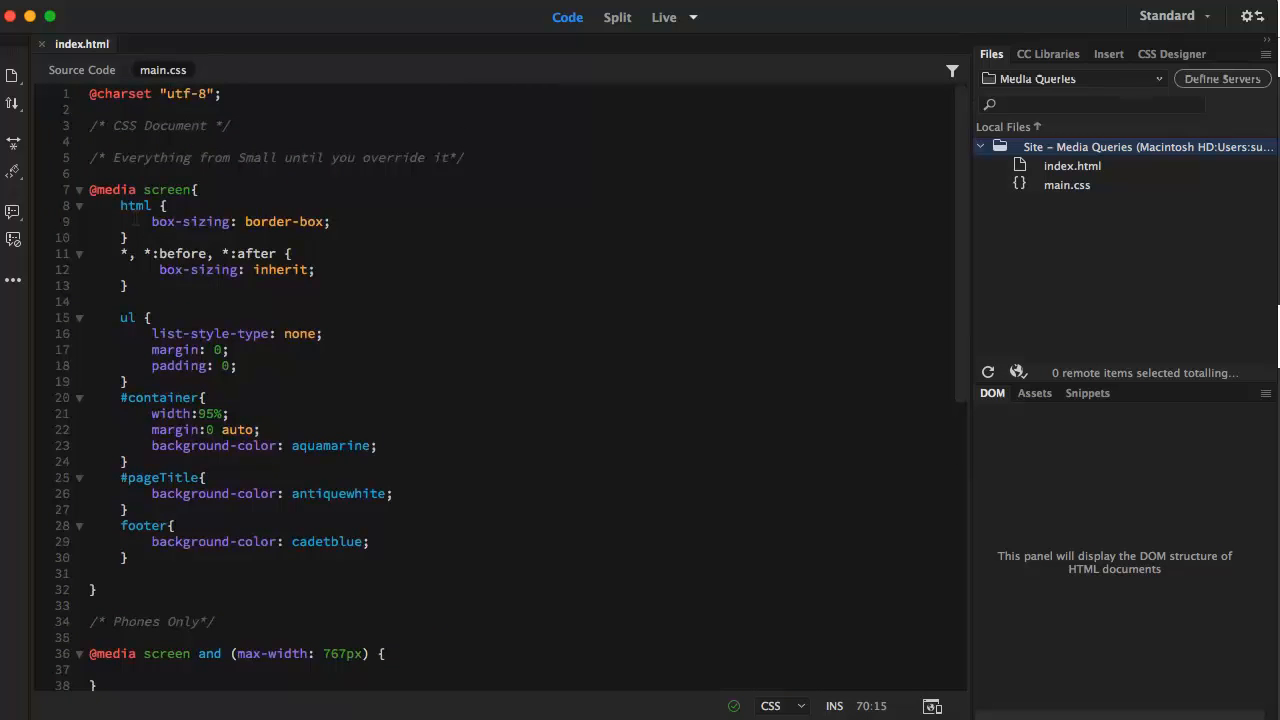
left_click_drag(120, 205, 315, 269)
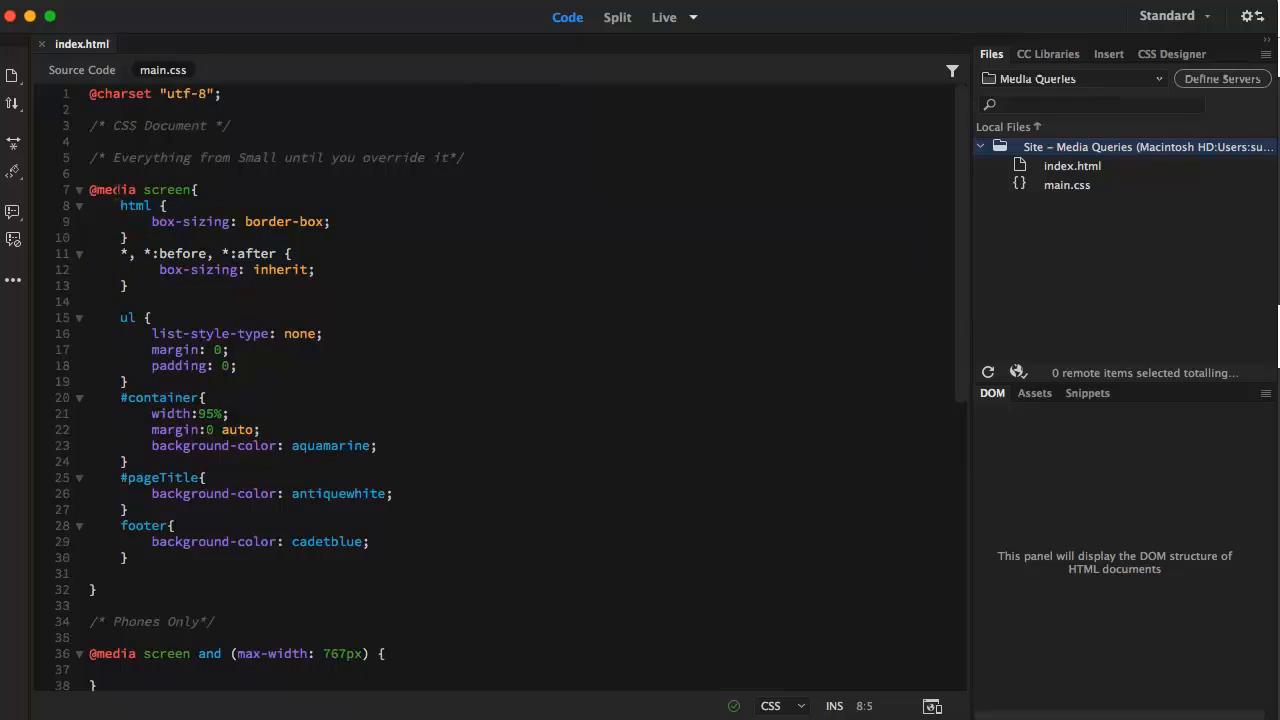
left_click_drag(120, 205, 127, 285)
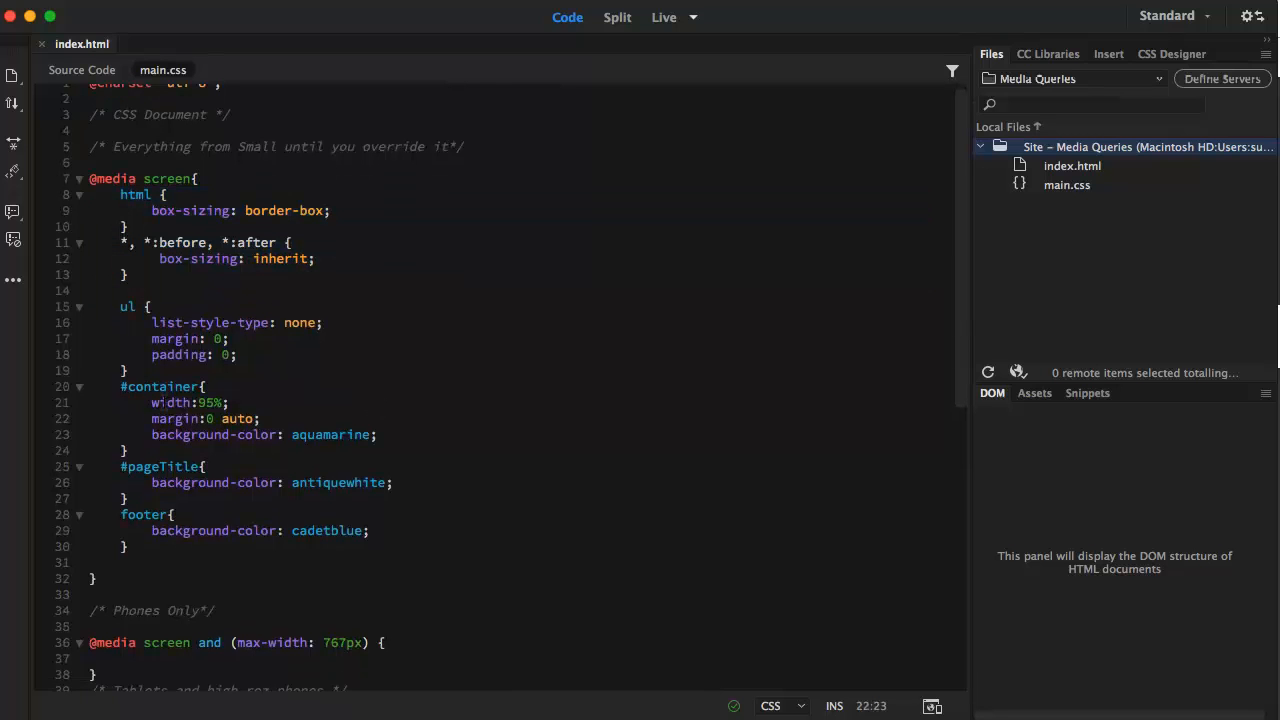
scroll("down", 3)
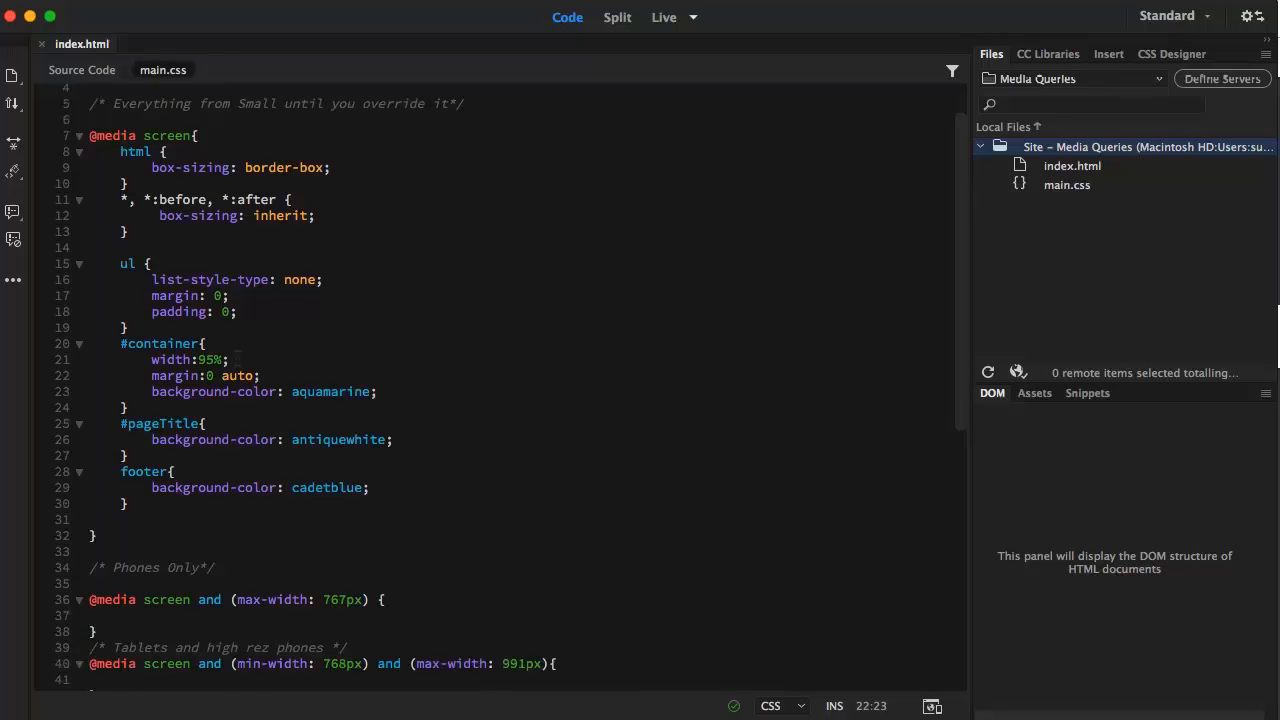
scroll("down", 3)
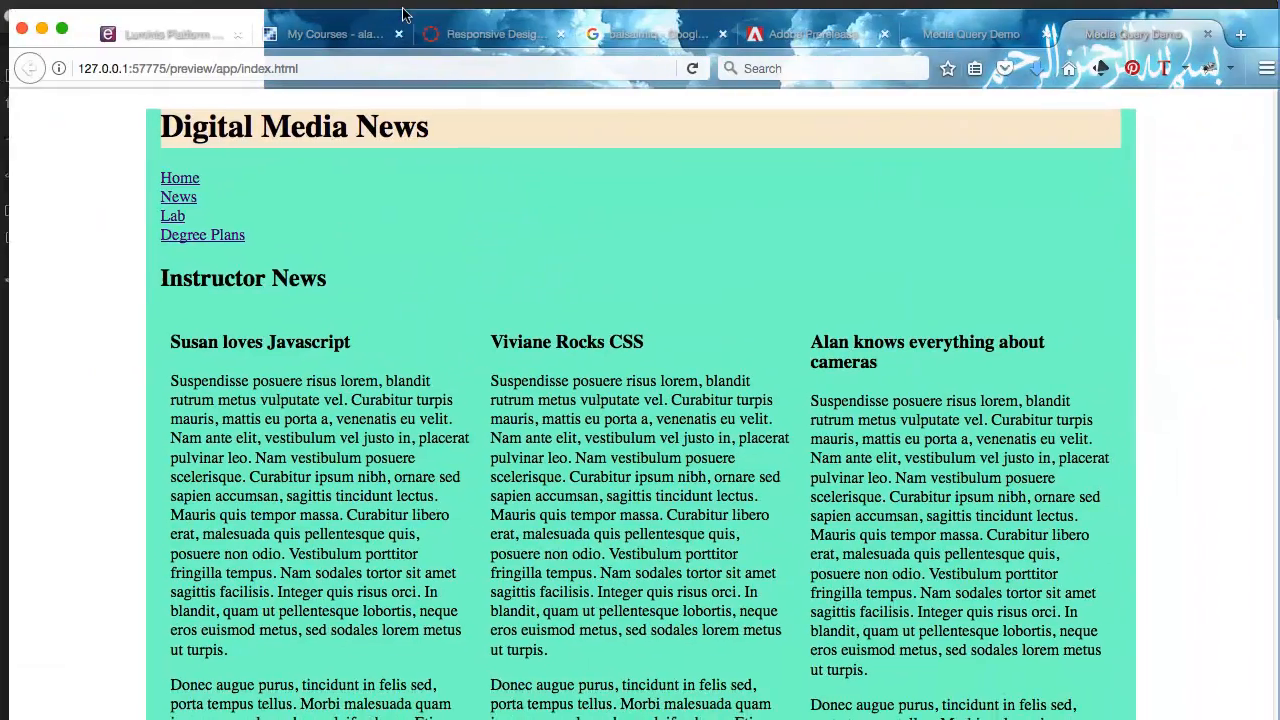
Scroll the Firefox preview to compare three-column Instructor News with two-column Student News.
scroll("down", 3)
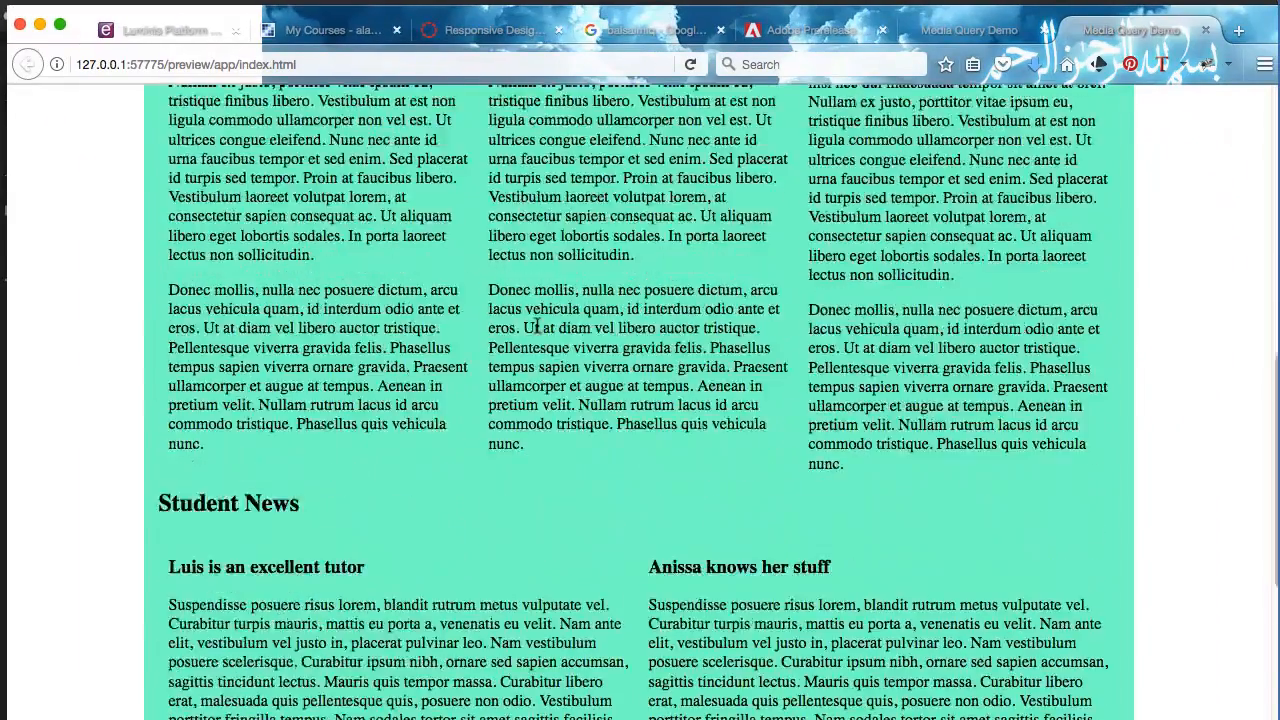
scroll("down", 3)
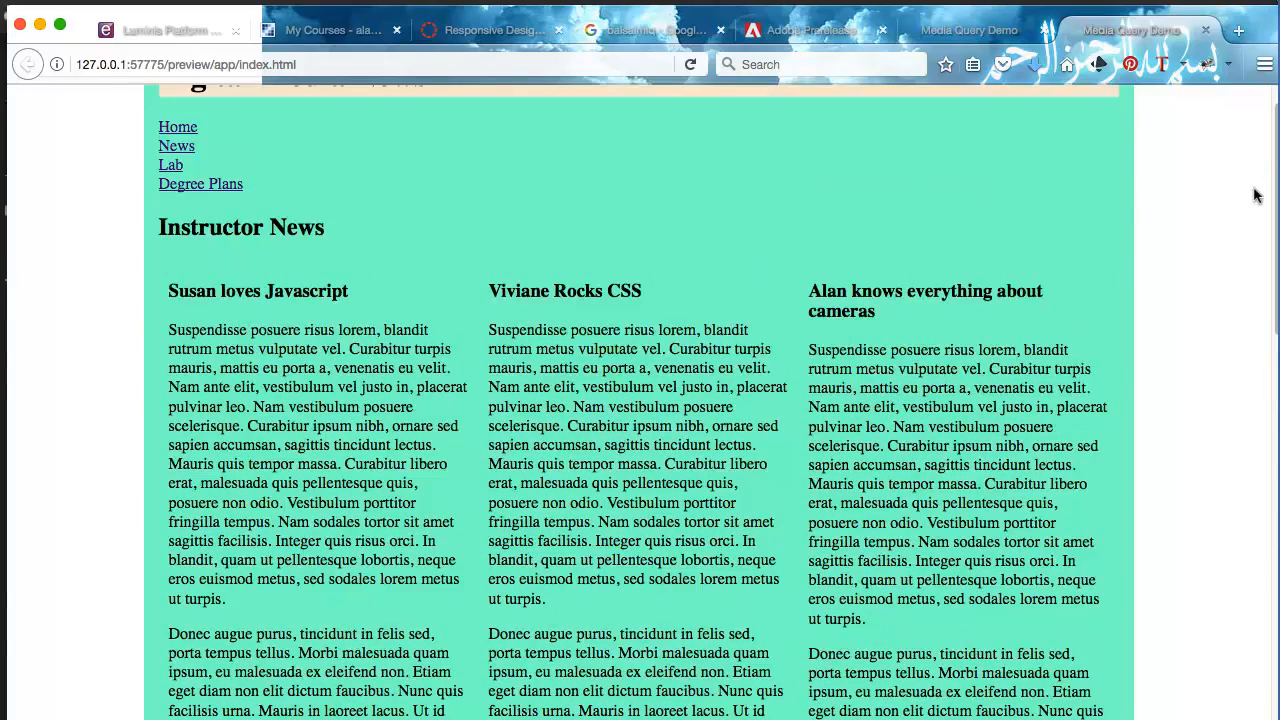
mouse_move(1230, 413)
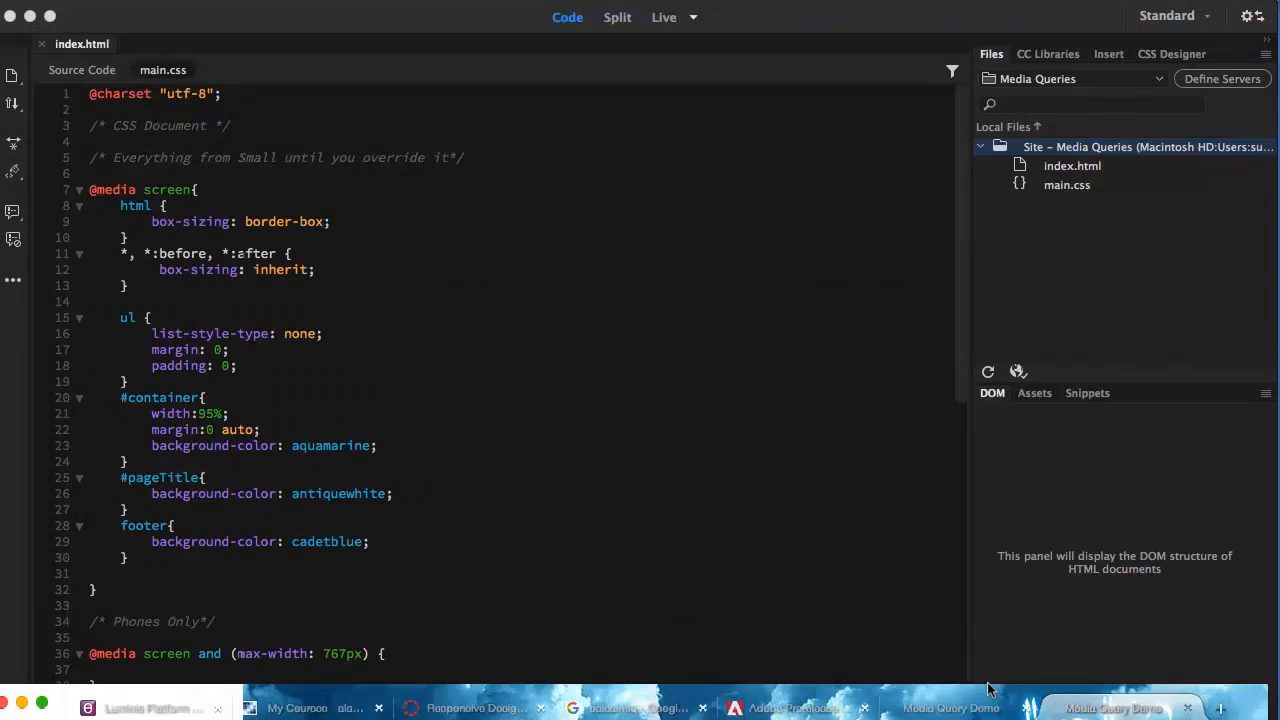
scroll("down", 3)
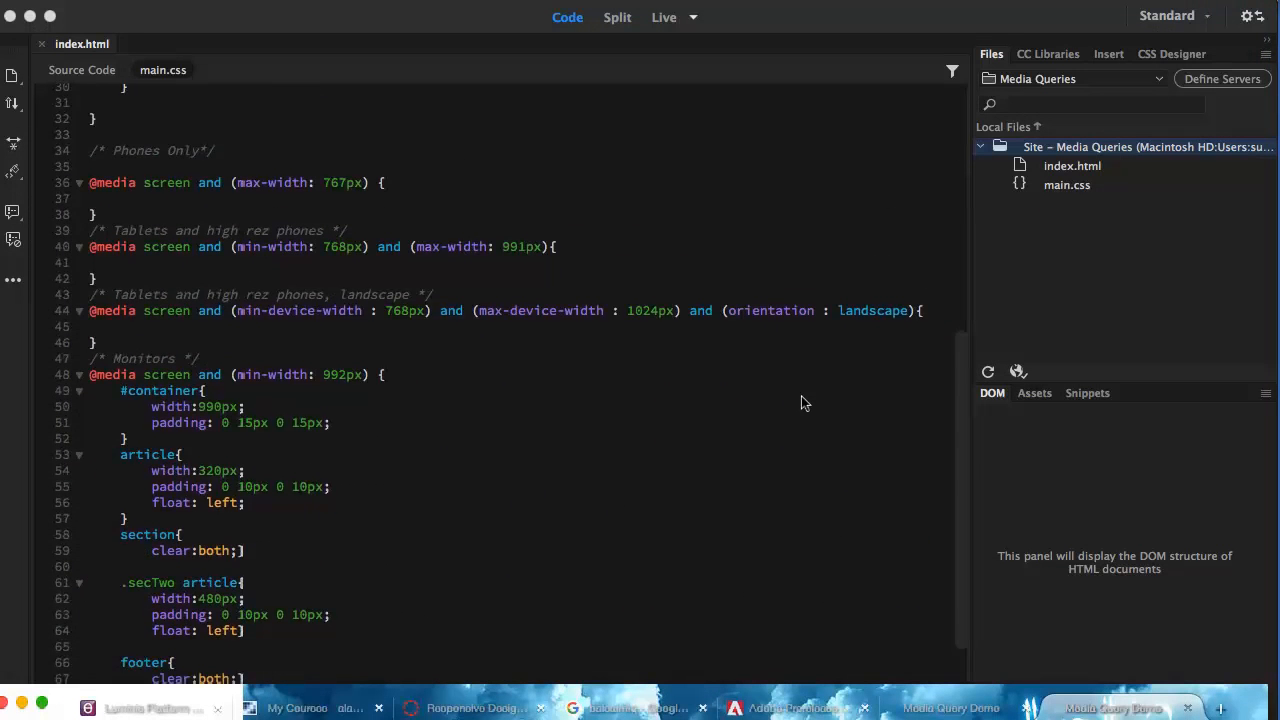
scroll("down", 3)
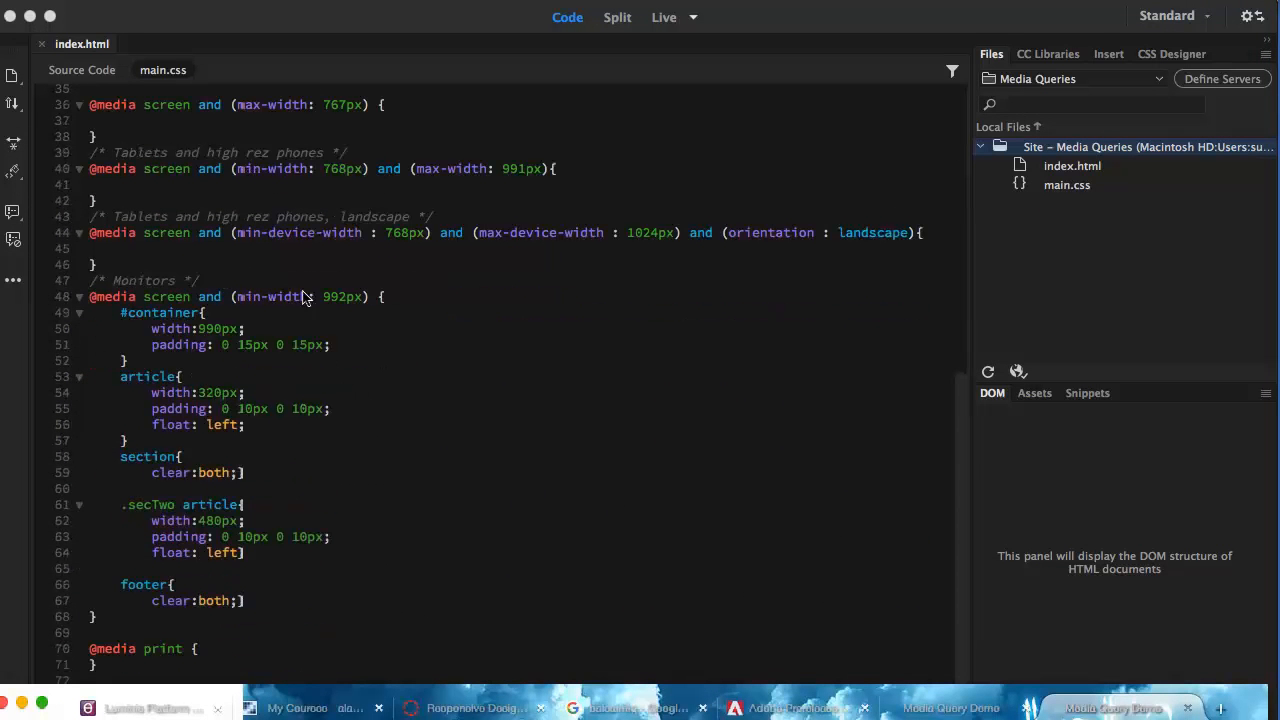
mouse_move(193, 338)
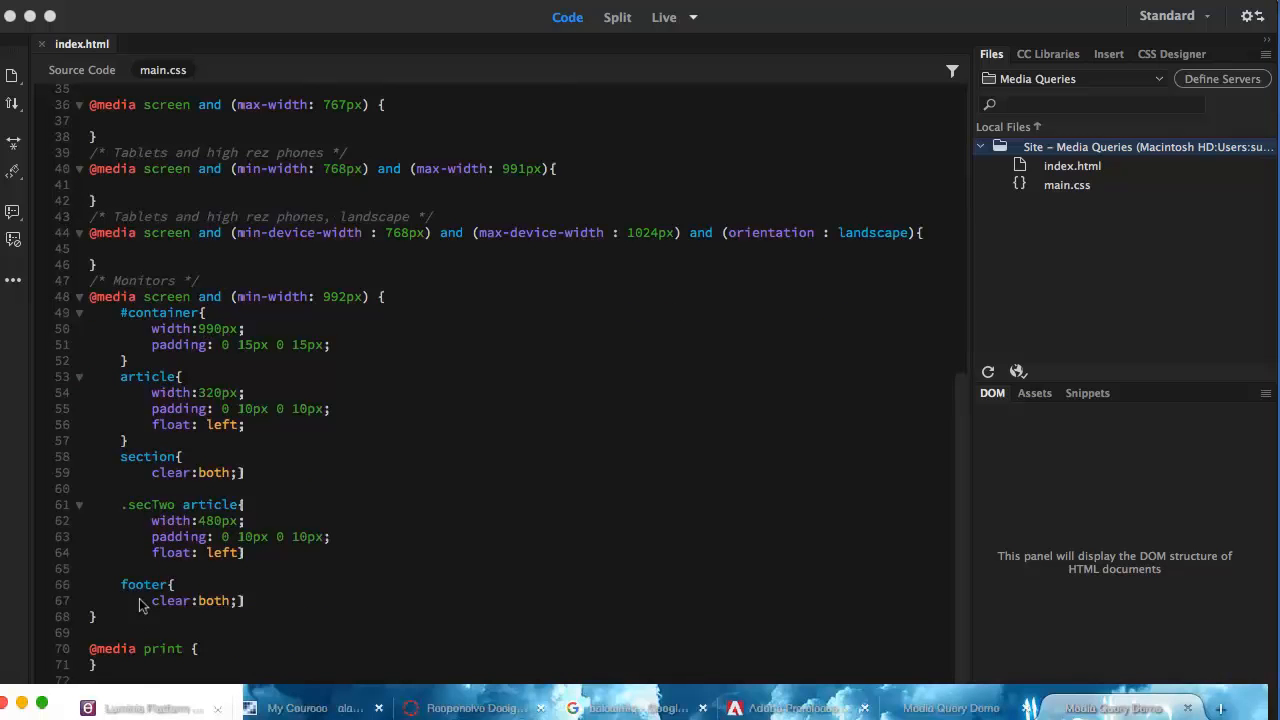
mouse_move(238, 345)
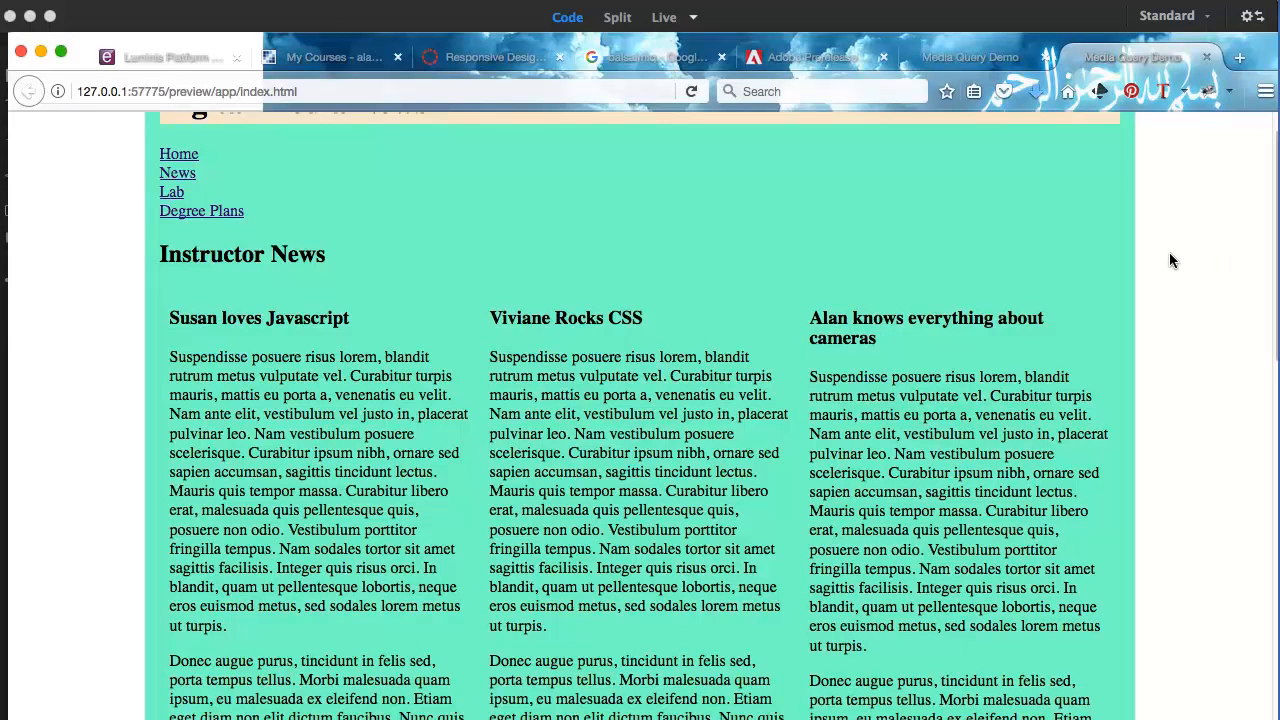
mouse_move(153, 320)
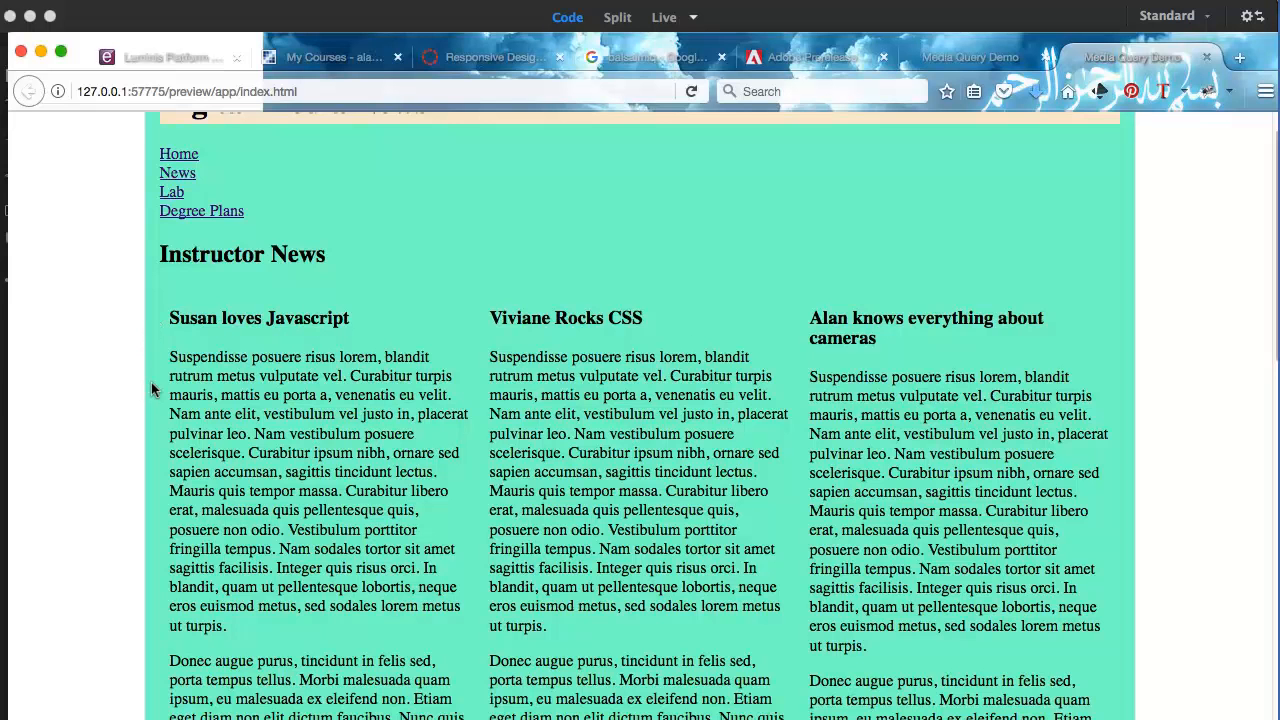
mouse_move(1113, 415)
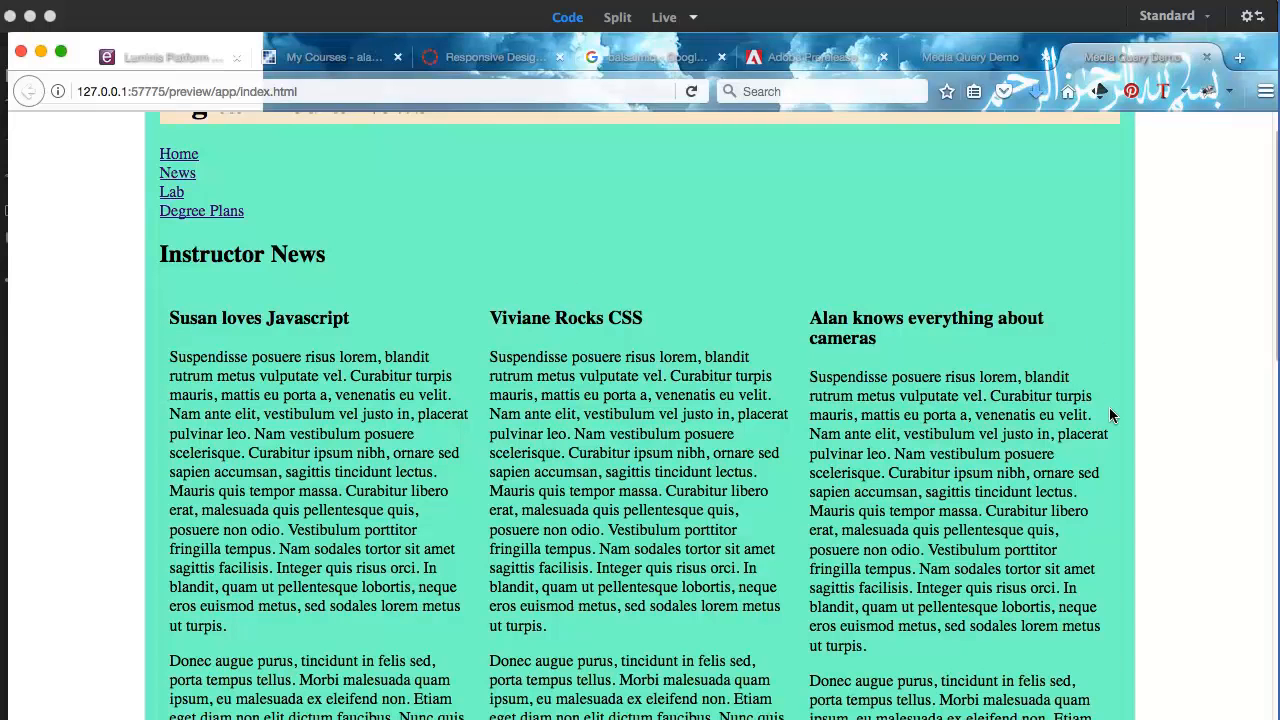
mouse_move(1131, 417)
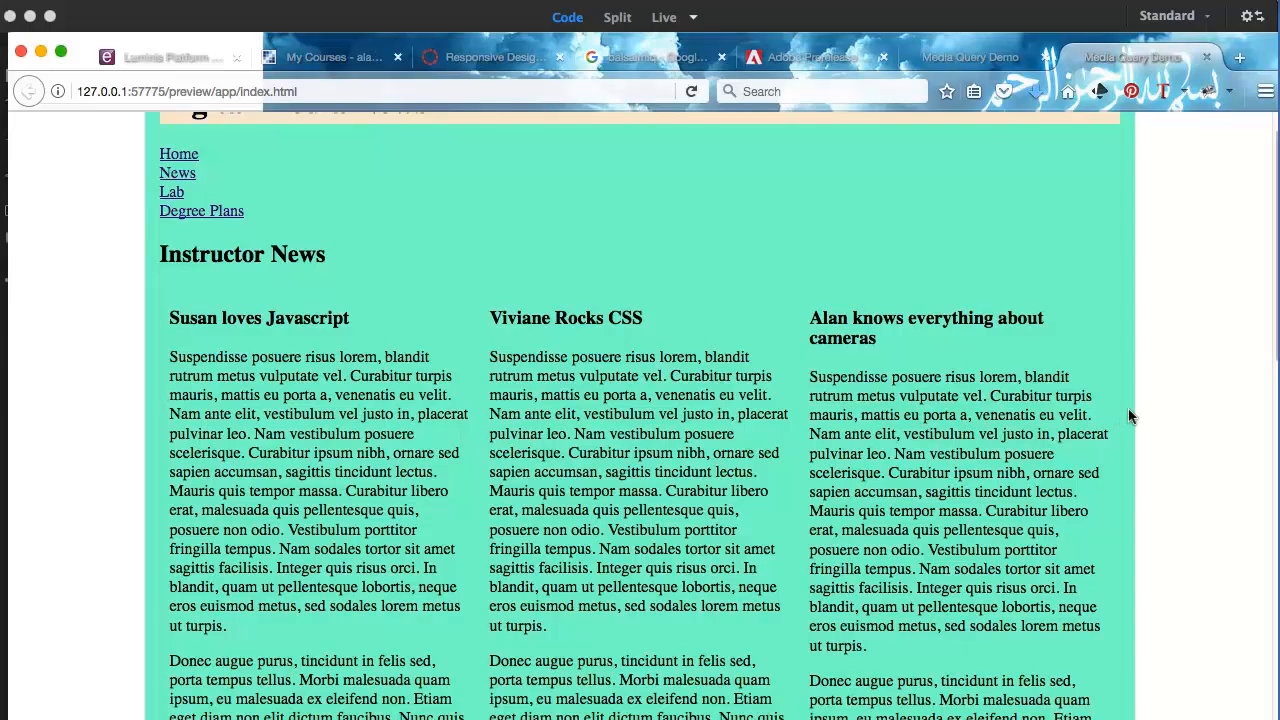
mouse_move(828, 540)
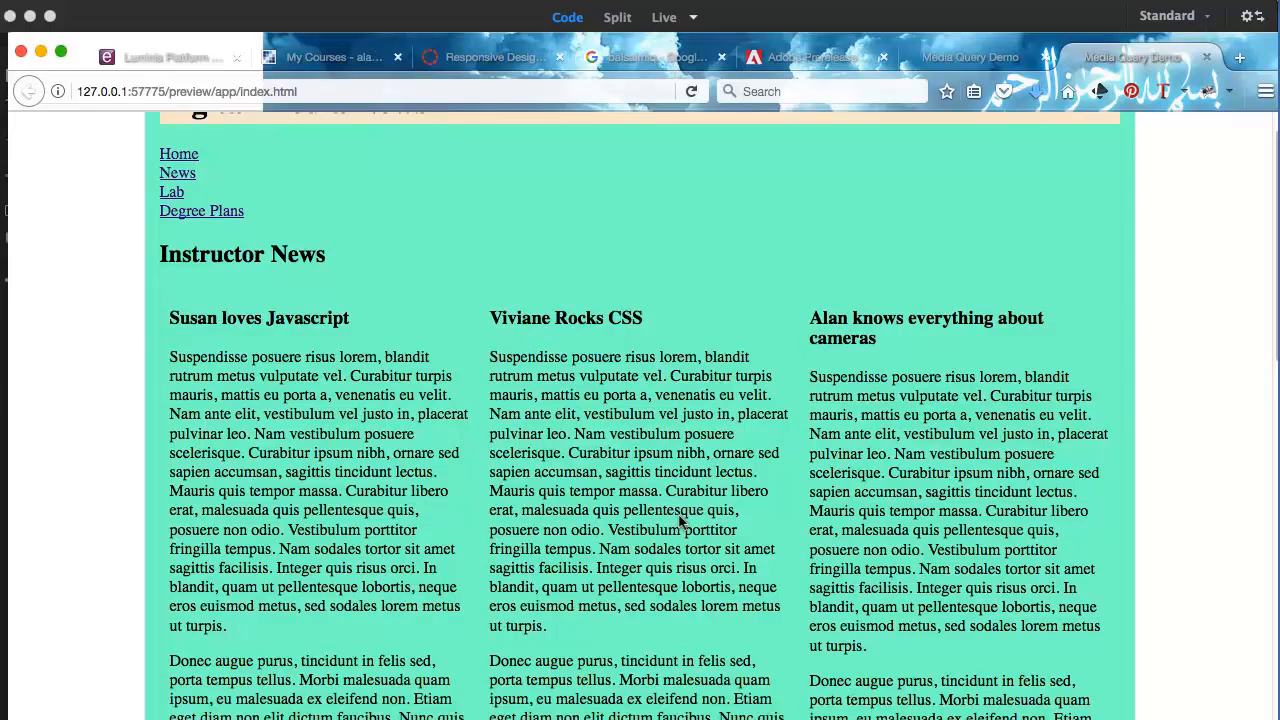
mouse_move(155, 315)
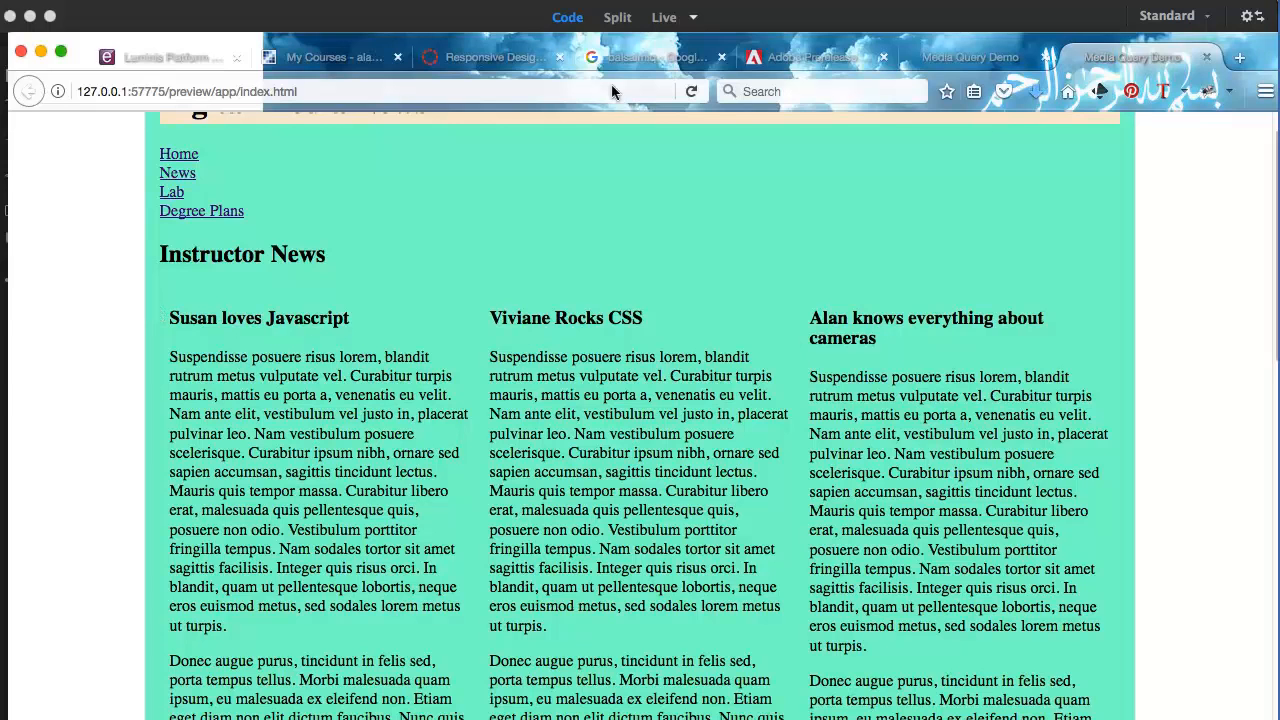
mouse_move(927, 37)
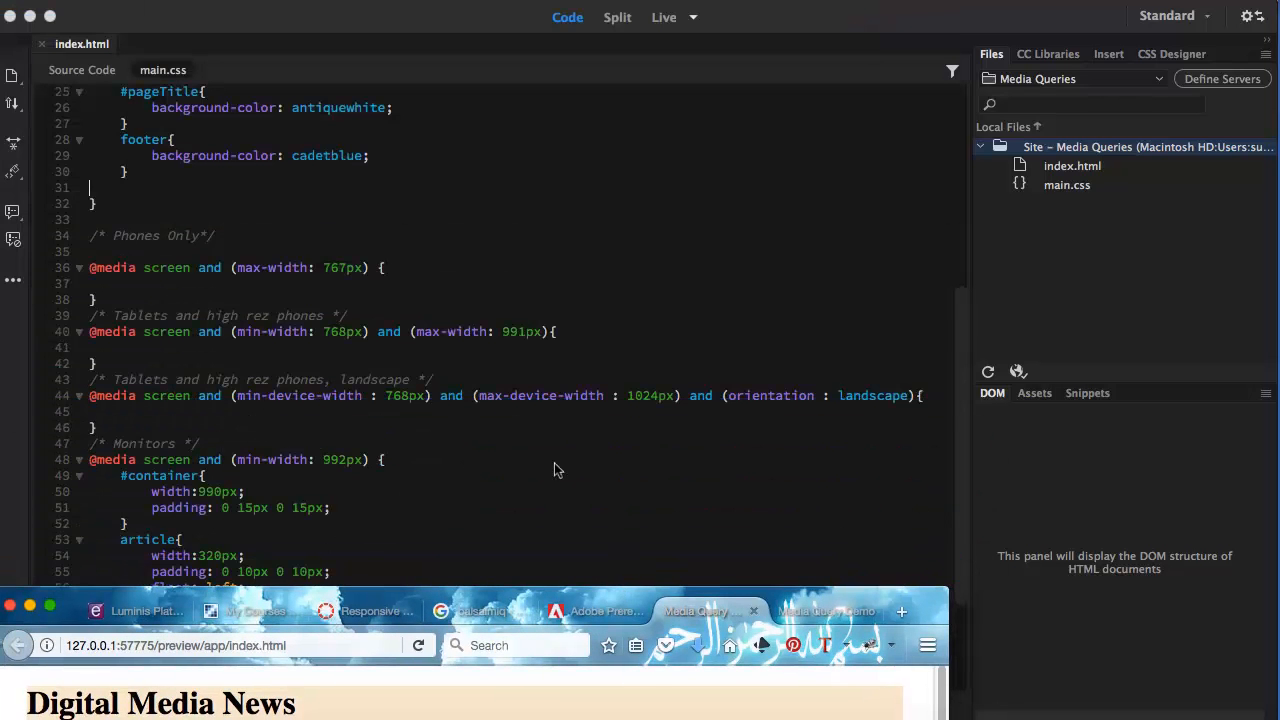
Scroll the narrowed preview to confirm the articles stack in a single column.
scroll("down", 3)
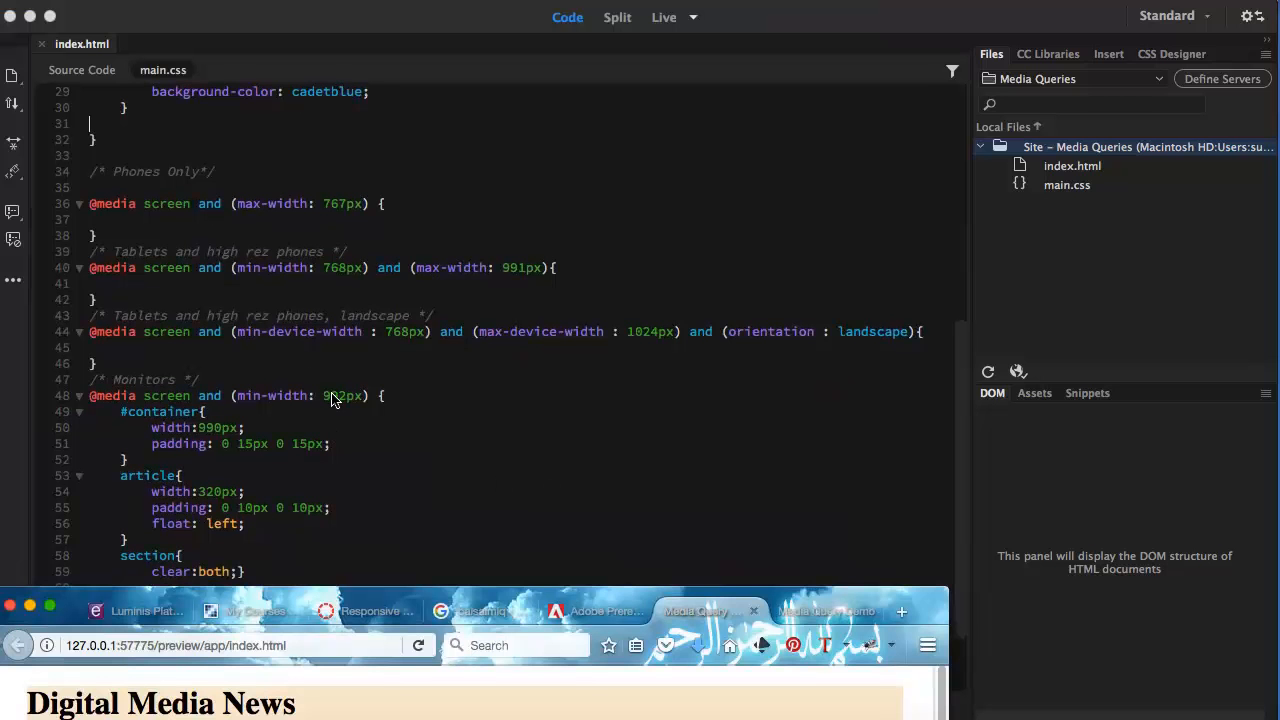
mouse_move(349, 405)
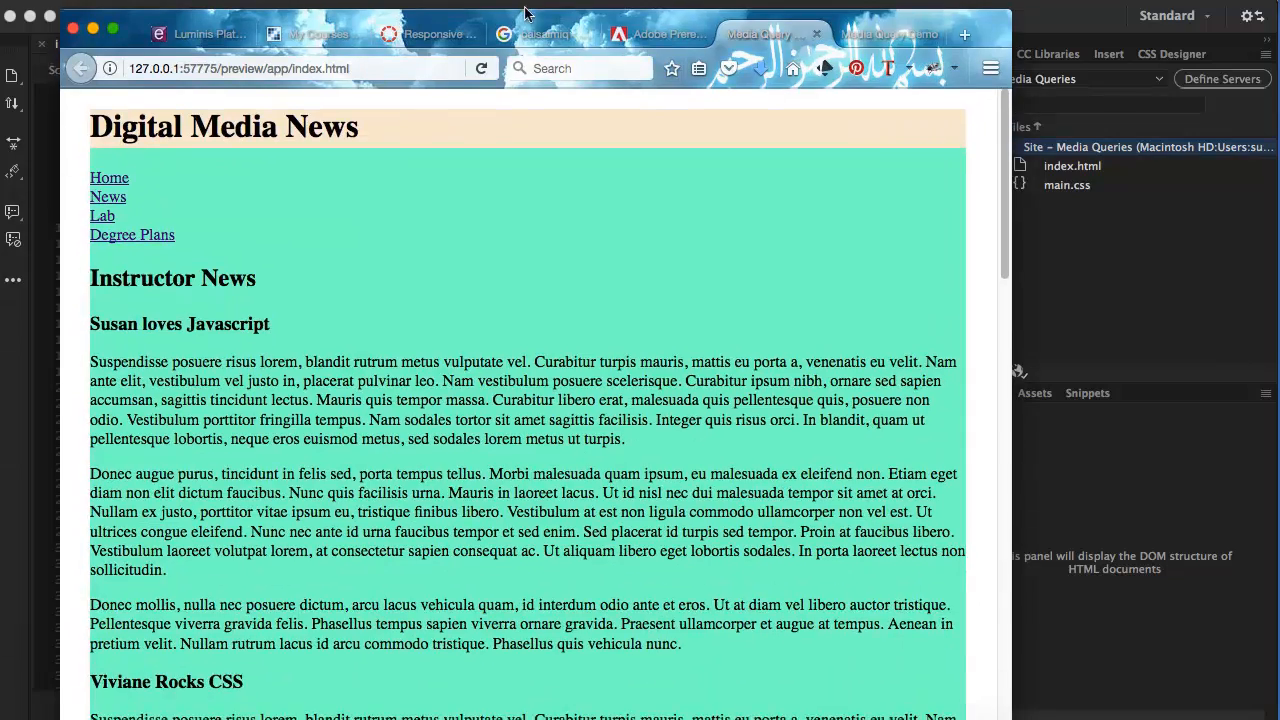
scroll("down", 3)
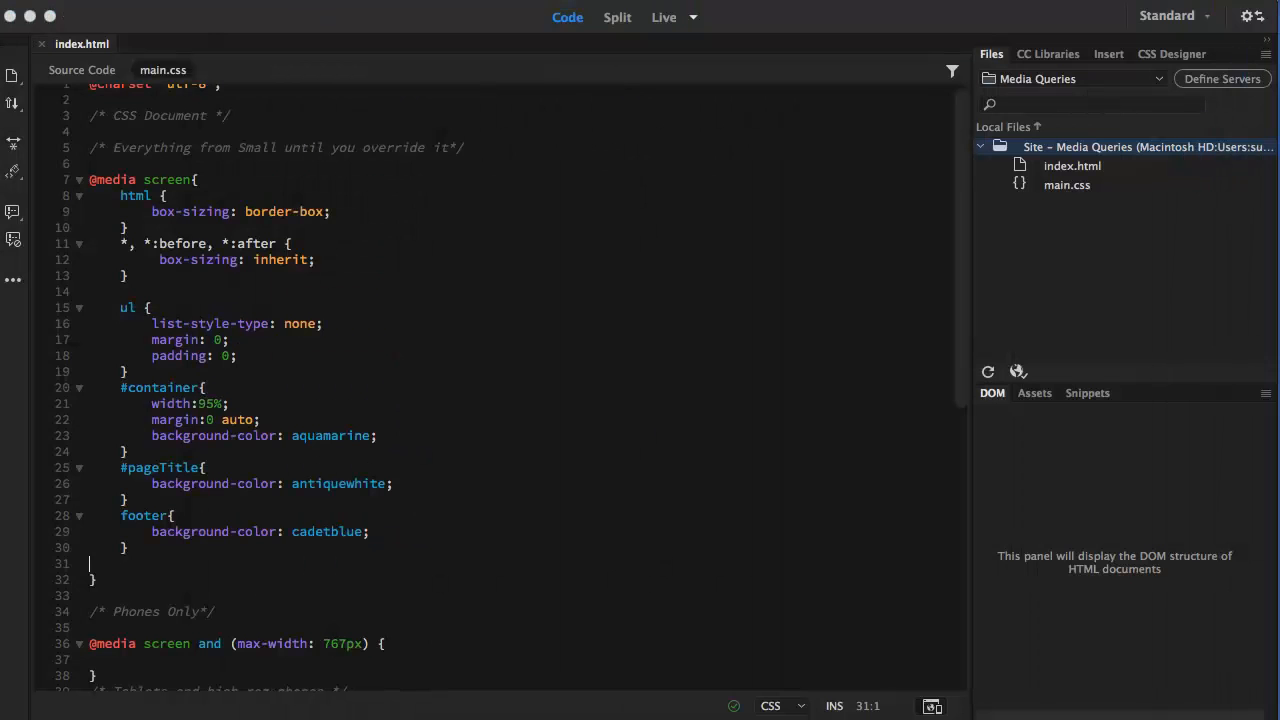
scroll("down", 3)
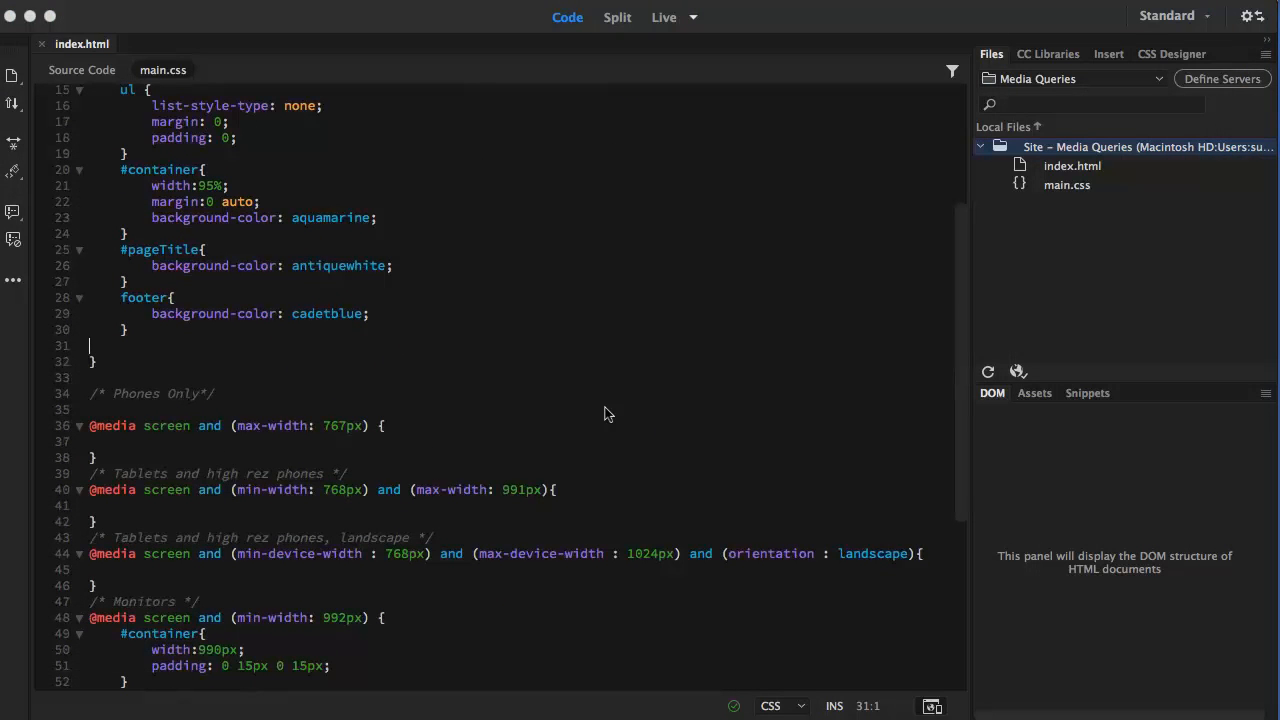
scroll("down", 3)
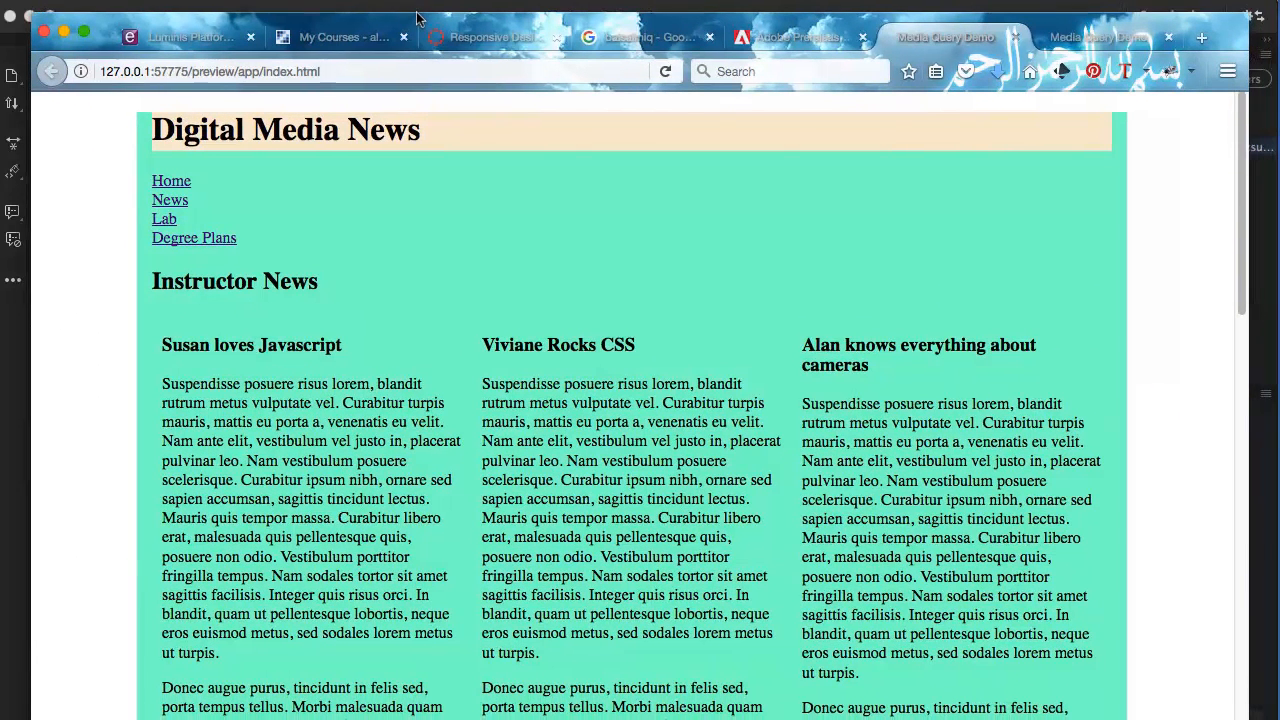
mouse_move(145, 167)
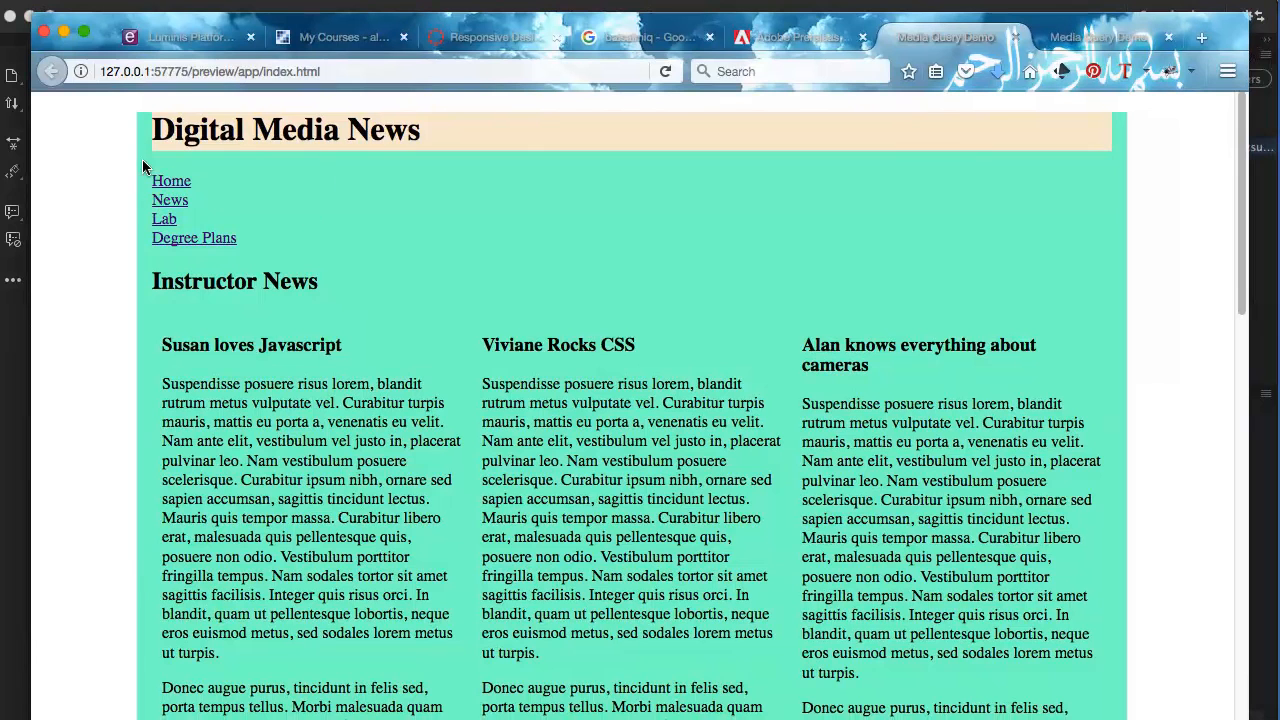
mouse_move(190, 167)
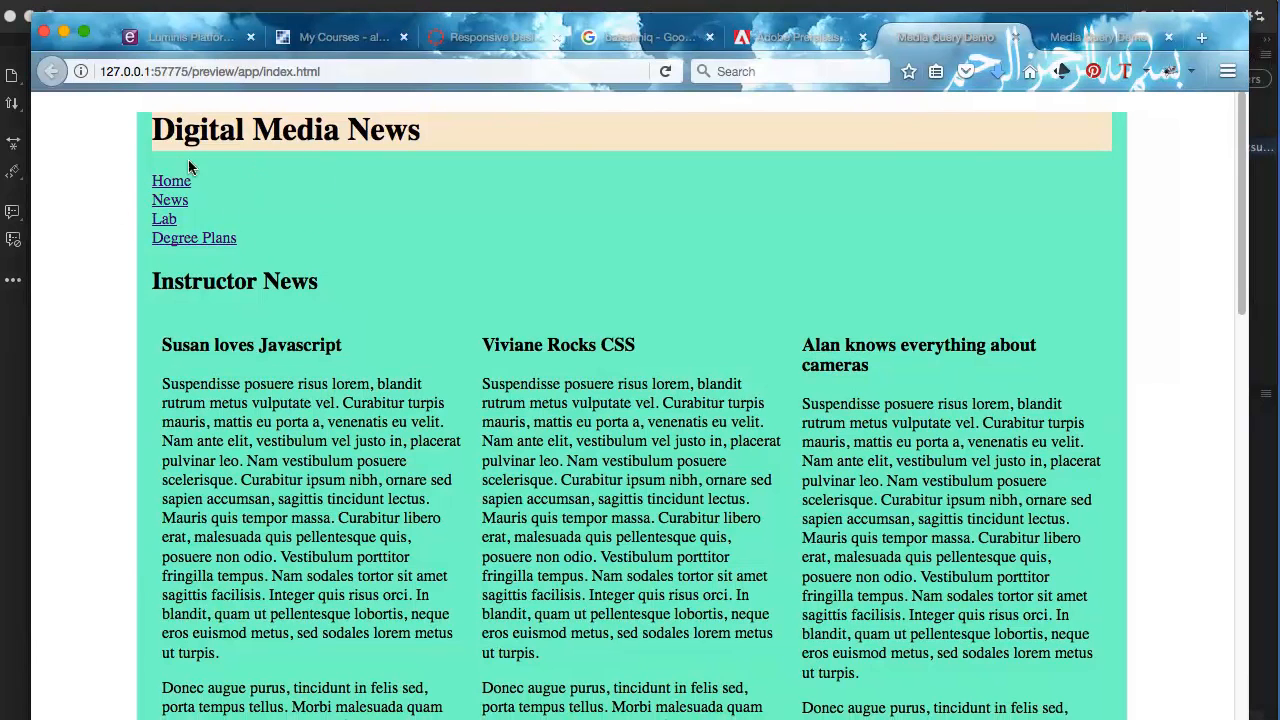
mouse_move(203, 198)
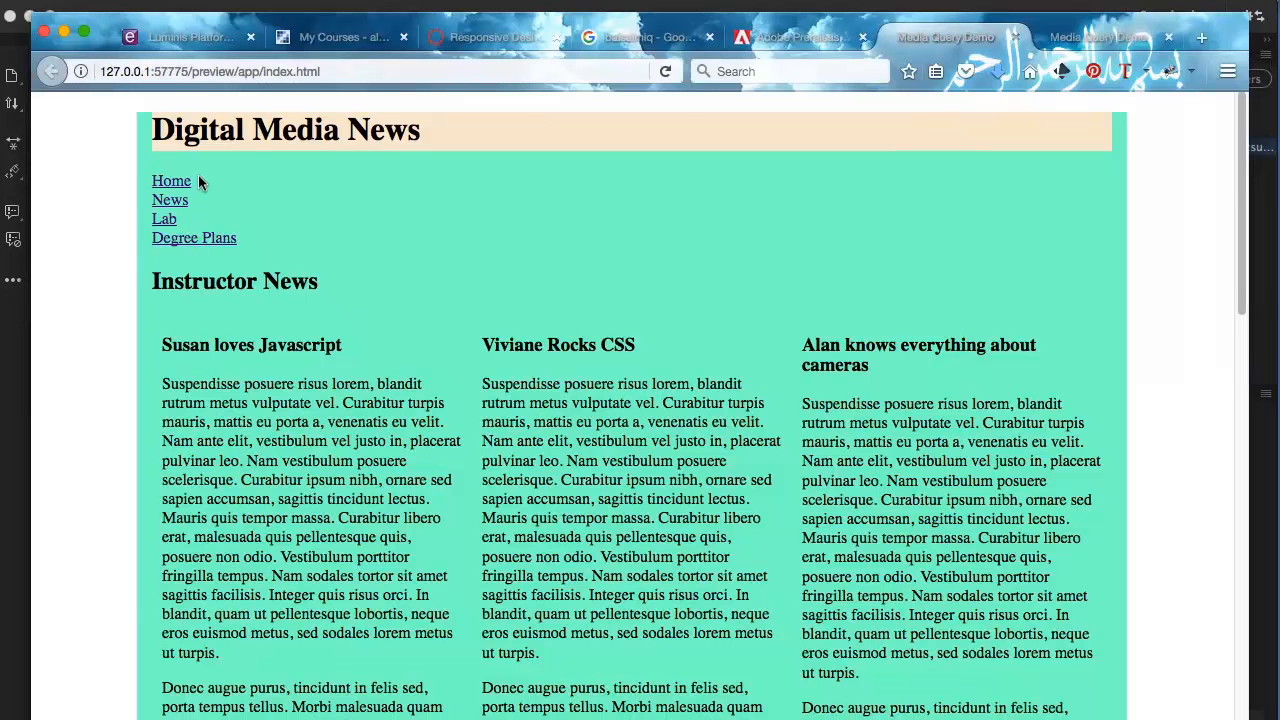
mouse_move(444, 20)
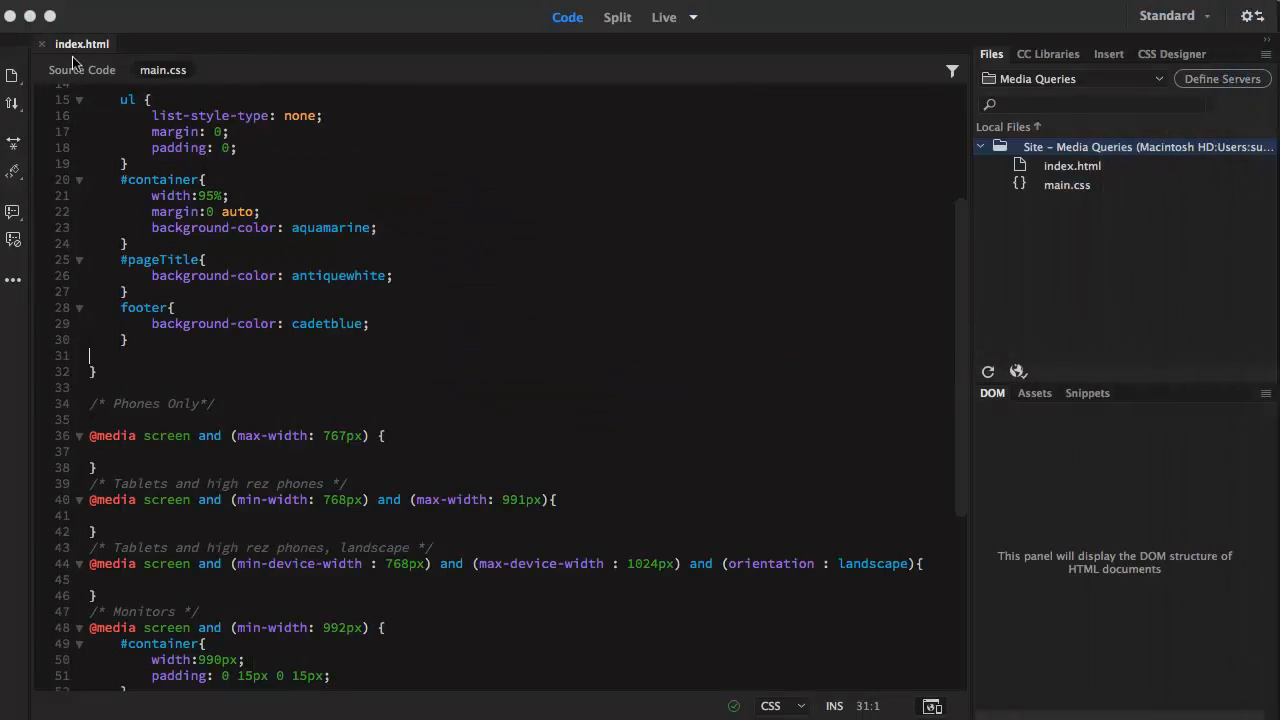
Place the cursor on blank line 41 of the tablet media query and dismiss the Real-time Preview popup.
left_click(82, 70)
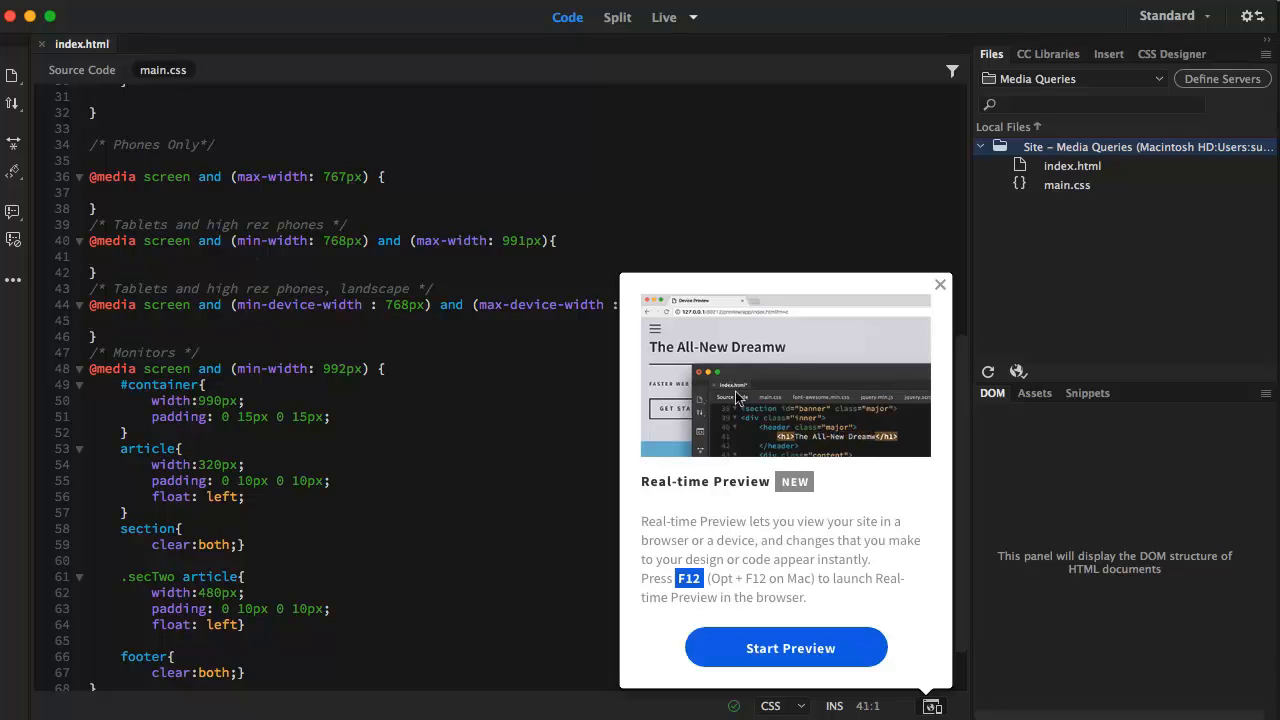
left_click(939, 284)
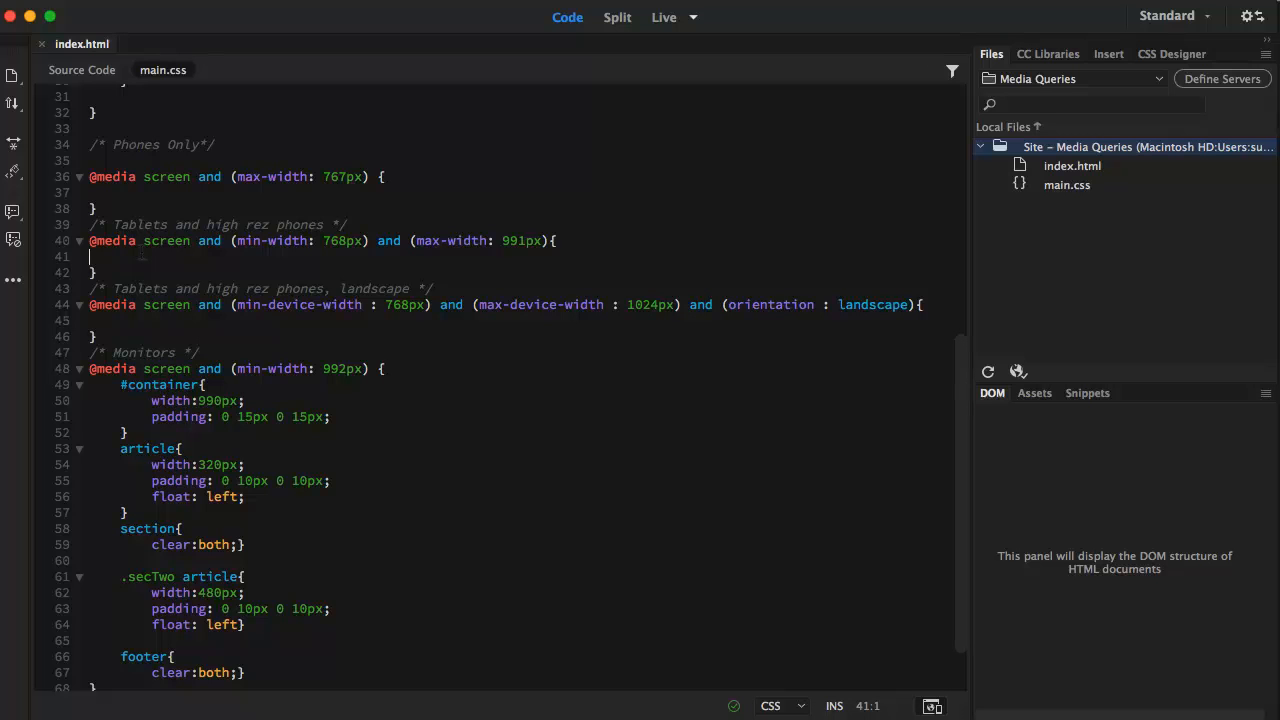
type("nav")
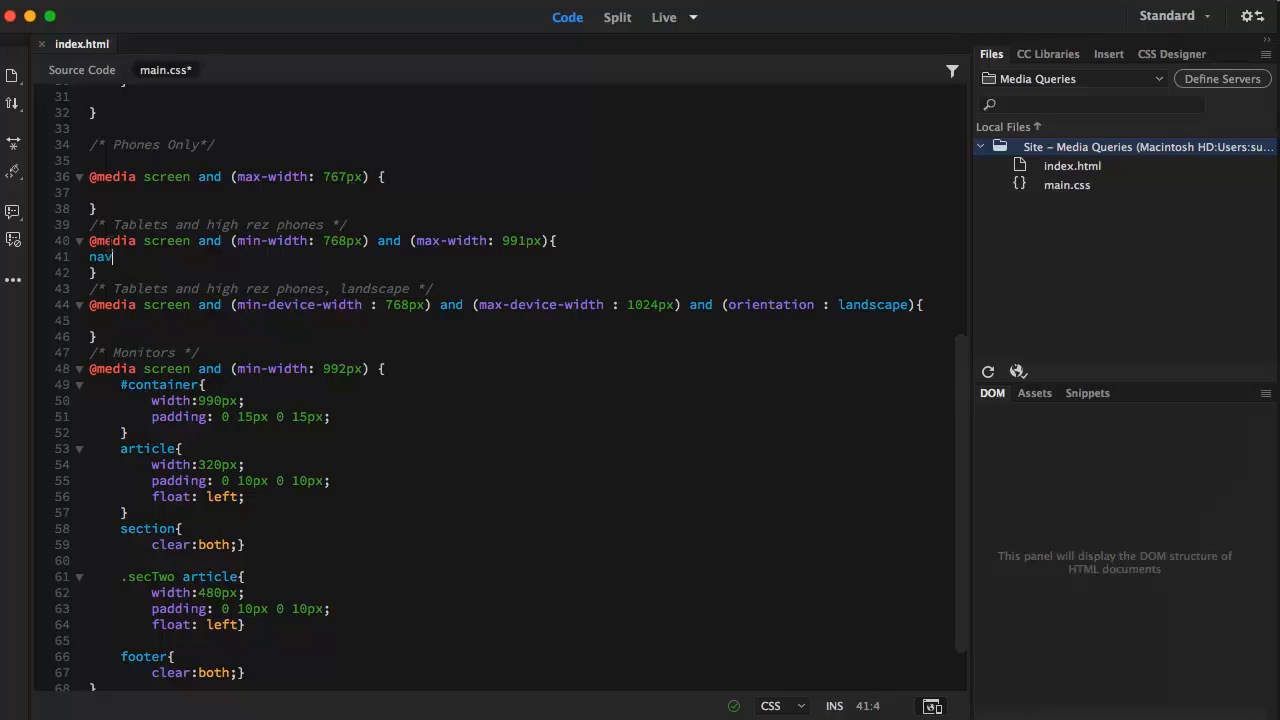
type("{")
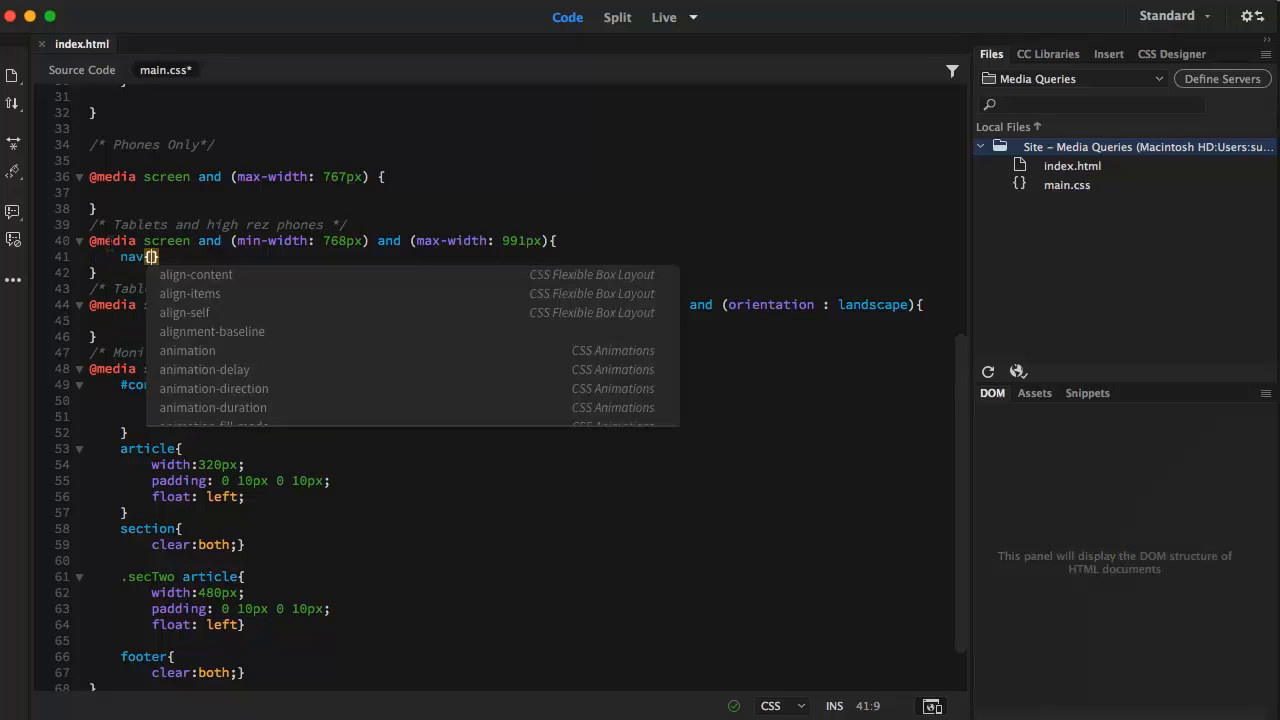
type("display")
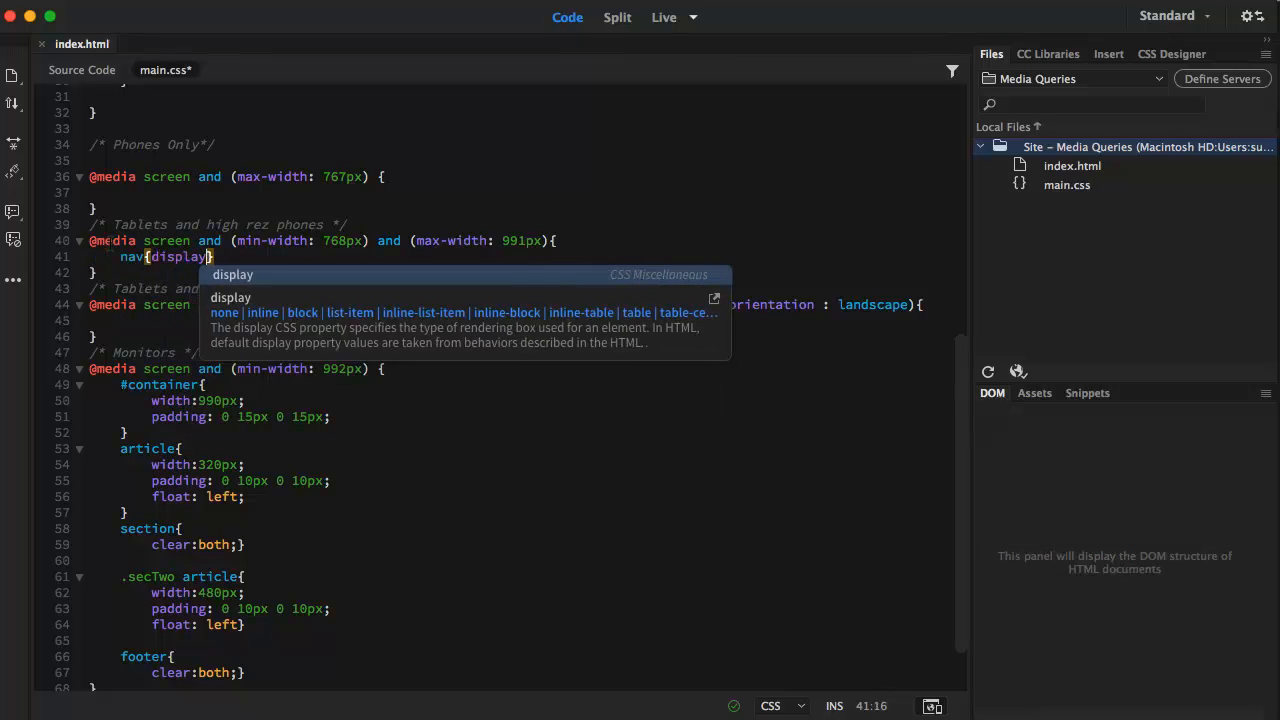
type("none")
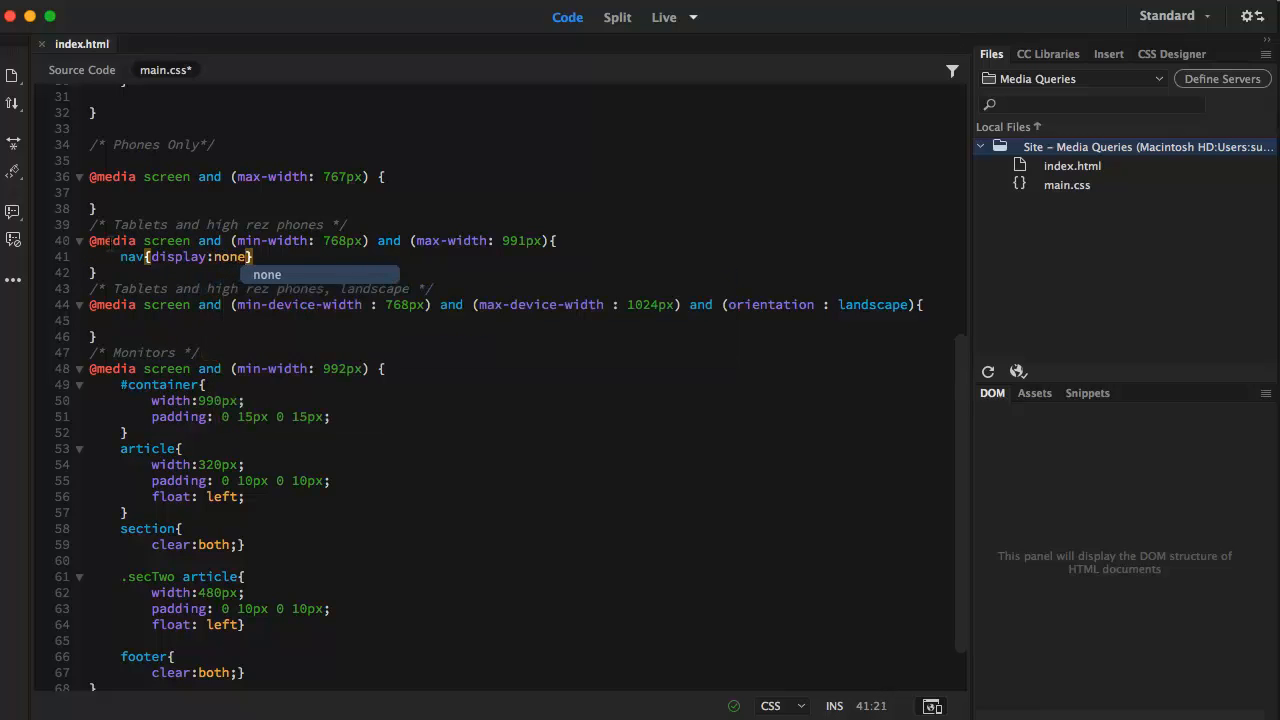
type(";")
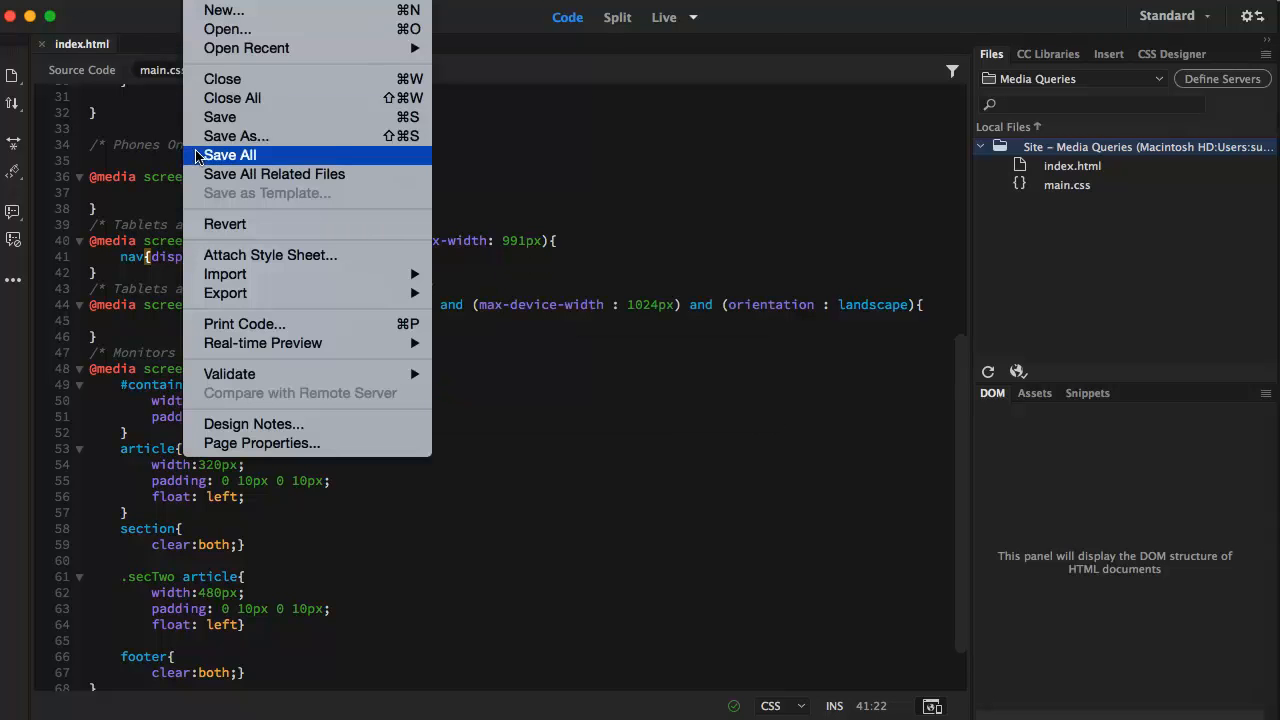
left_click(230, 155)
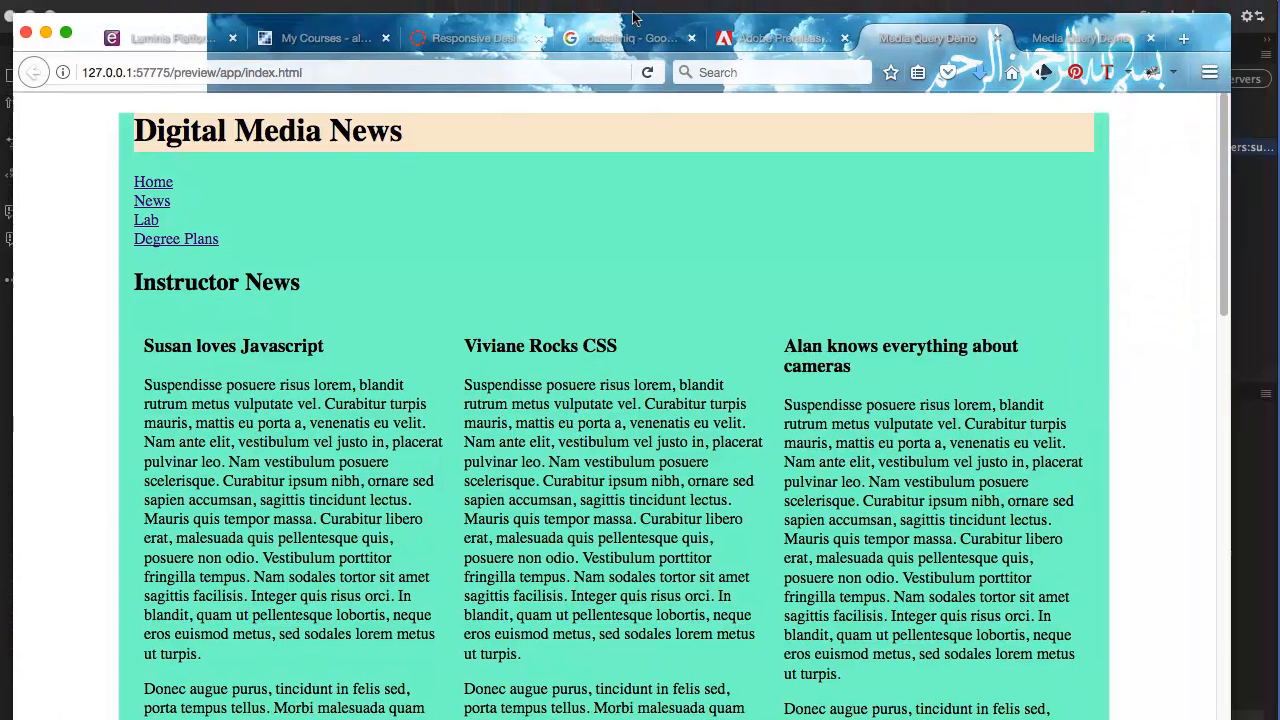
mouse_move(686, 253)
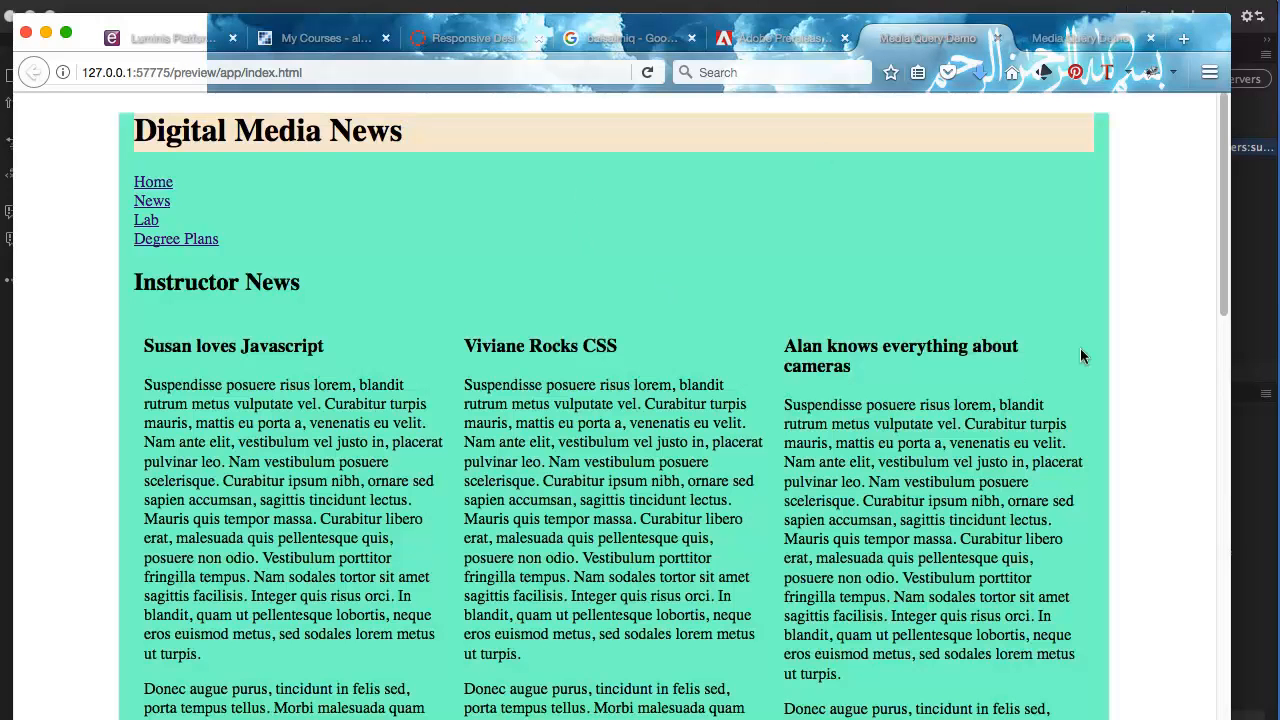
mouse_move(1225, 302)
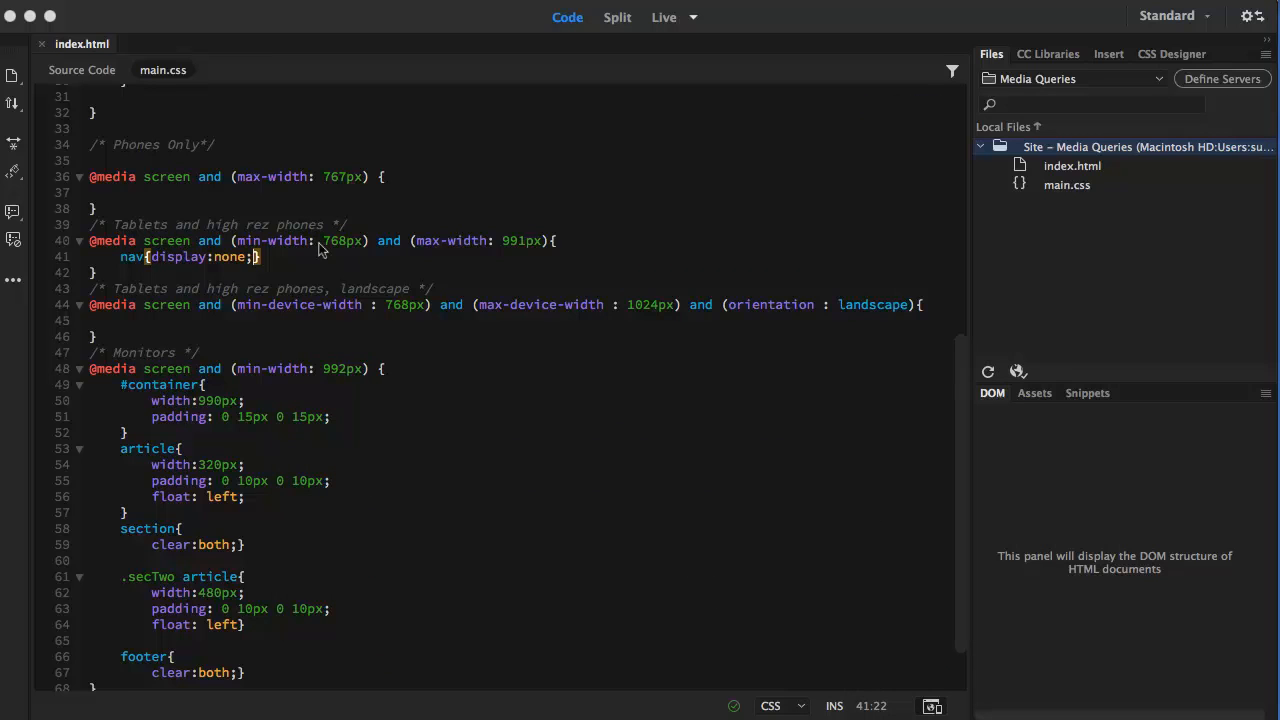
mouse_move(375, 305)
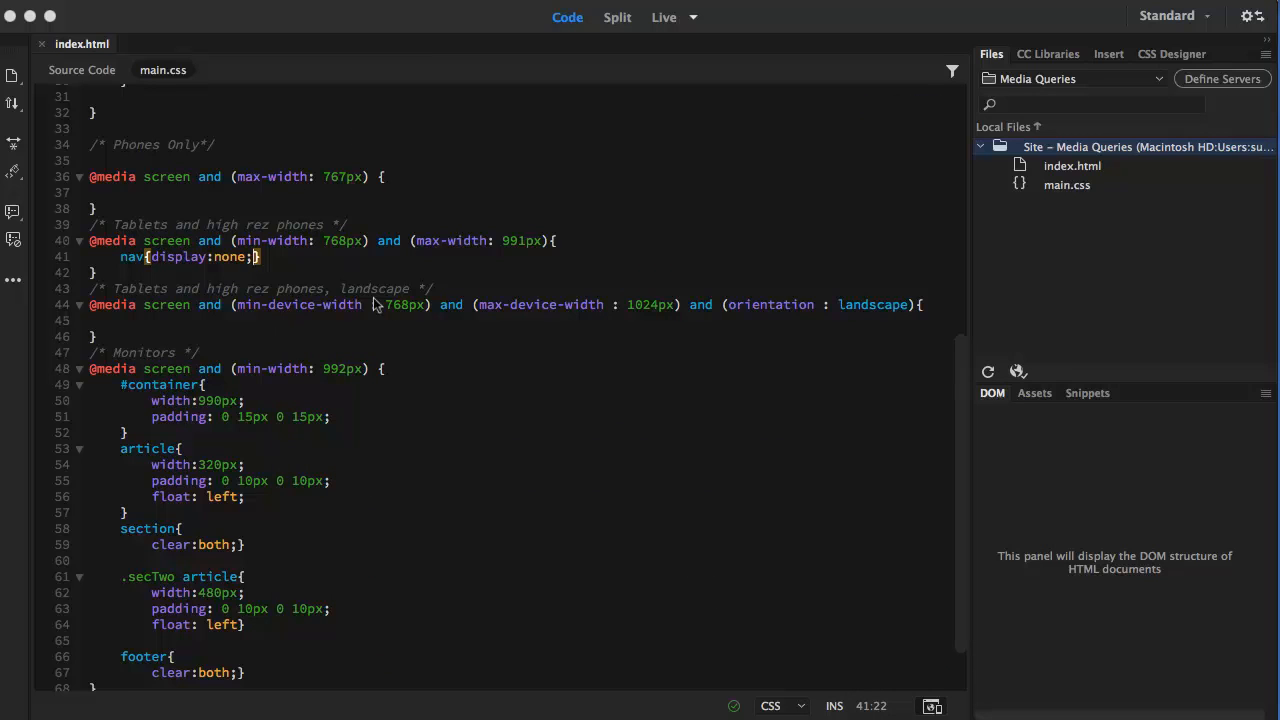
mouse_move(210, 328)
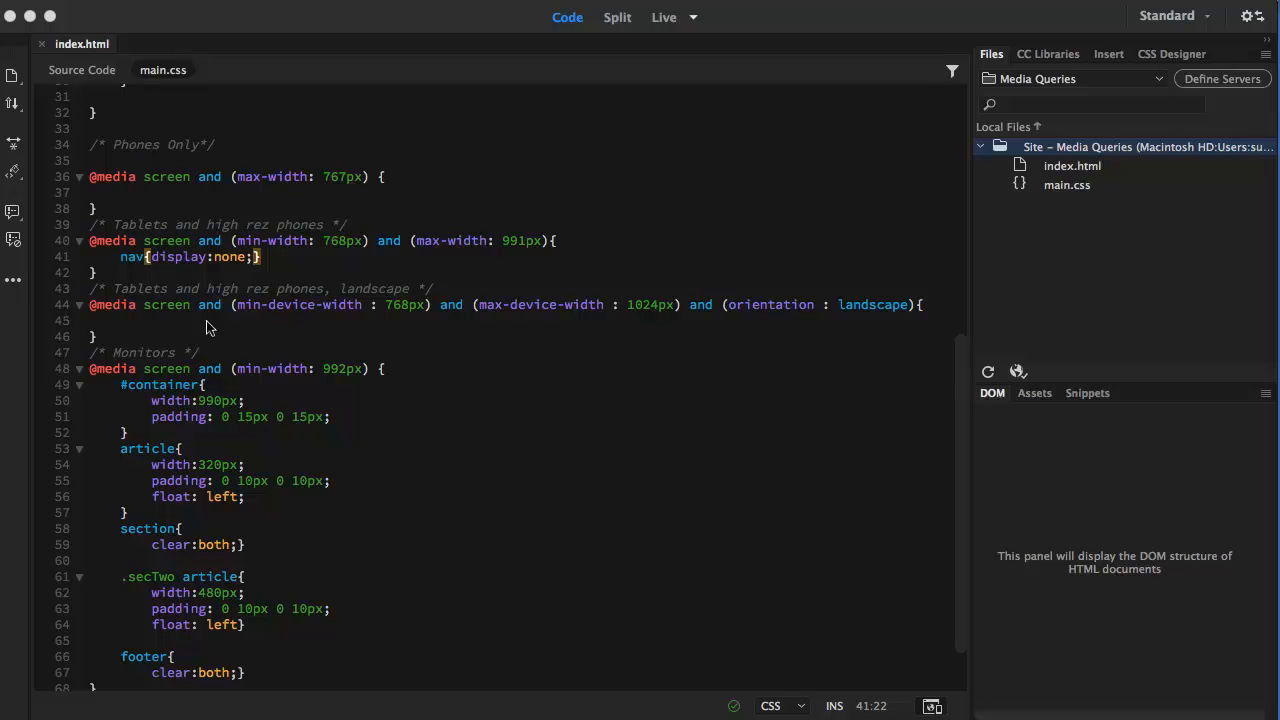